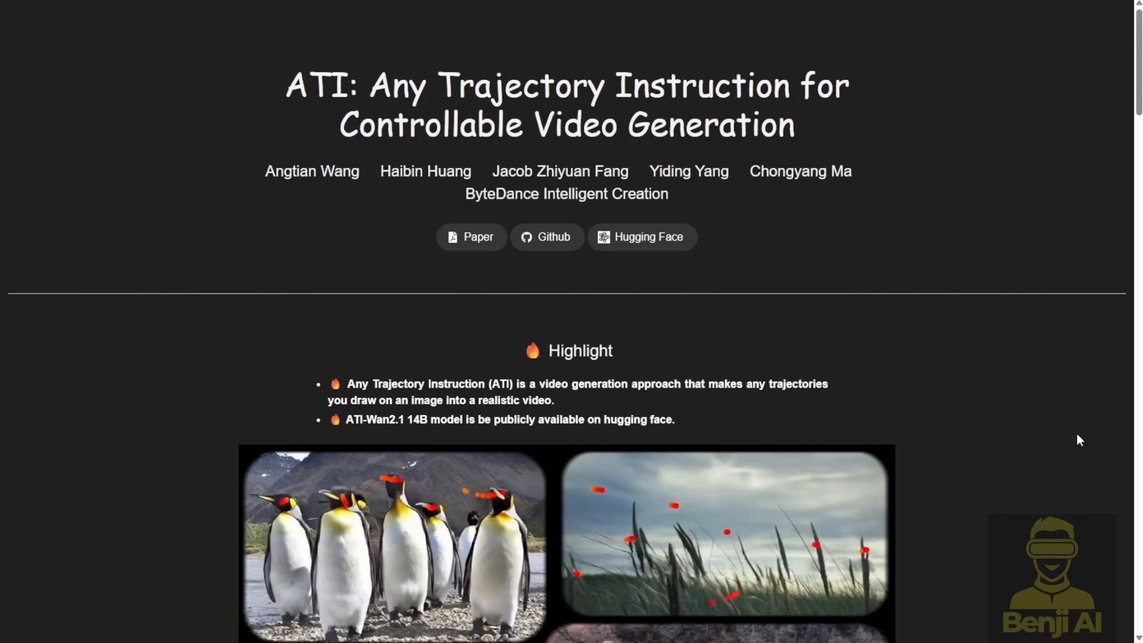
# - Scroll through the ATI README's added files list and Install section, then back up
pyautogui.scroll(-3)
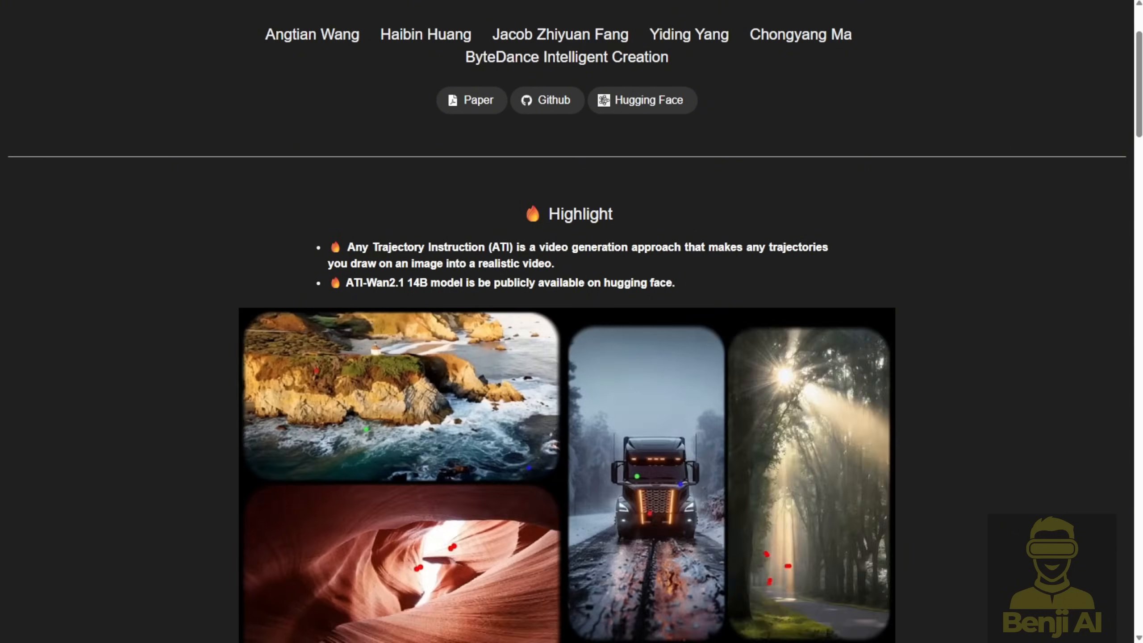
pyautogui.scroll(-3)
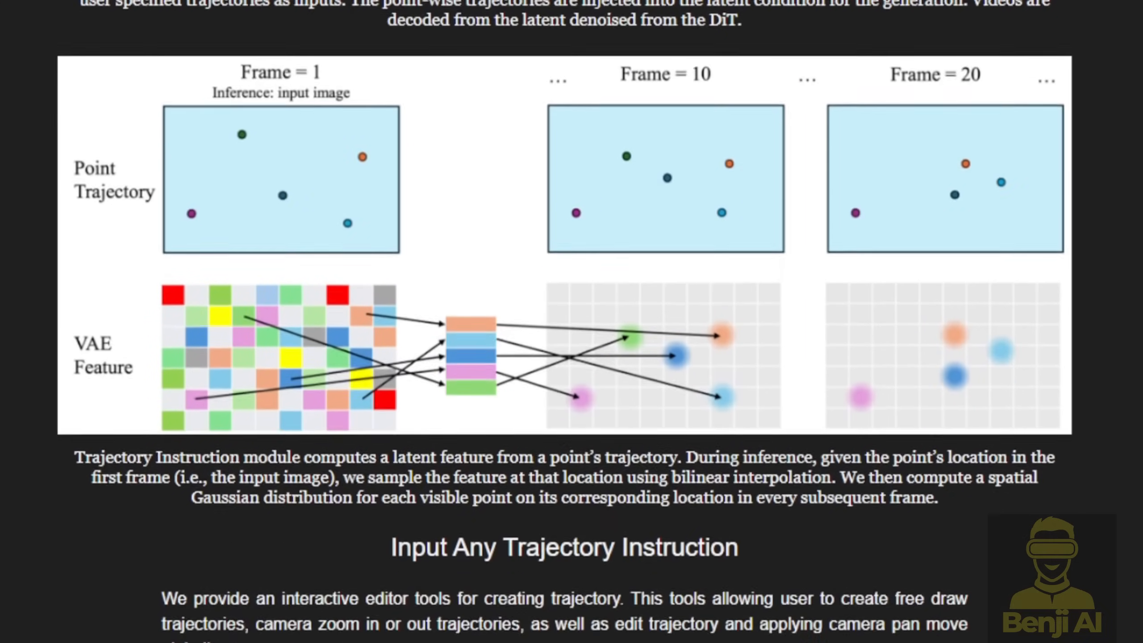
pyautogui.scroll(-3)
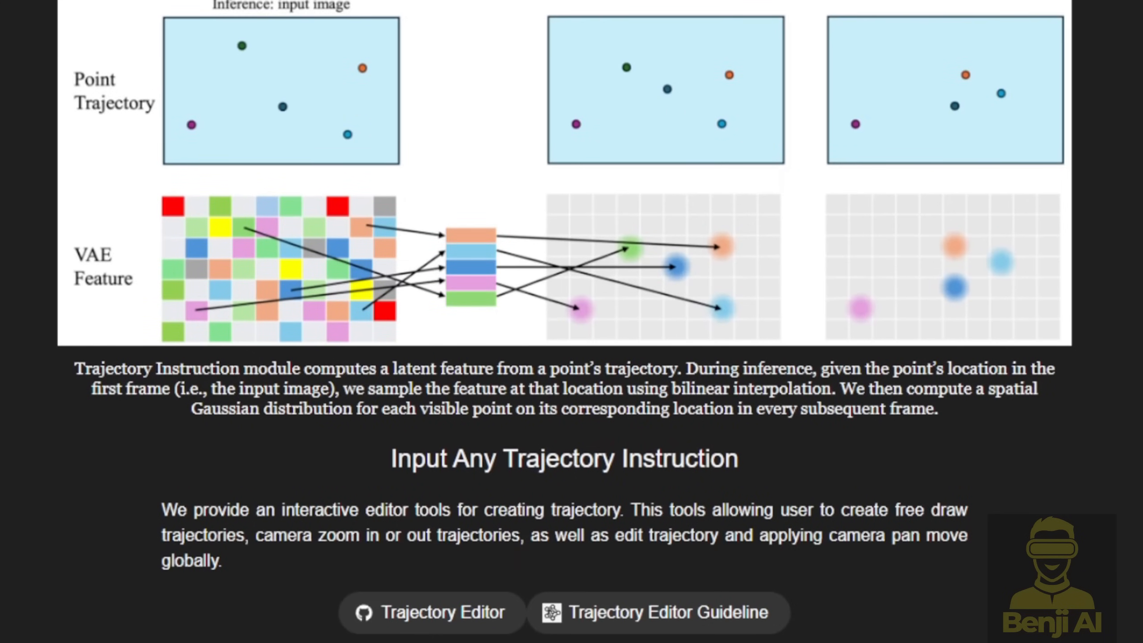
pyautogui.moveTo(303, 251)
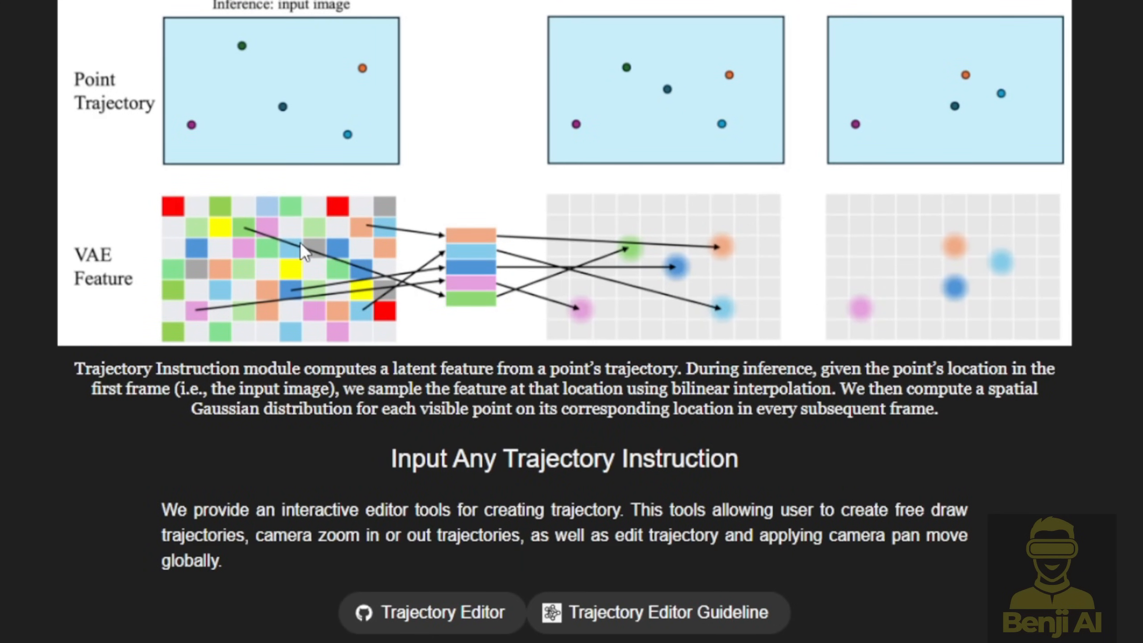
pyautogui.scroll(-3)
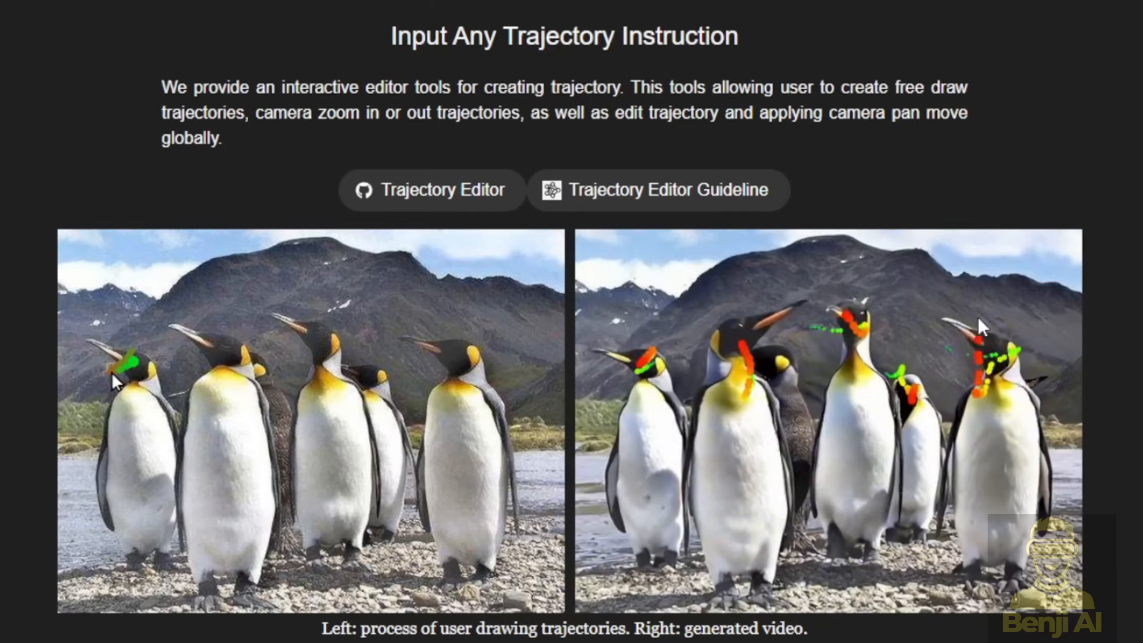
pyautogui.scroll(-3)
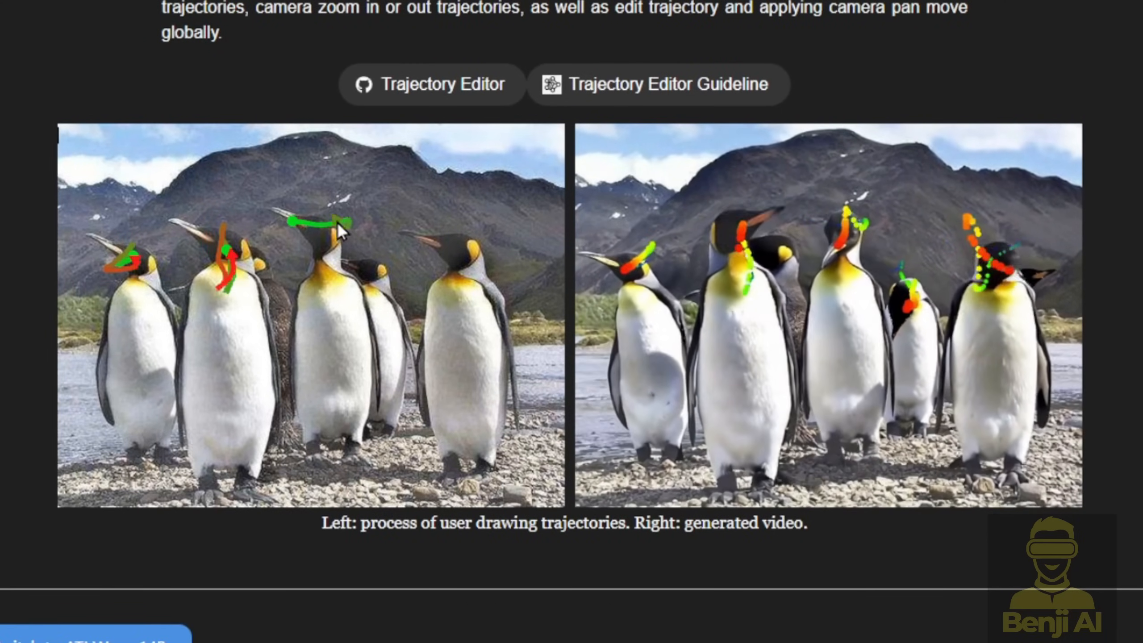
pyautogui.scroll(-3)
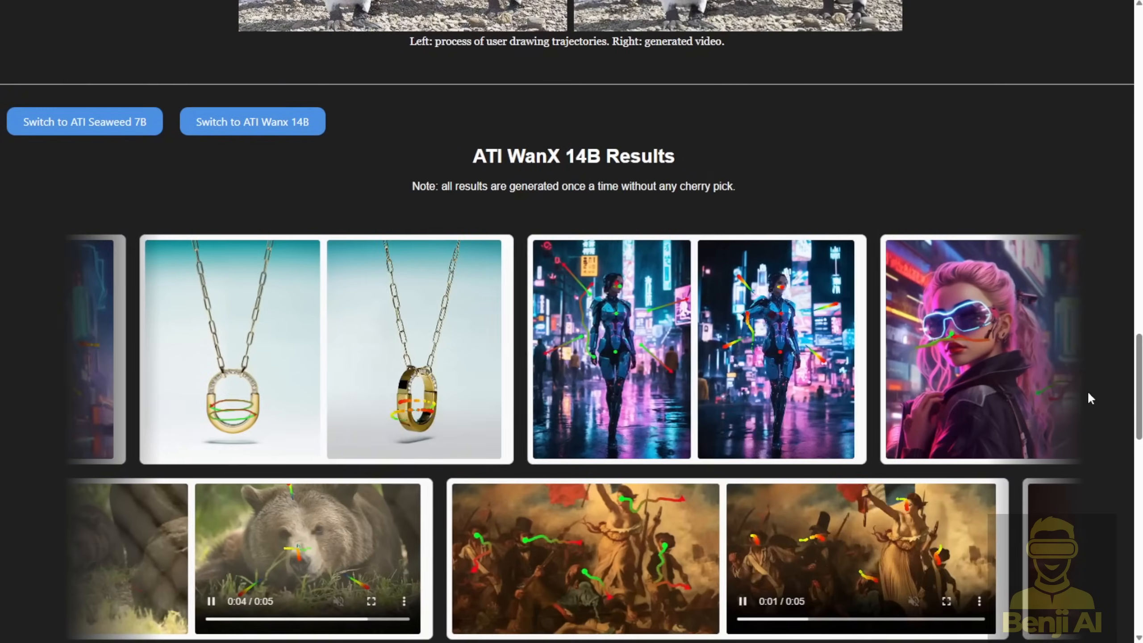
pyautogui.scroll(-3)
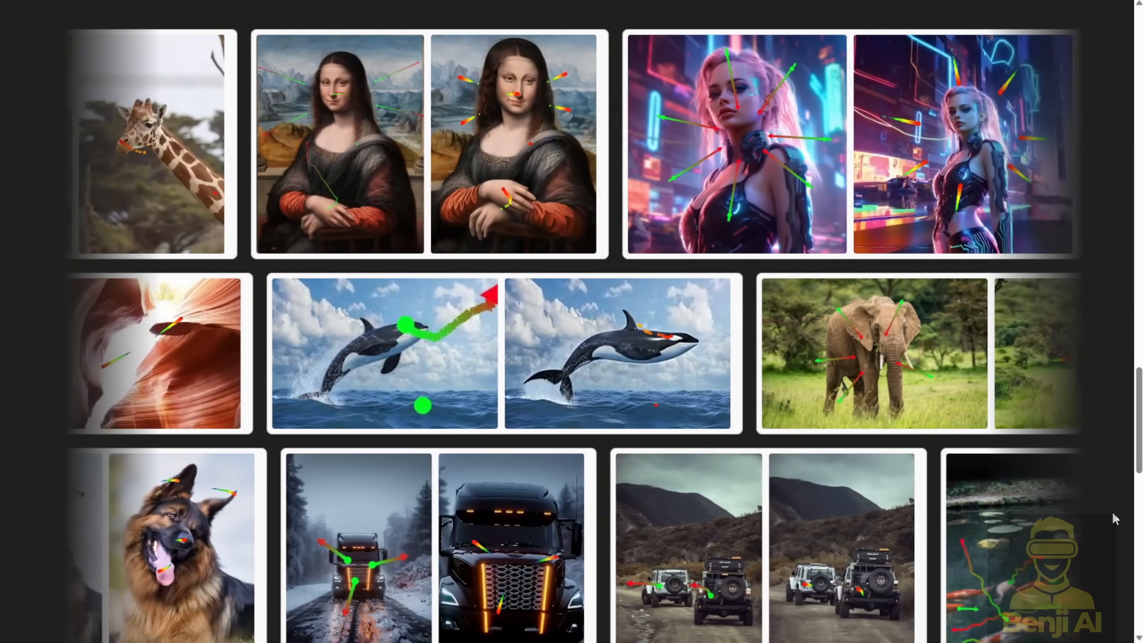
pyautogui.scroll(-3)
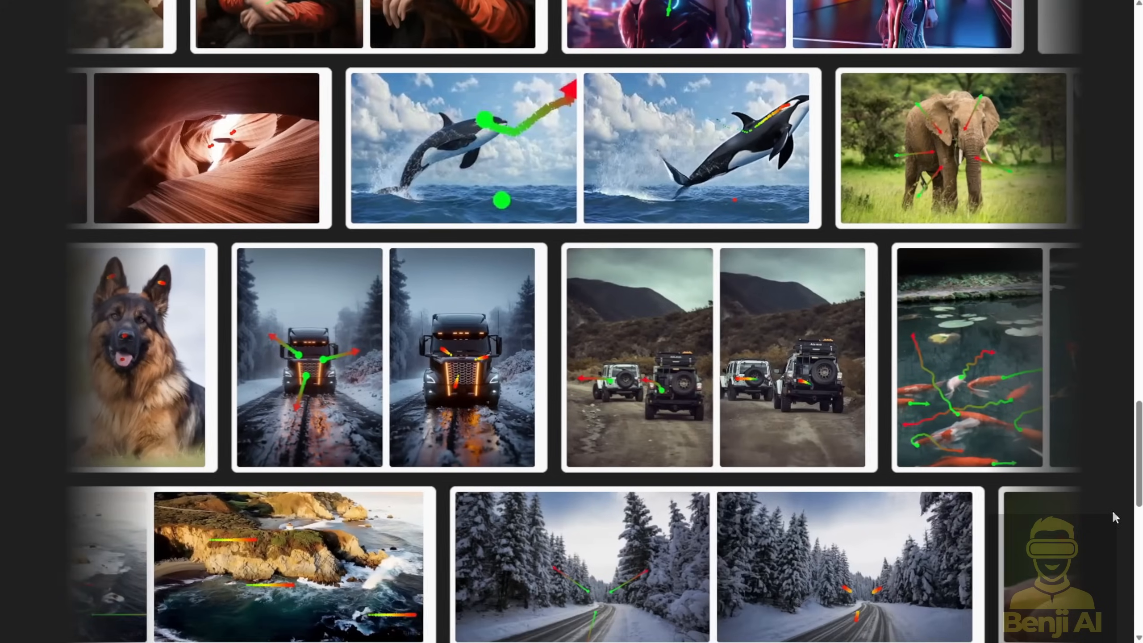
pyautogui.scroll(-3)
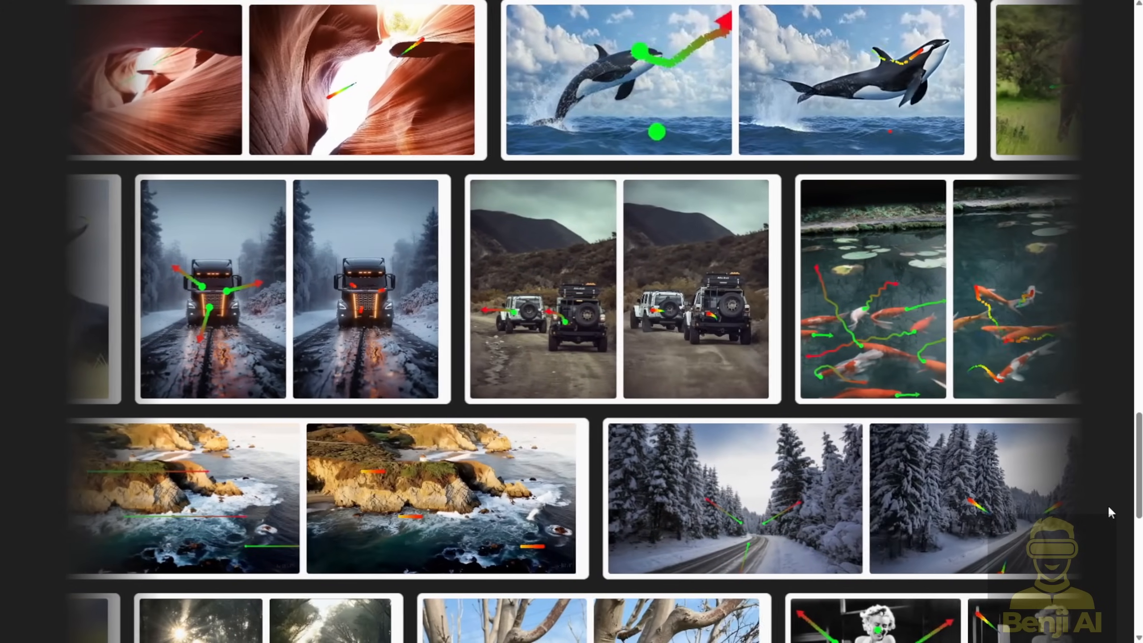
pyautogui.scroll(-3)
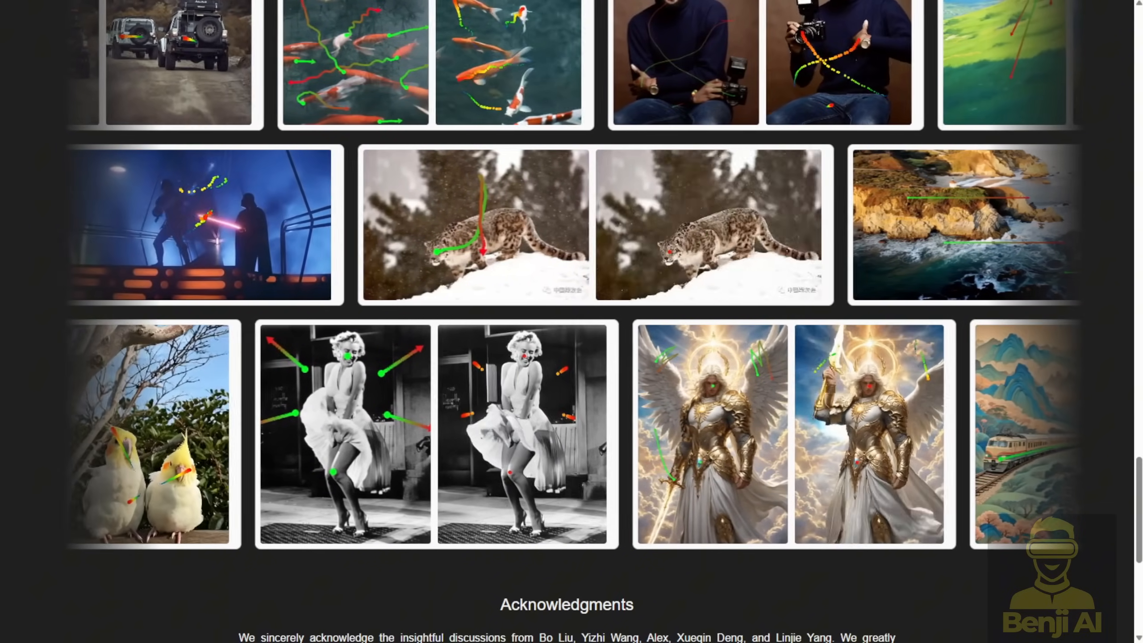
pyautogui.scroll(3)
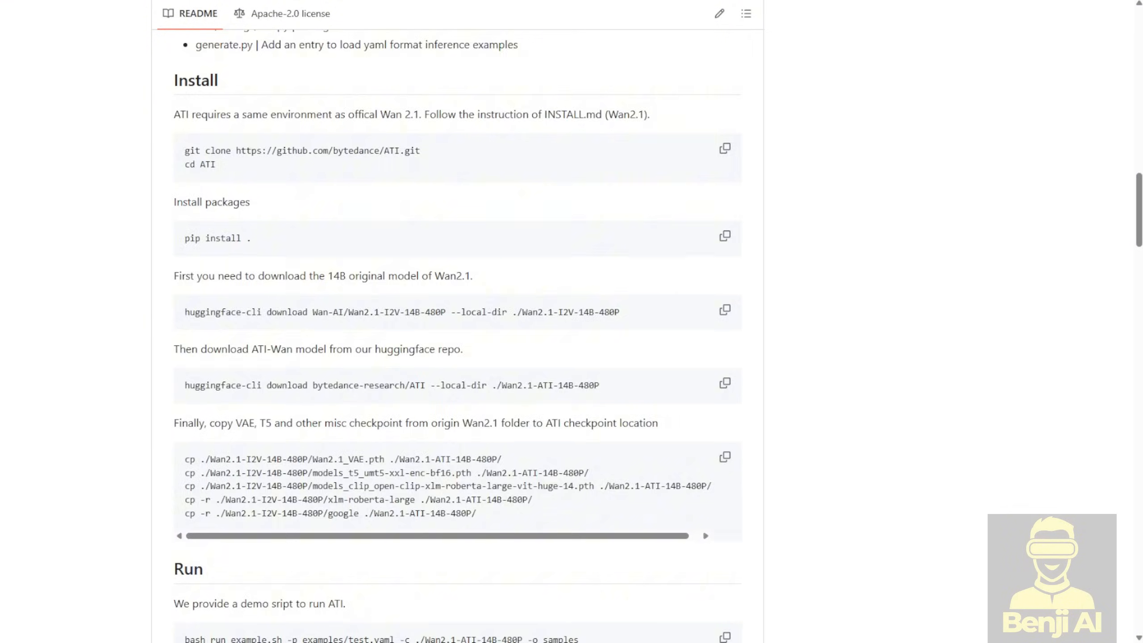
pyautogui.scroll(3)
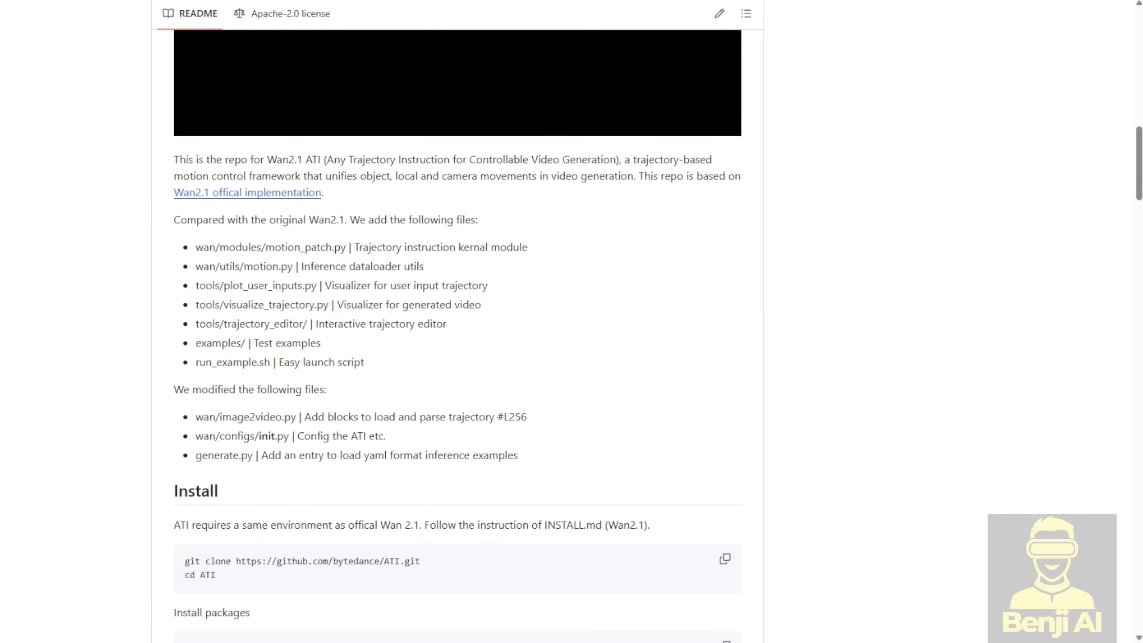
pyautogui.scroll(-3)
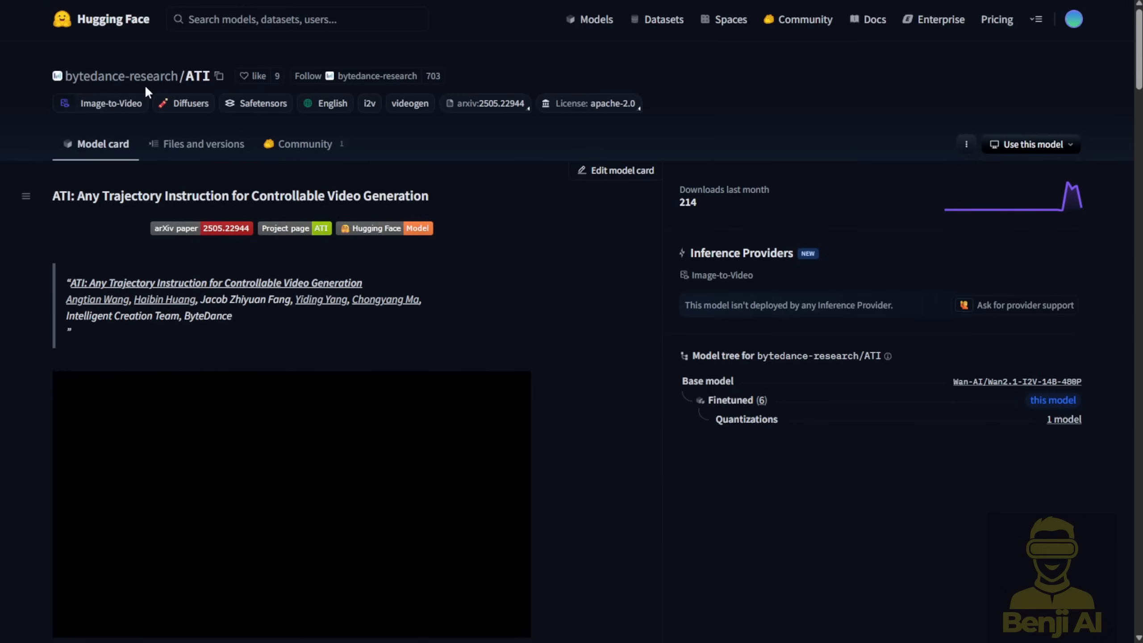
pyautogui.moveTo(390, 332)
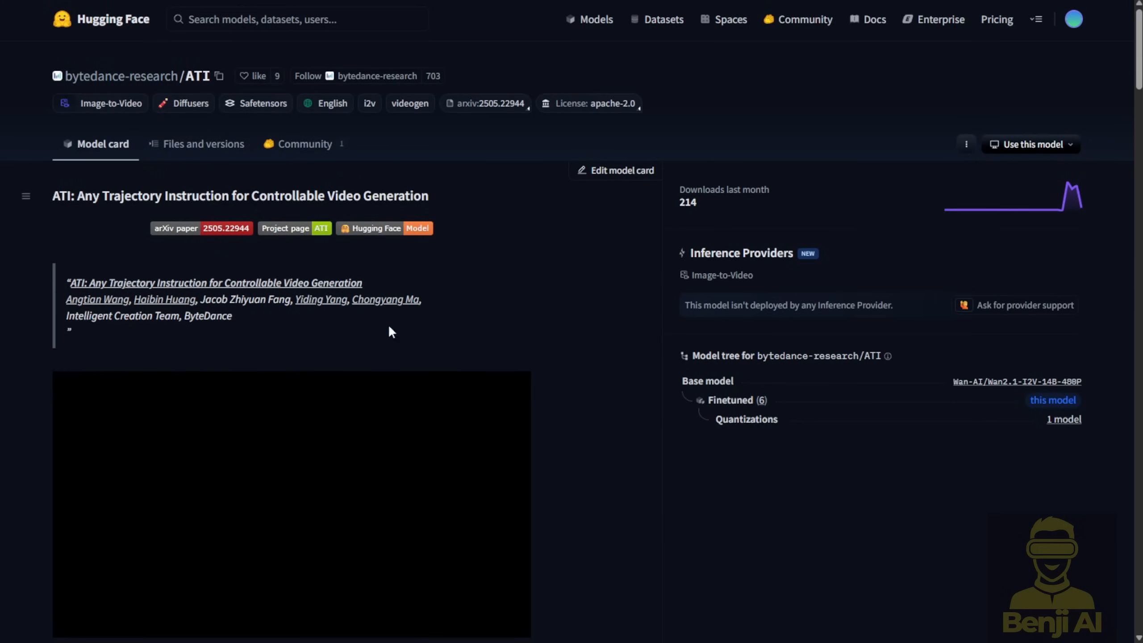
# - View the ATI model's files, then go to the bytedance-research organization's Models list
pyautogui.click(202, 143)
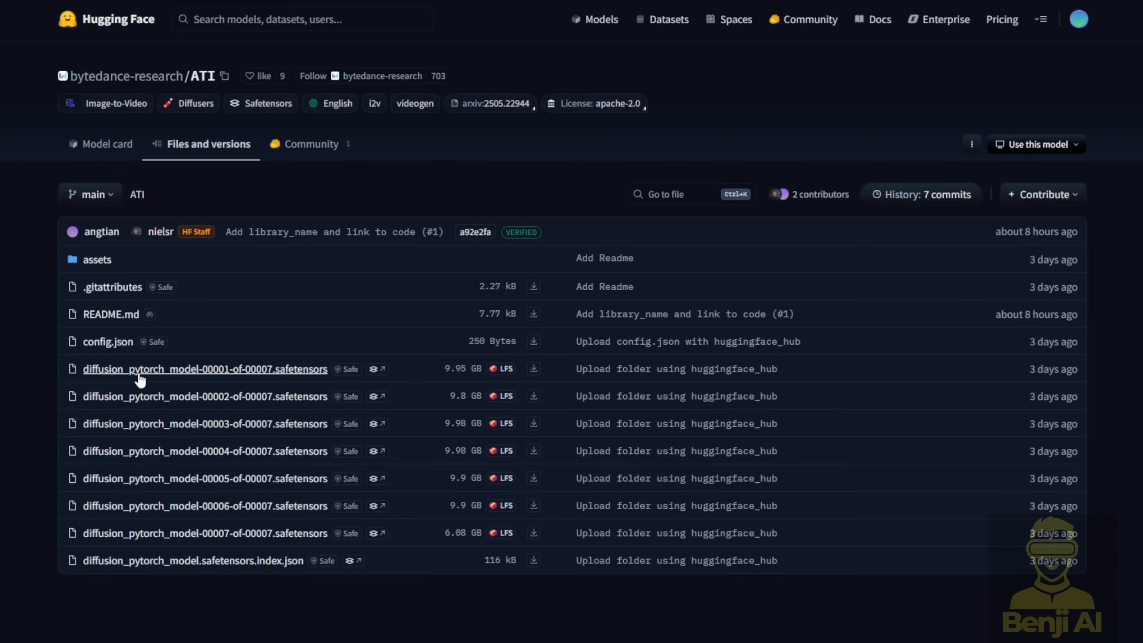
pyautogui.moveTo(432, 421)
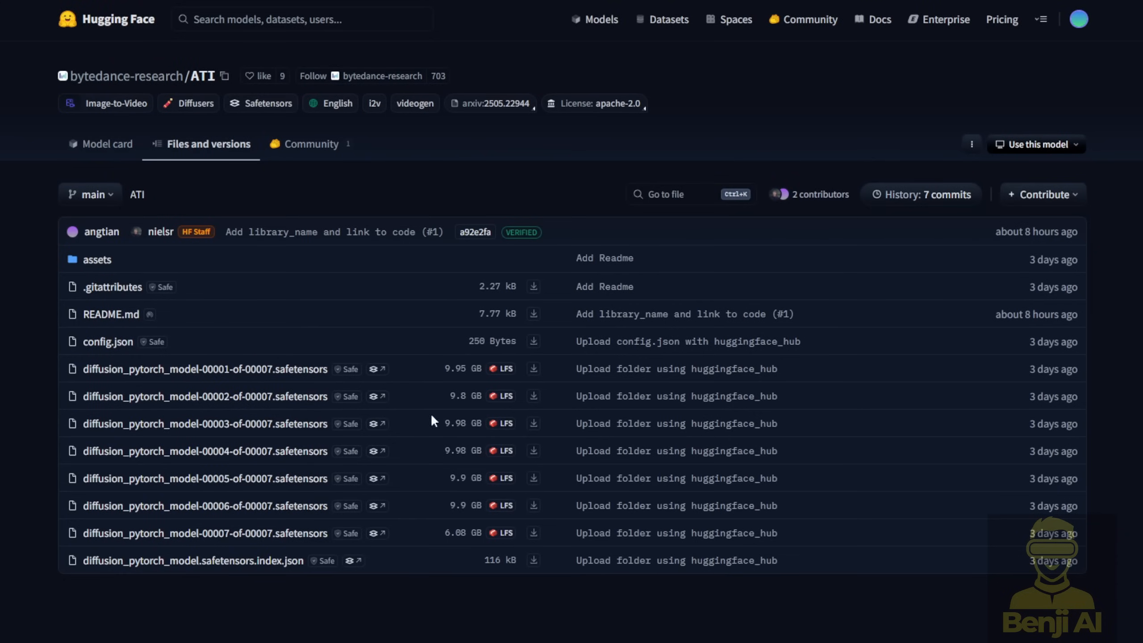
pyautogui.moveTo(666, 533)
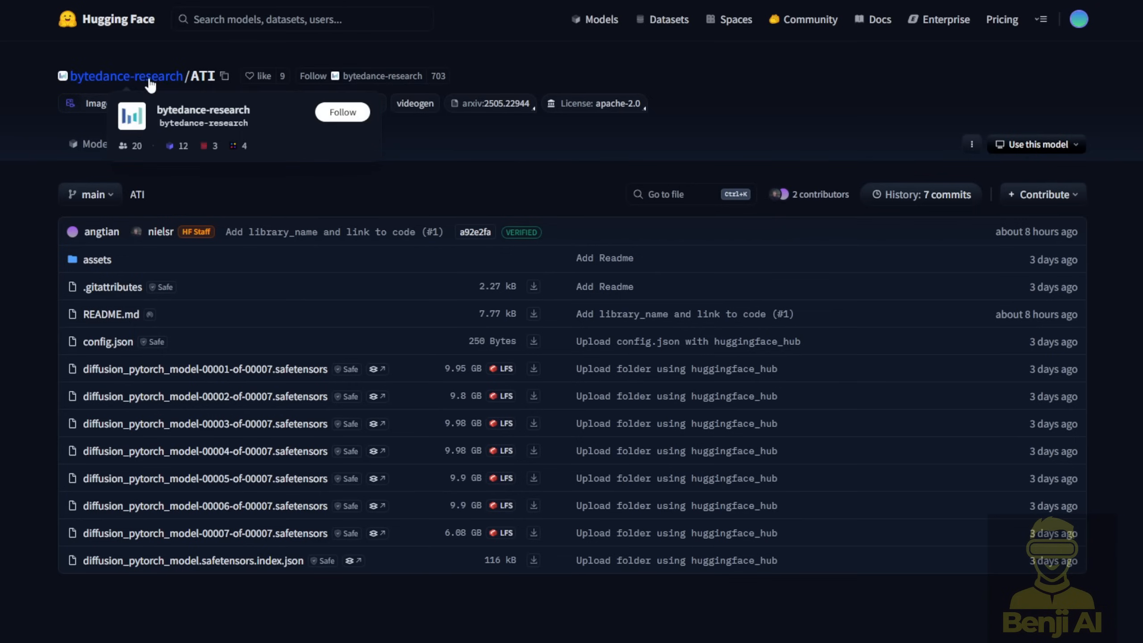
pyautogui.click(127, 76)
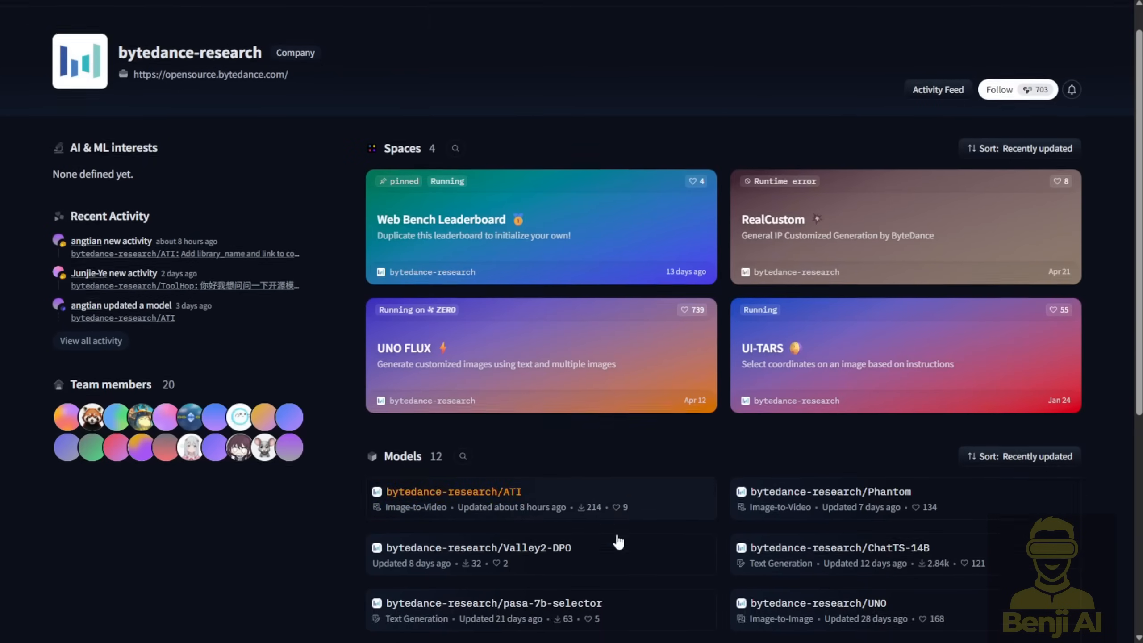
pyautogui.scroll(-3)
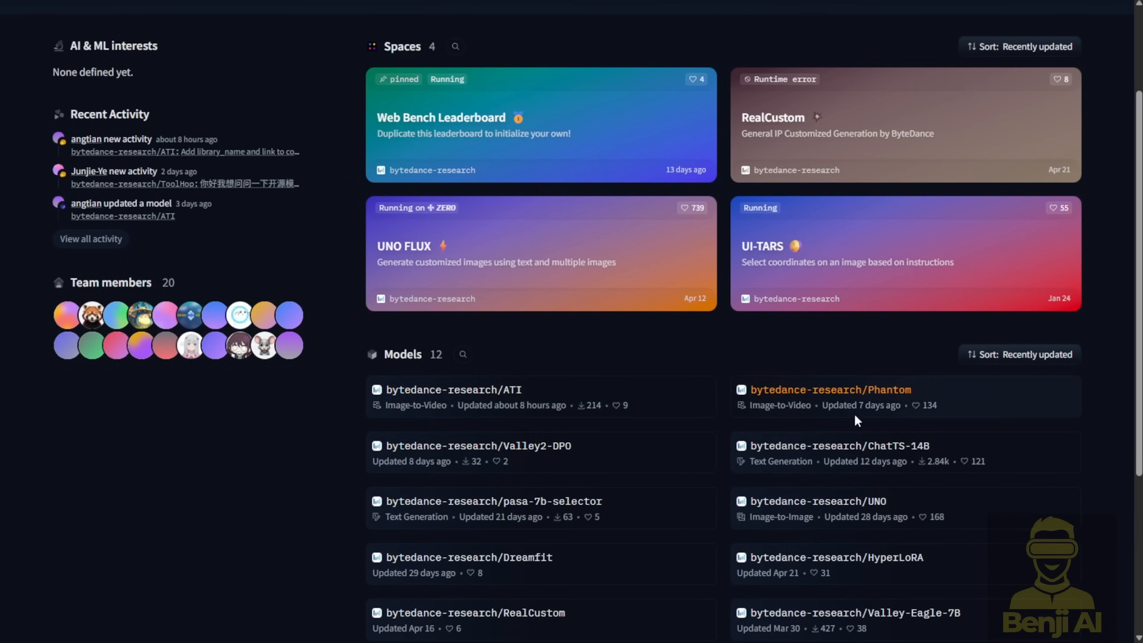
pyautogui.moveTo(879, 391)
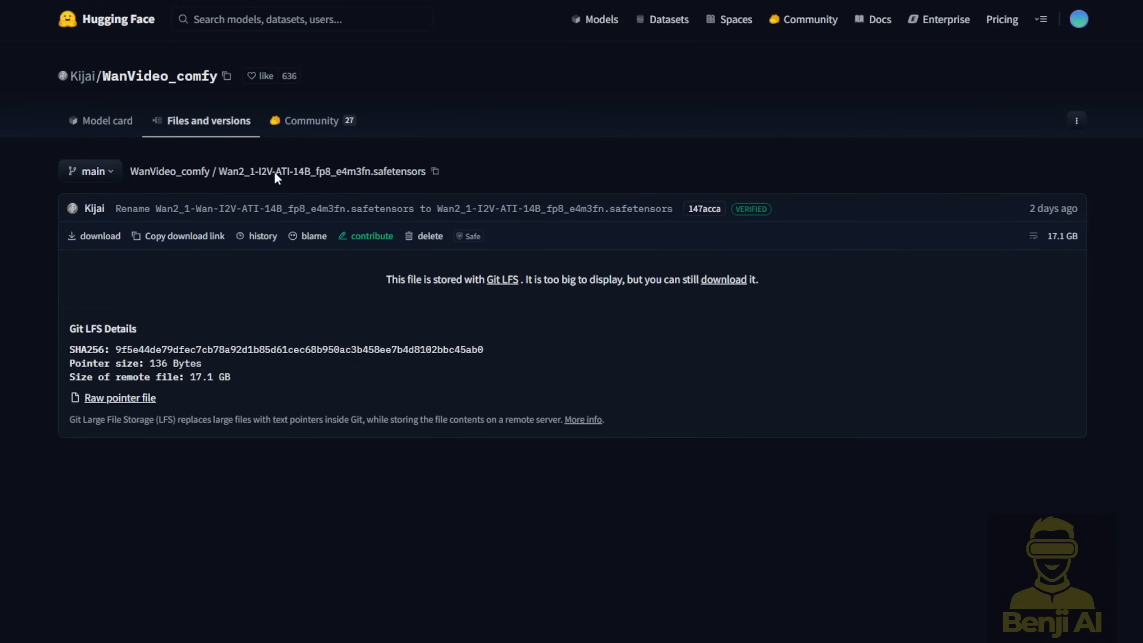
pyautogui.moveTo(330, 233)
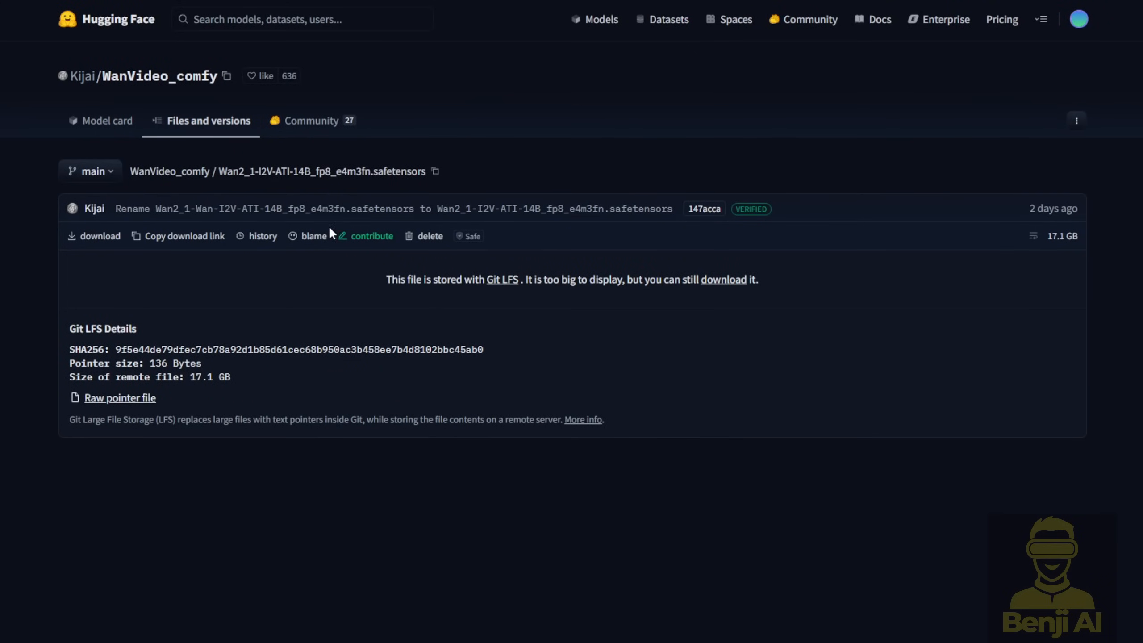
pyautogui.moveTo(272, 157)
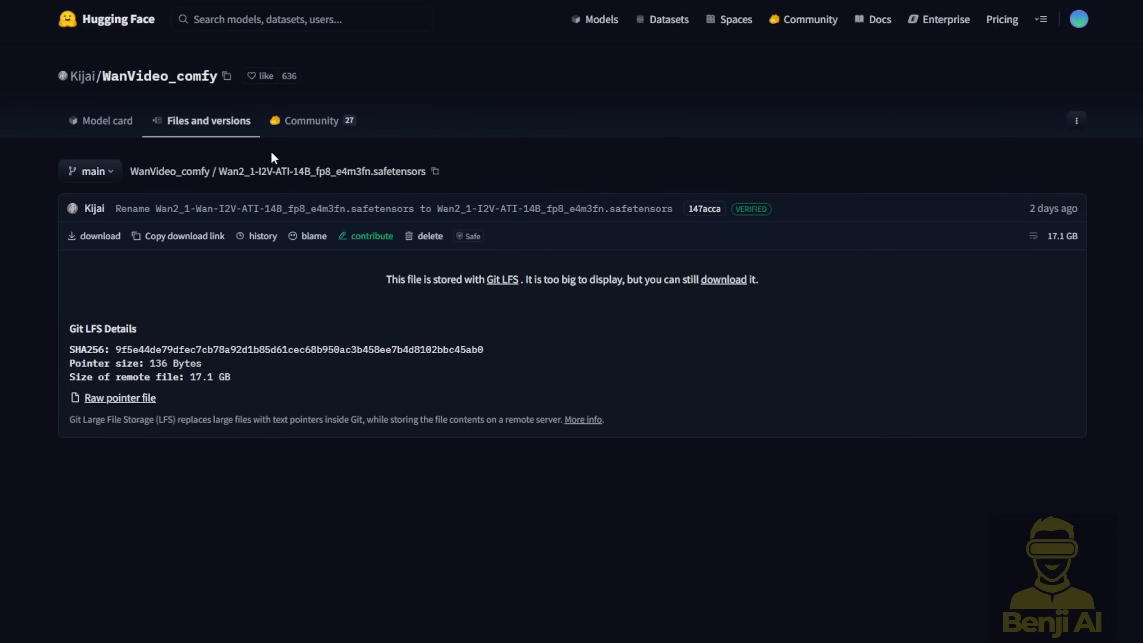
pyautogui.moveTo(287, 176)
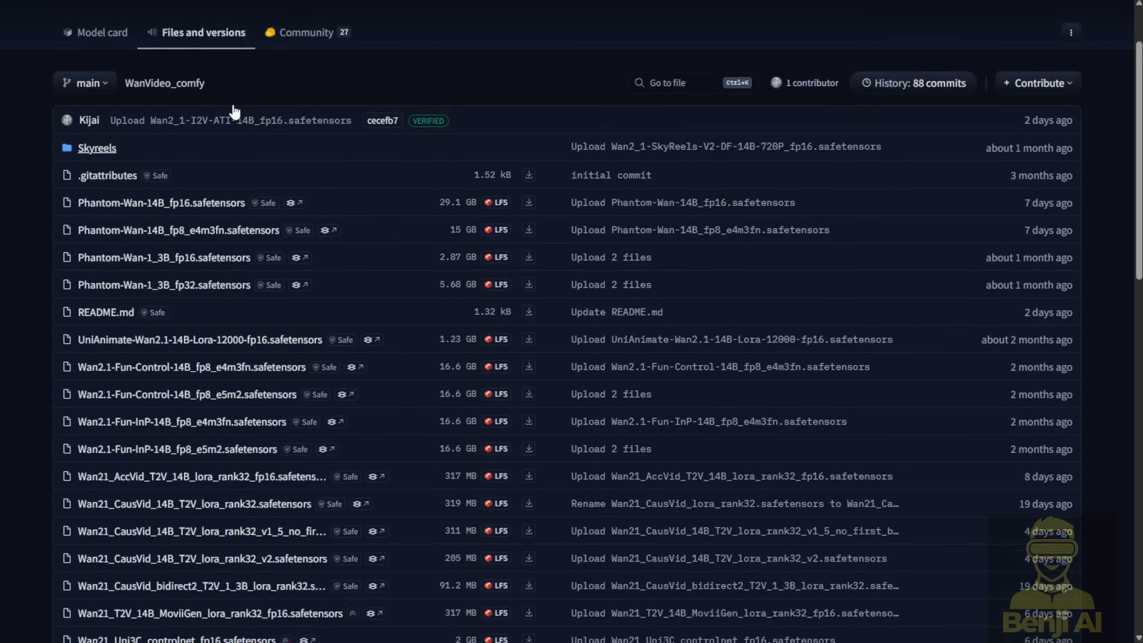
# - Locate Wan2_1-I2V-ATI-14B_fp8_e4m3fn.safetensors in WanVideo_comfy and view its file page
pyautogui.scroll(-3)
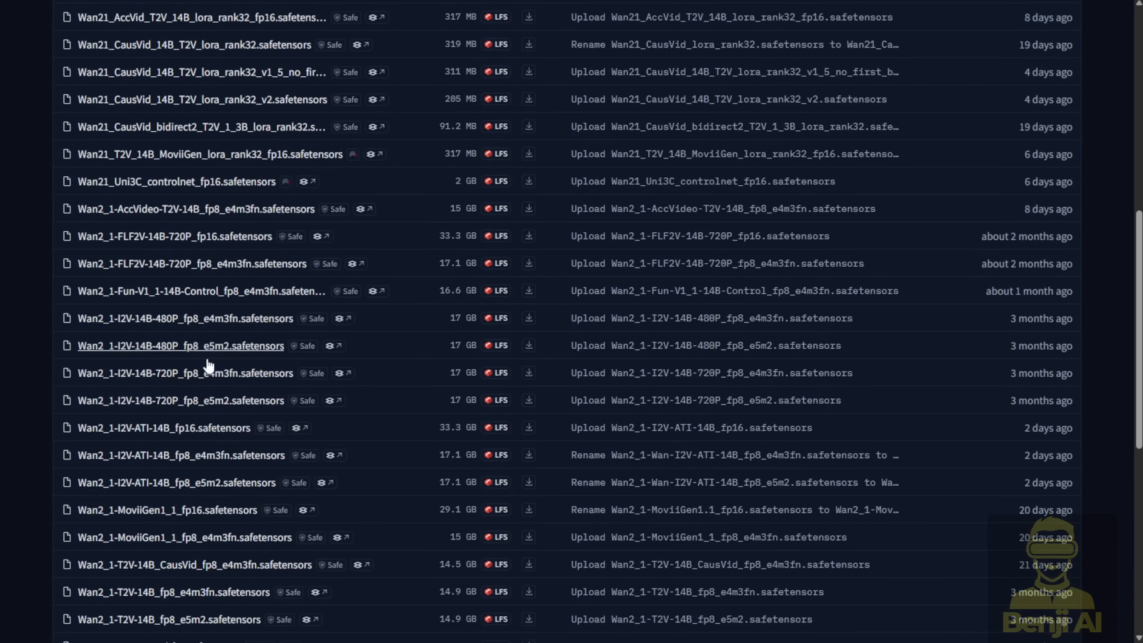
pyautogui.scroll(-3)
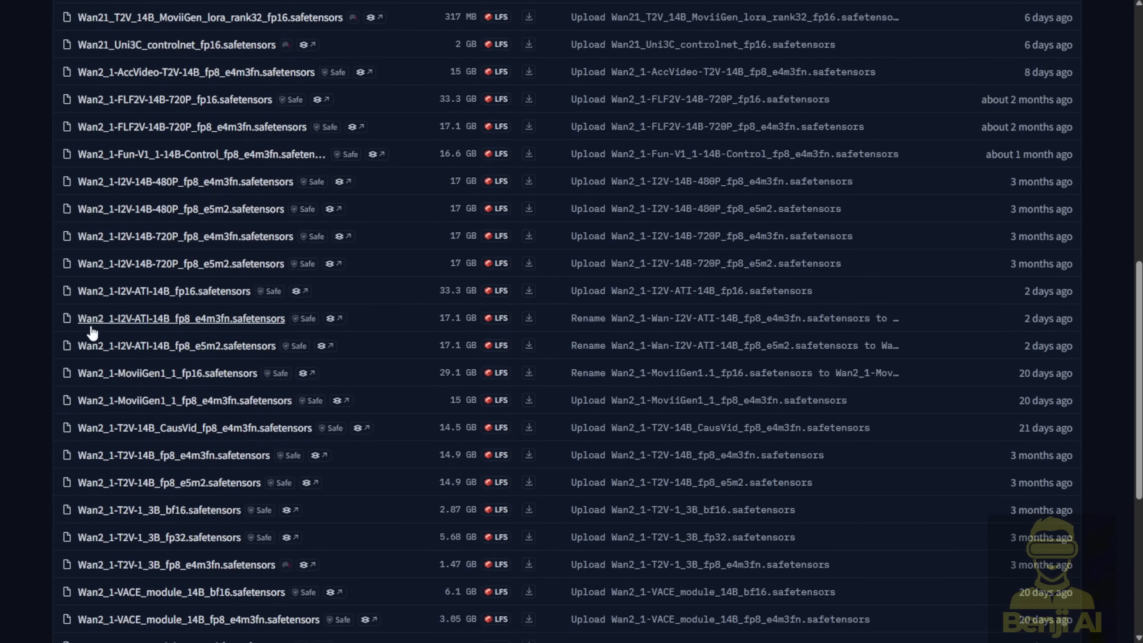
pyautogui.moveTo(36, 339)
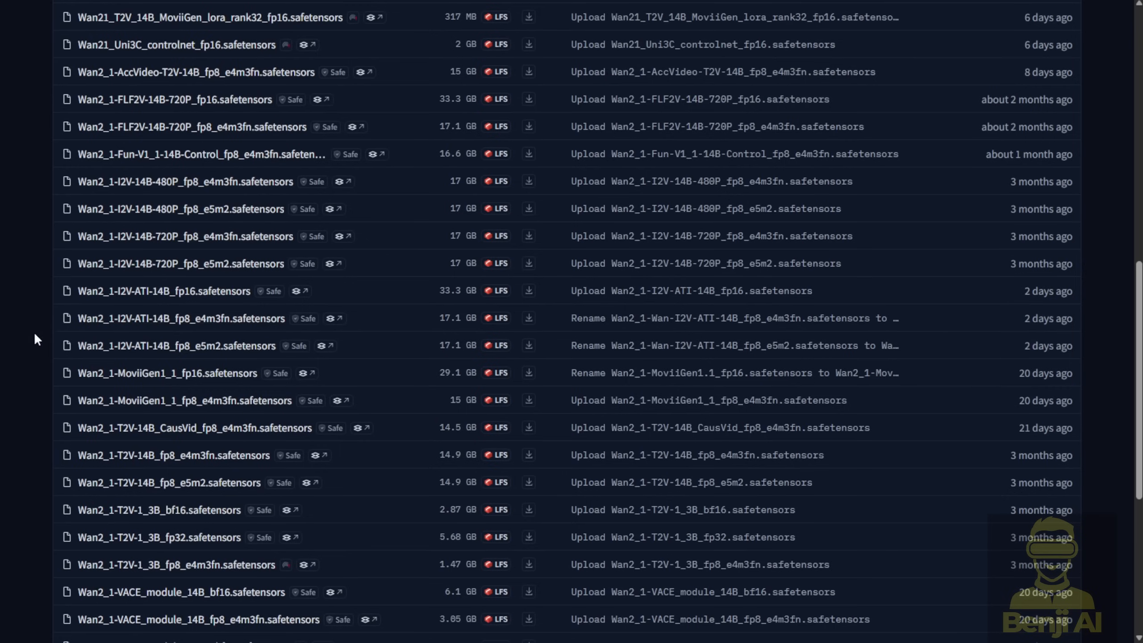
pyautogui.moveTo(180, 318)
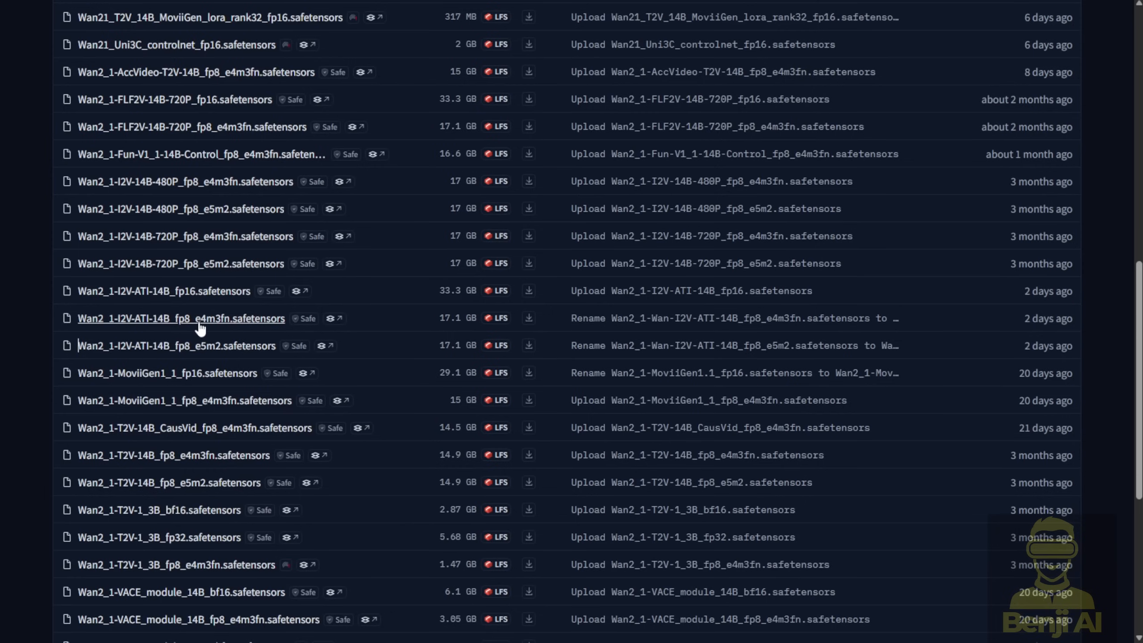
pyautogui.moveTo(147, 330)
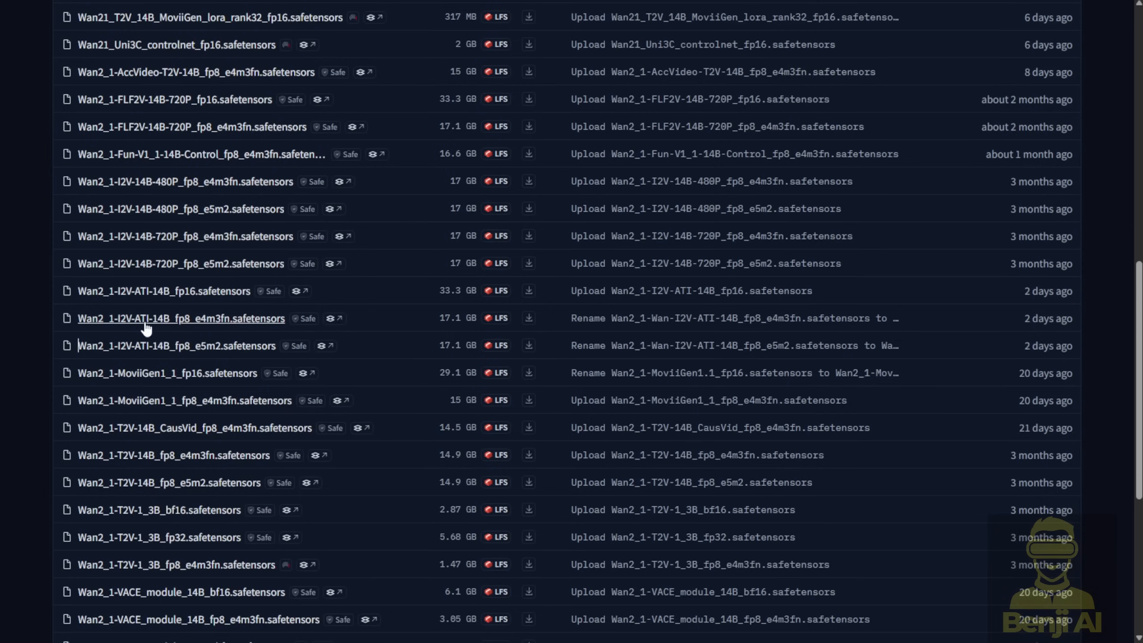
pyautogui.click(180, 317)
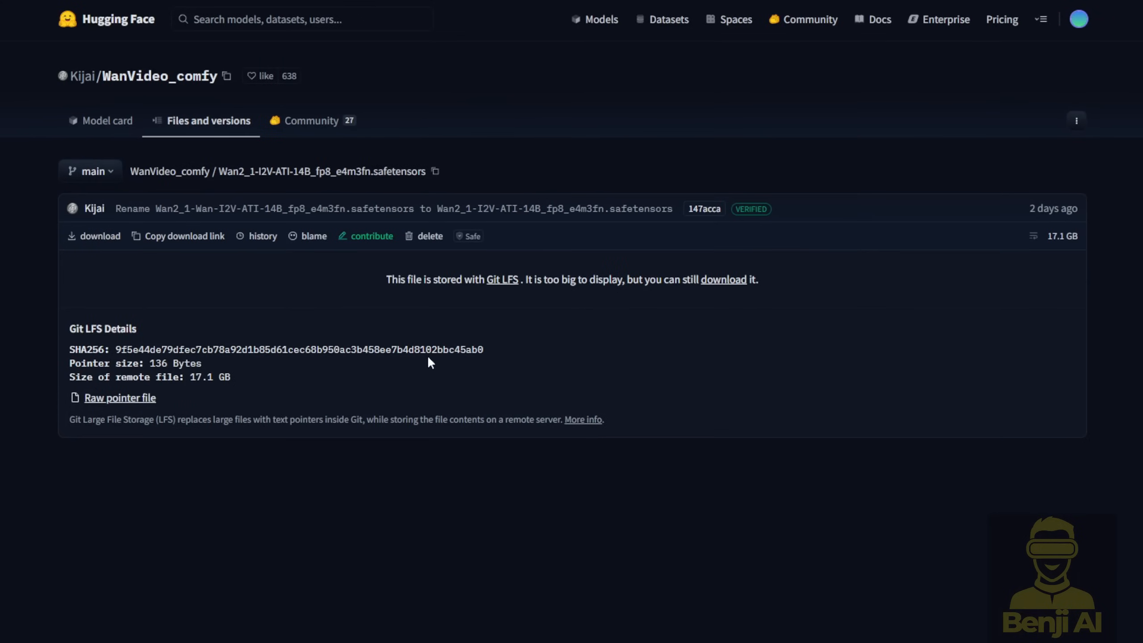
pyautogui.moveTo(1042, 343)
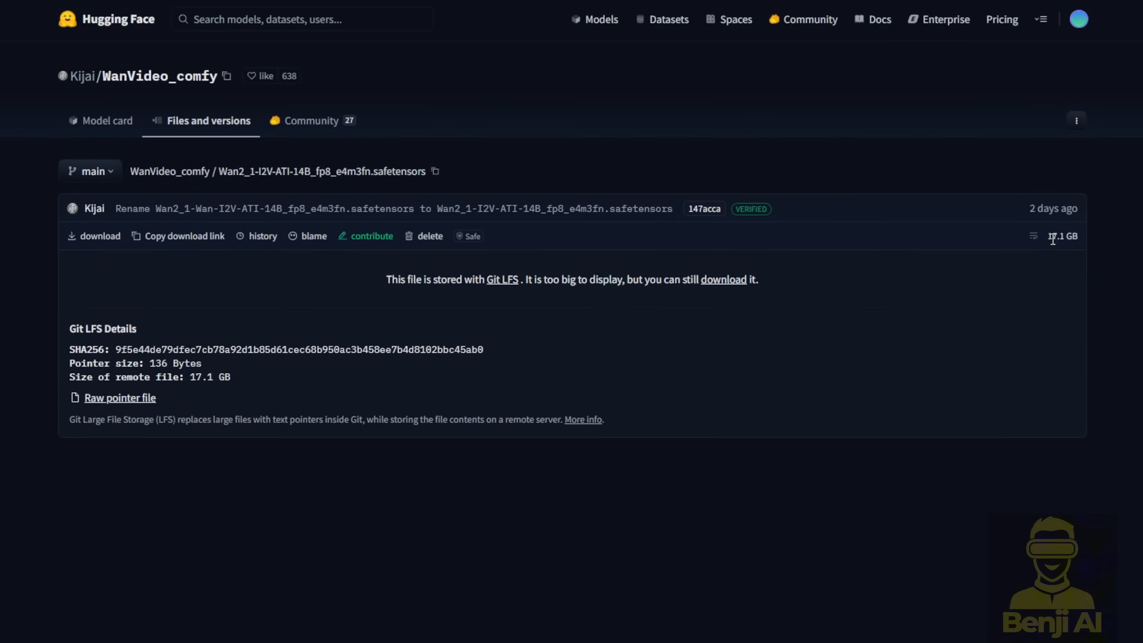
pyautogui.moveTo(685, 416)
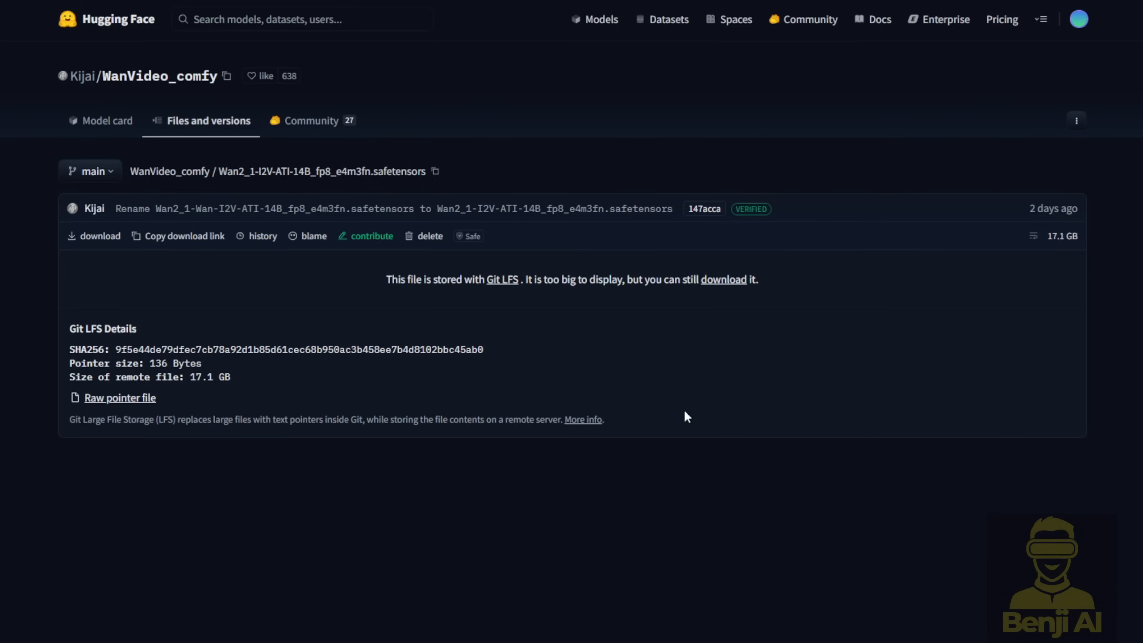
pyautogui.moveTo(794, 347)
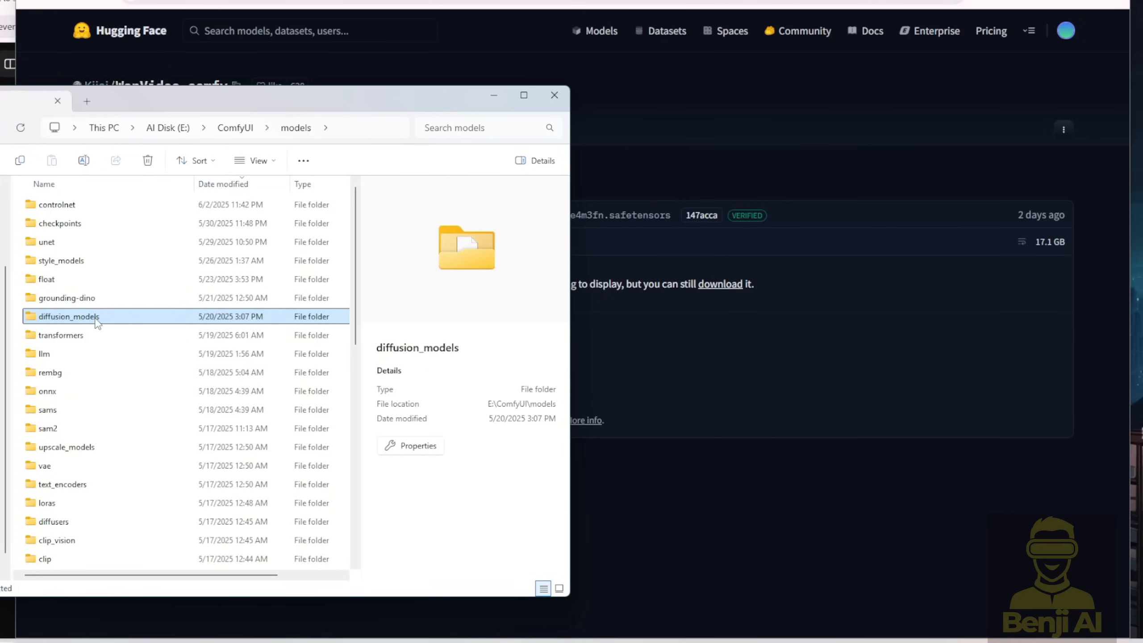
# - Navigate into models\diffusion_models\Wan2_1 in File Explorer
pyautogui.doubleClick(68, 315)
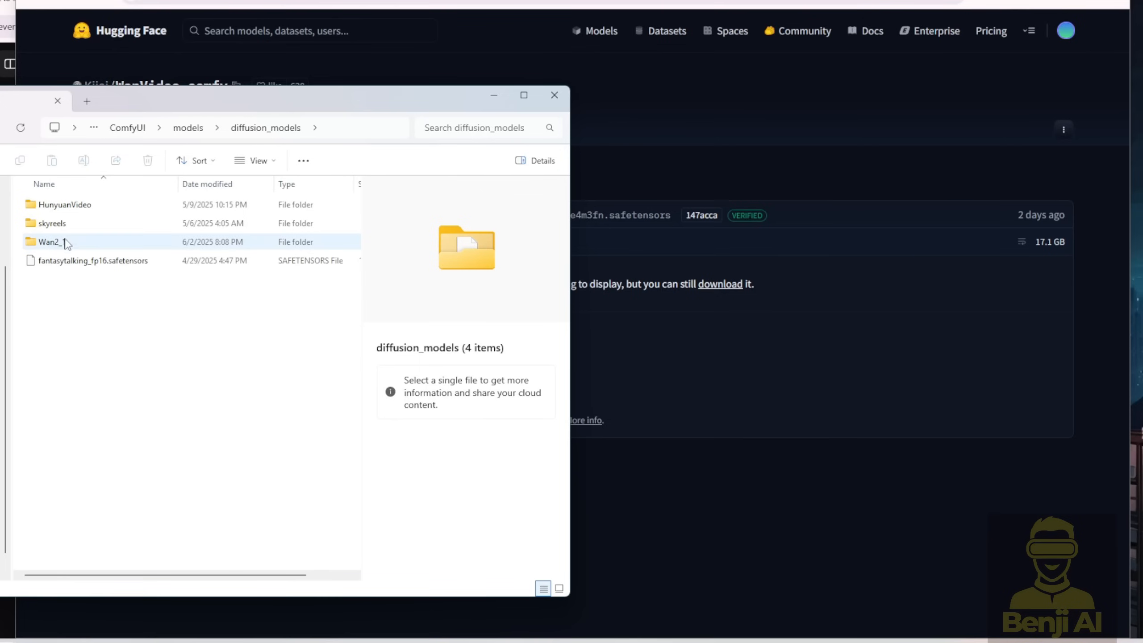
pyautogui.click(51, 241)
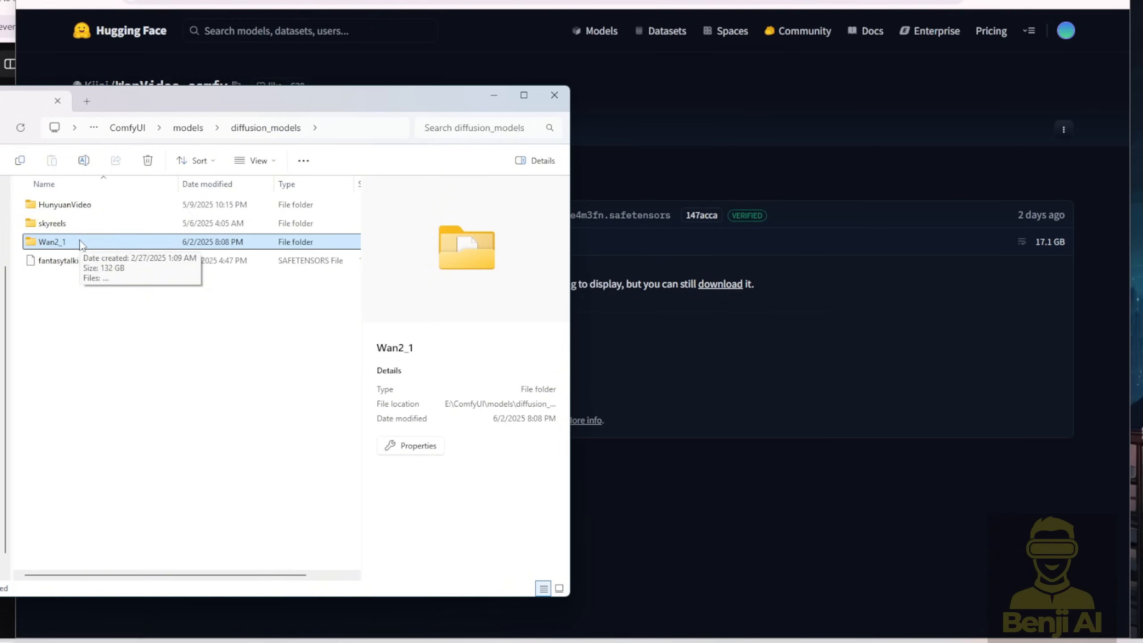
pyautogui.doubleClick(51, 241)
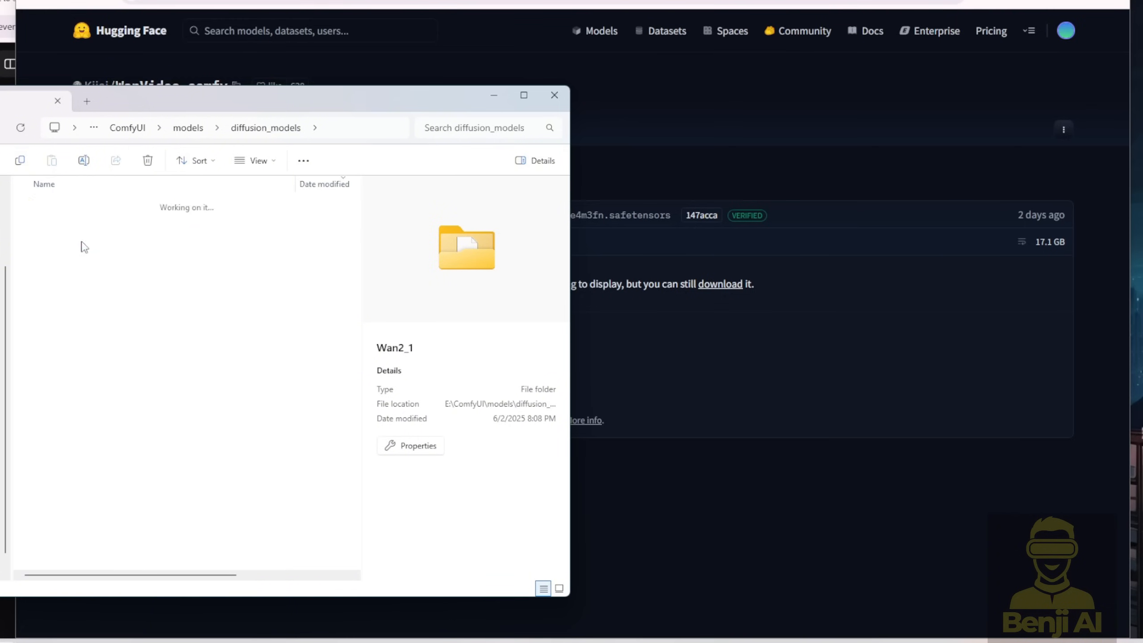
pyautogui.doubleClick(466, 248)
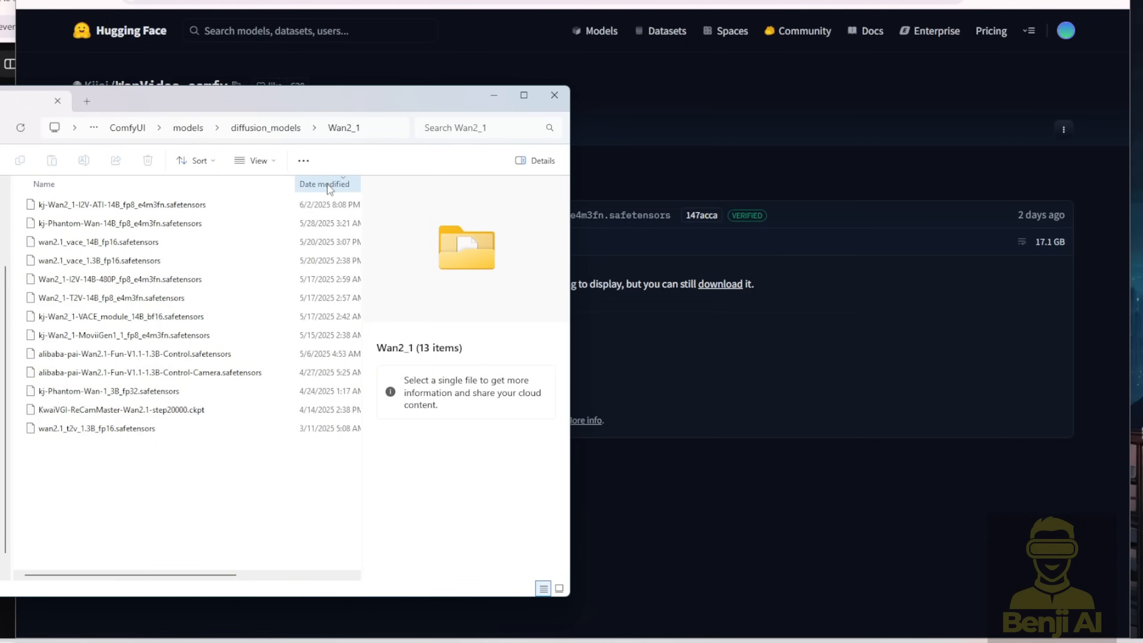
# - Inspect the downloaded kj-Wan2_1-I2V-ATI-14B_fp8_e4m3fn.safetensors file's details, then deselect it
pyautogui.click(121, 205)
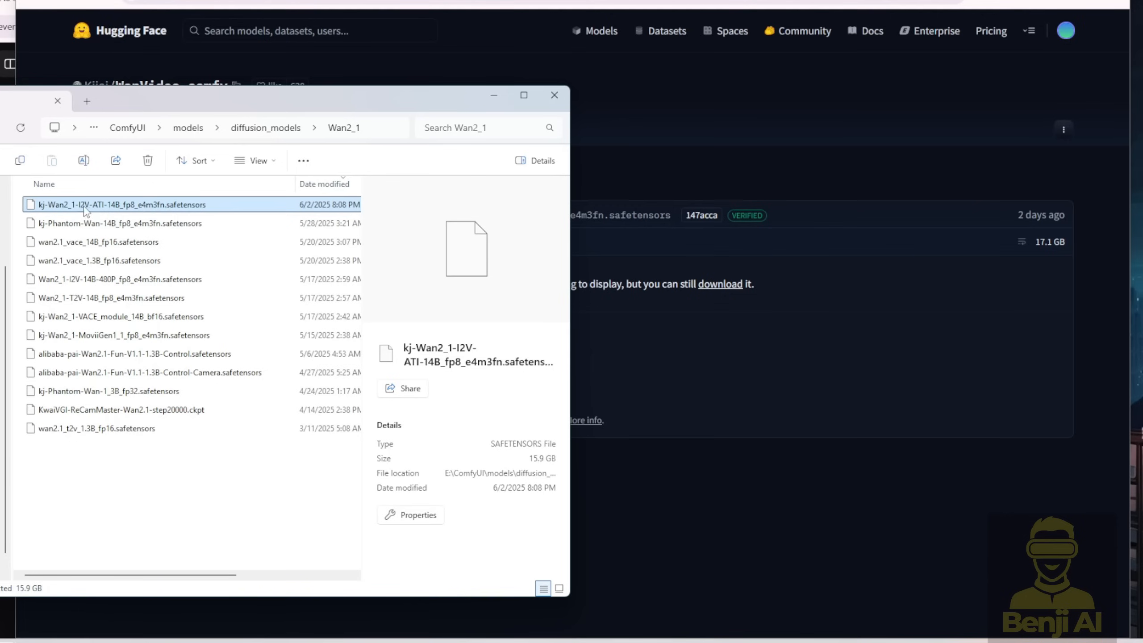
pyautogui.moveTo(260, 211)
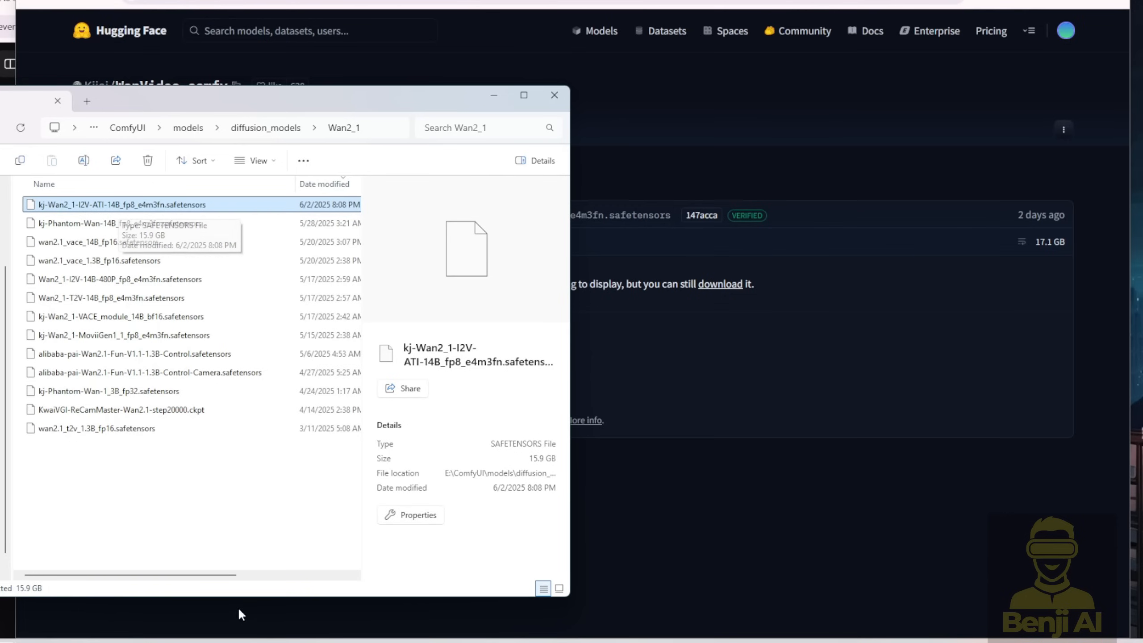
pyautogui.click(117, 223)
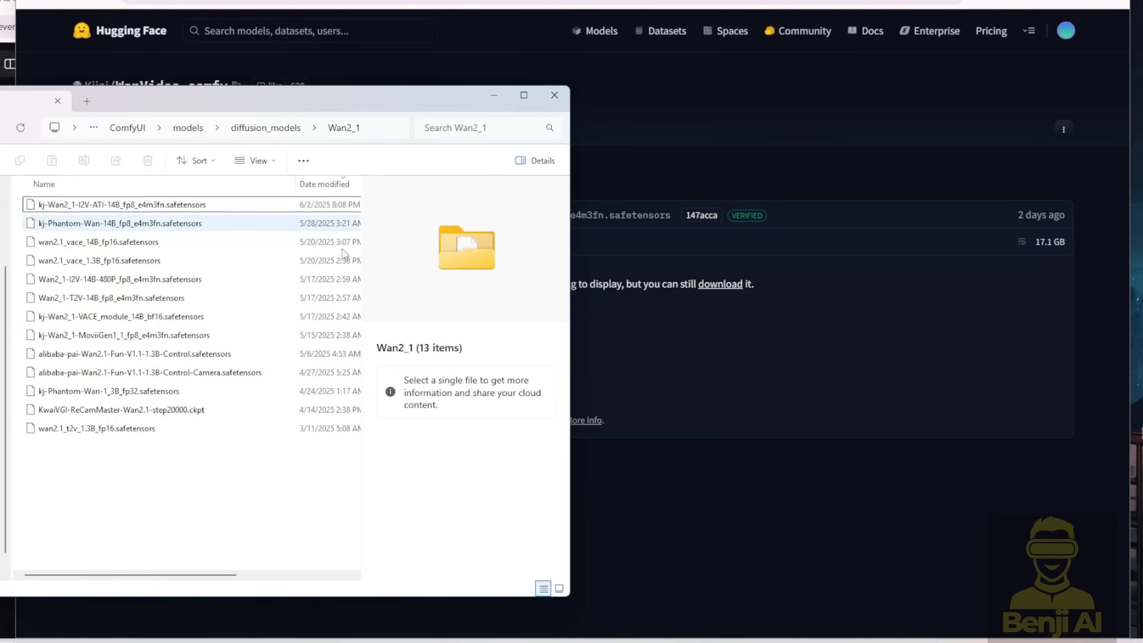
pyautogui.click(553, 95)
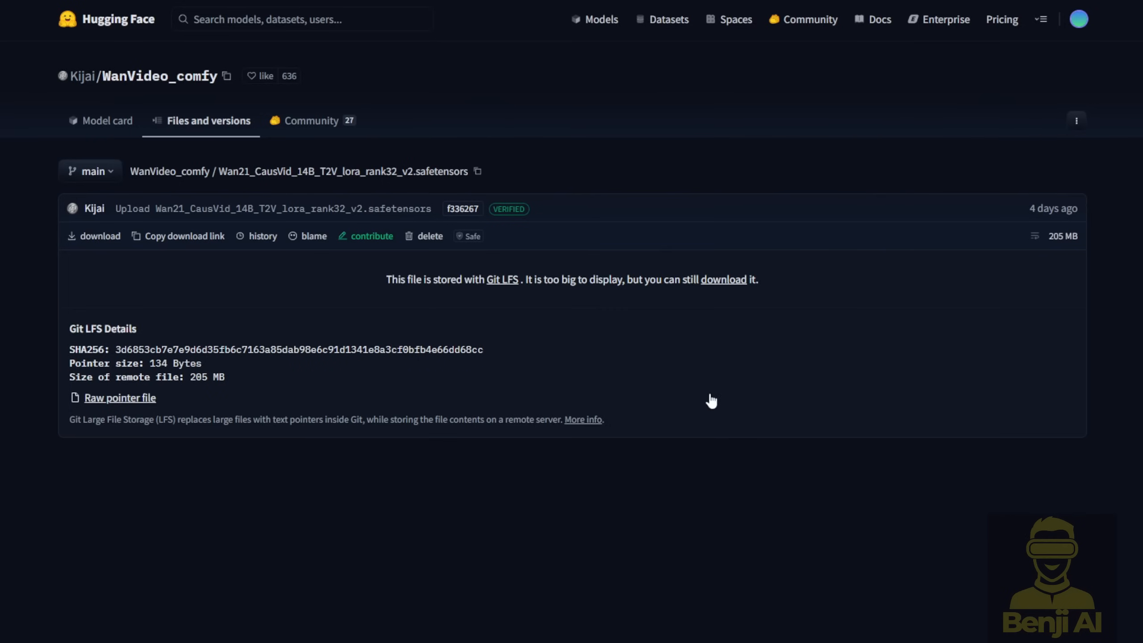
pyautogui.moveTo(306, 172)
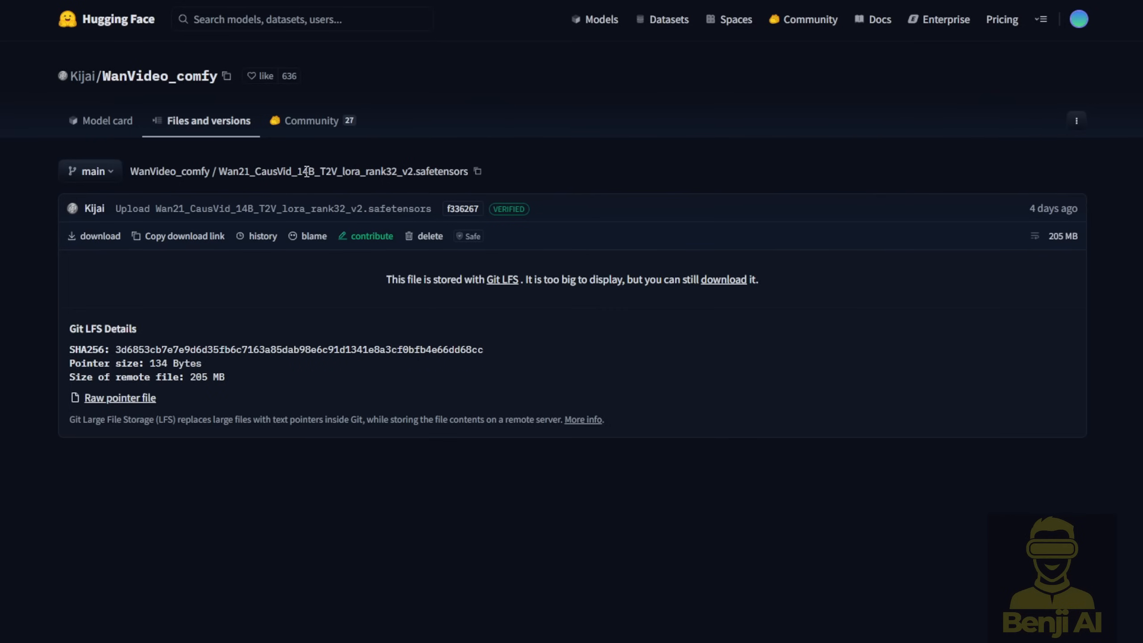
# - Highlight the CausVid LoRA file name and its v2 version in the breadcrumb
pyautogui.doubleClick(316, 171)
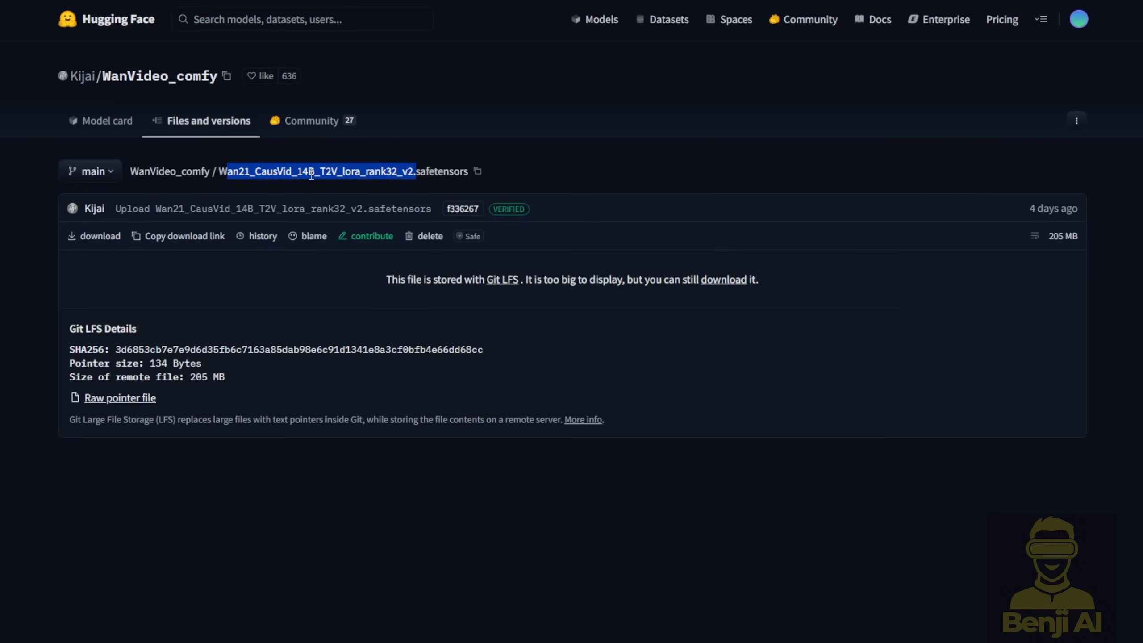
pyautogui.click(399, 171)
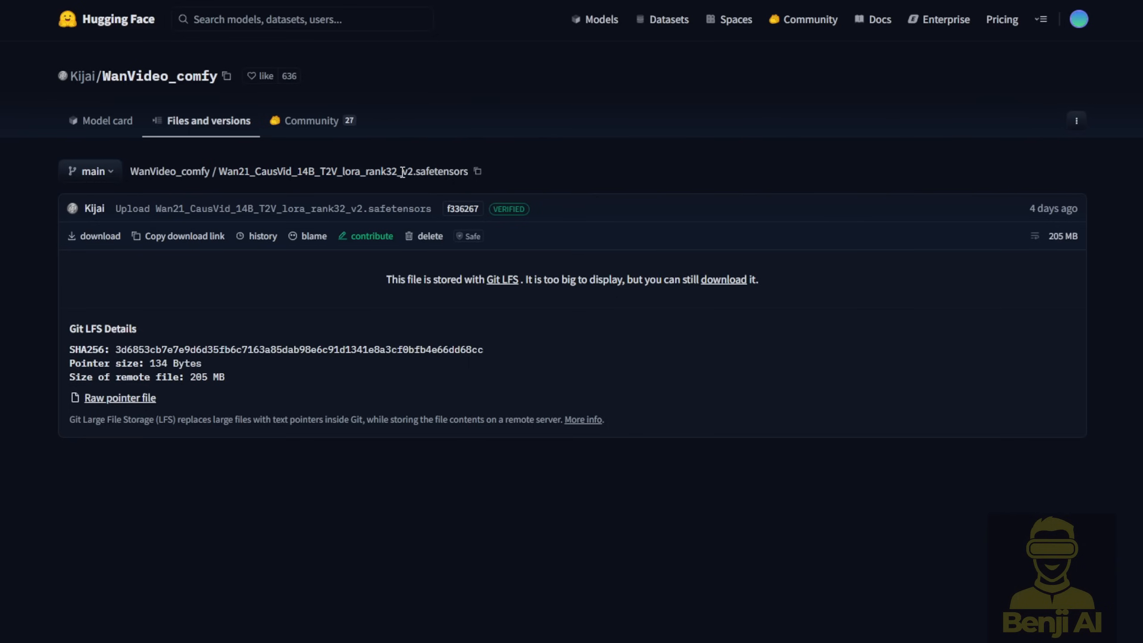
pyautogui.doubleClick(407, 172)
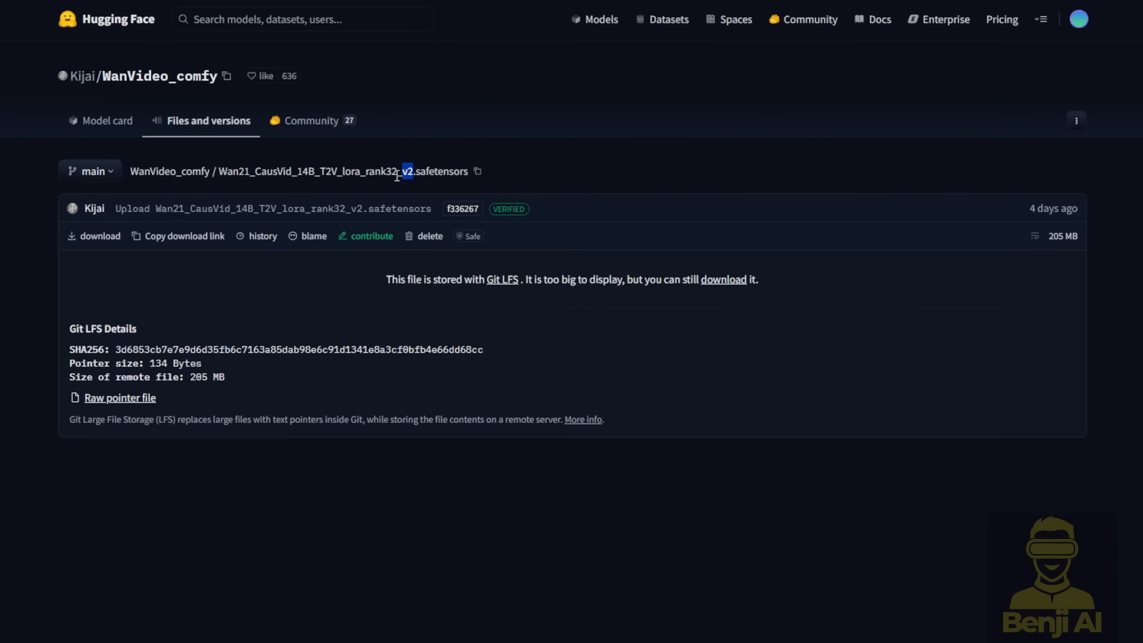
pyautogui.moveTo(711, 401)
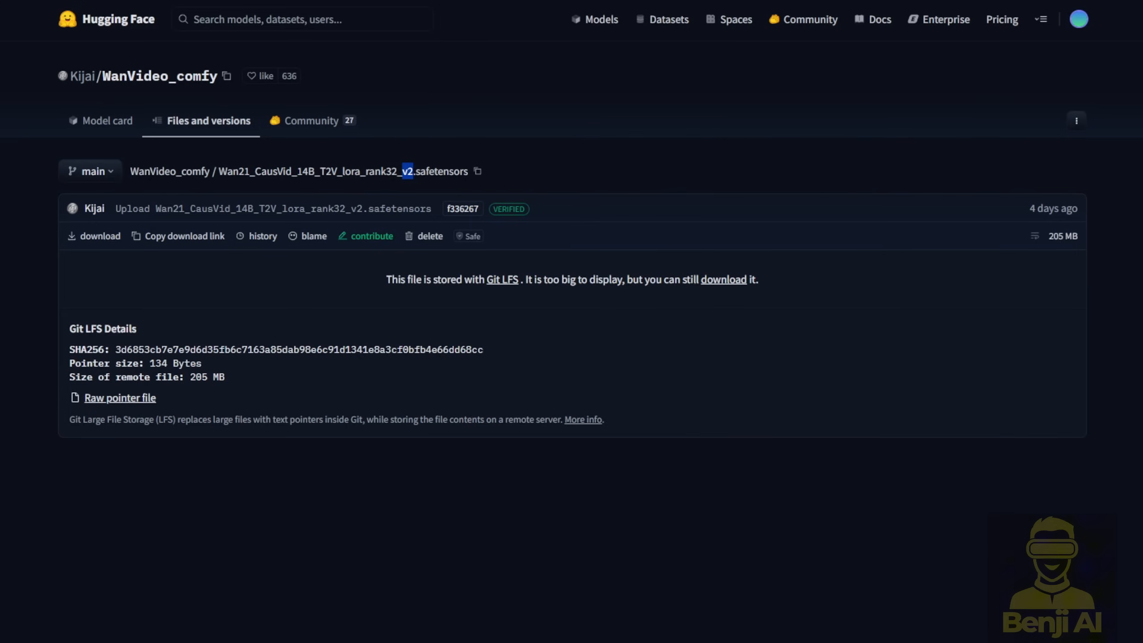
pyautogui.moveTo(9, 294)
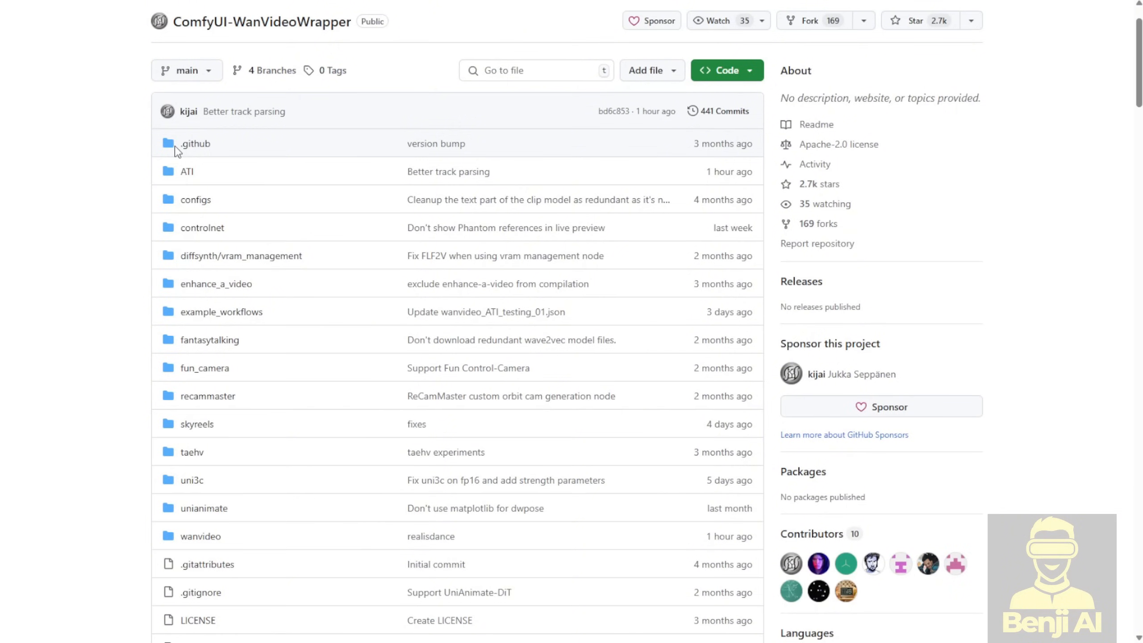
# - Scroll through the ComfyUI-WanVideoWrapper repository's file list
pyautogui.scroll(-3)
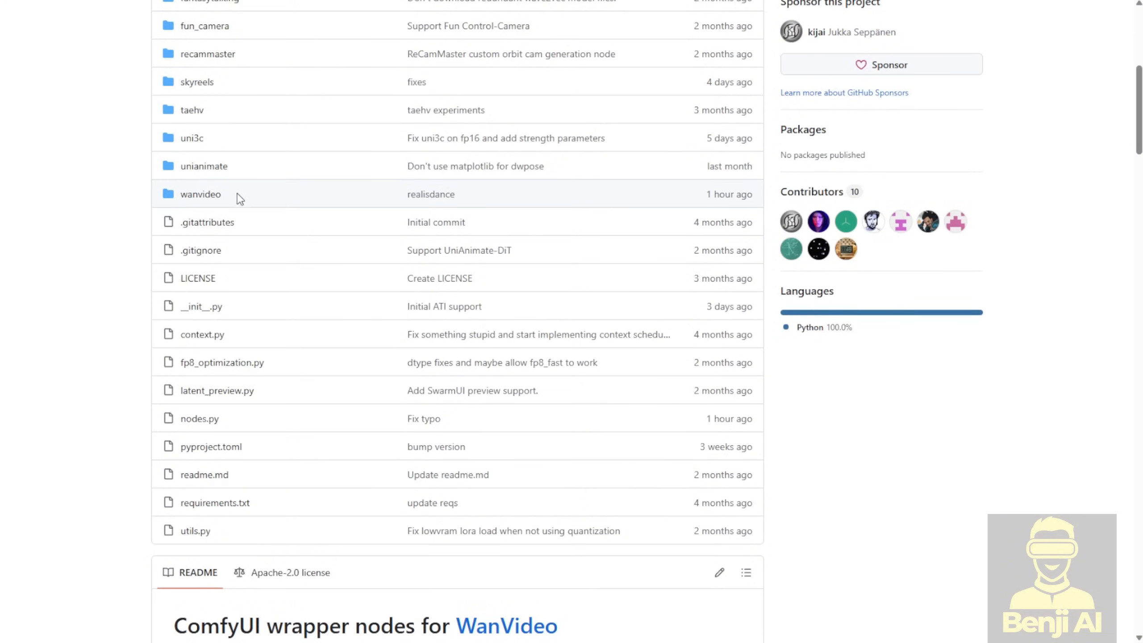
pyautogui.moveTo(202, 208)
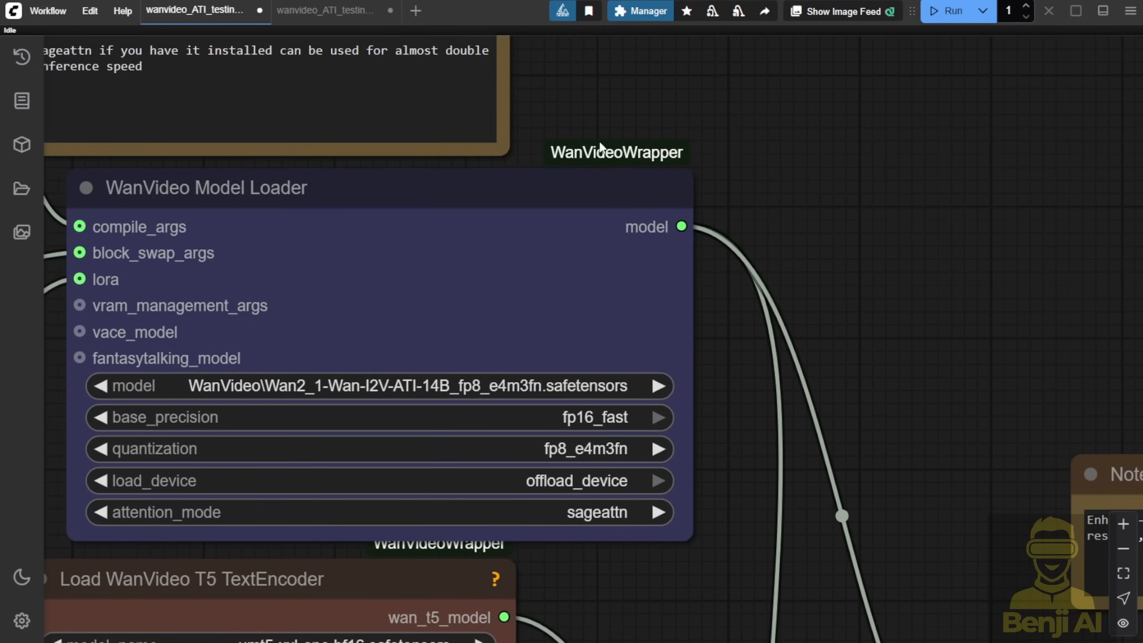
pyautogui.moveTo(611, 162)
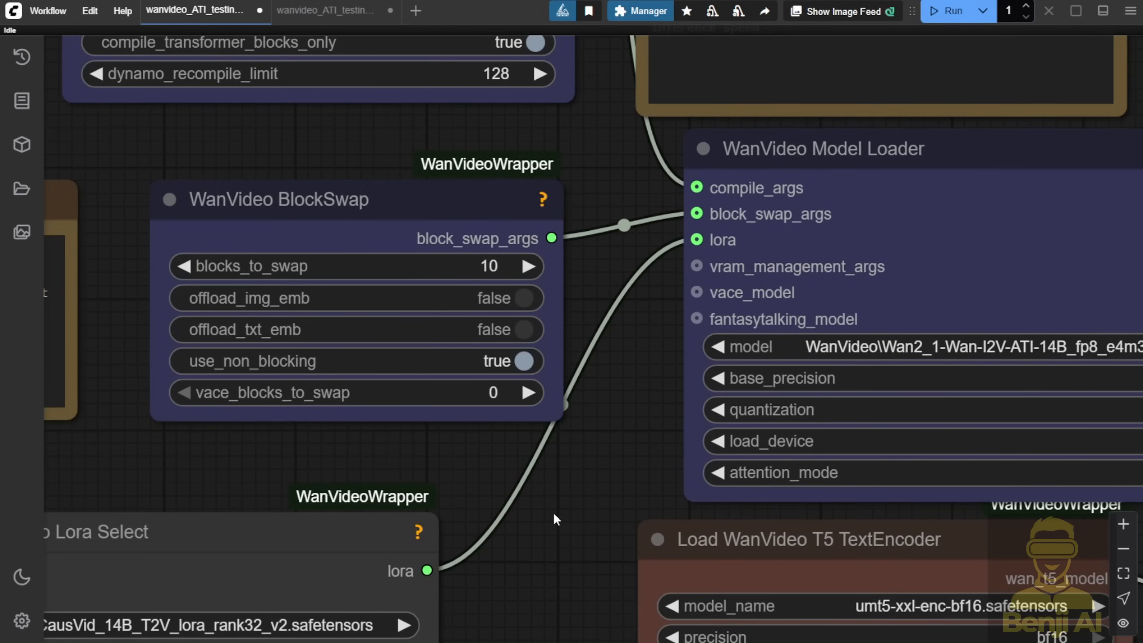
# - Pan the ATI workflow to inspect the Model Loader, BlockSwap and Lora Select nodes
pyautogui.scroll(-3)
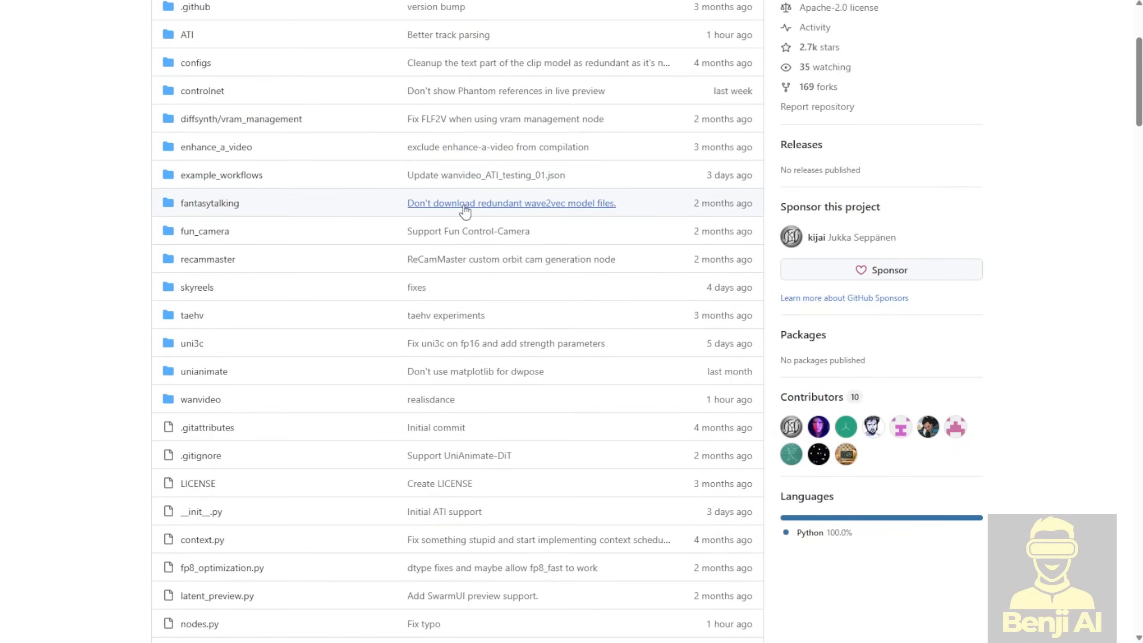
pyautogui.moveTo(223, 175)
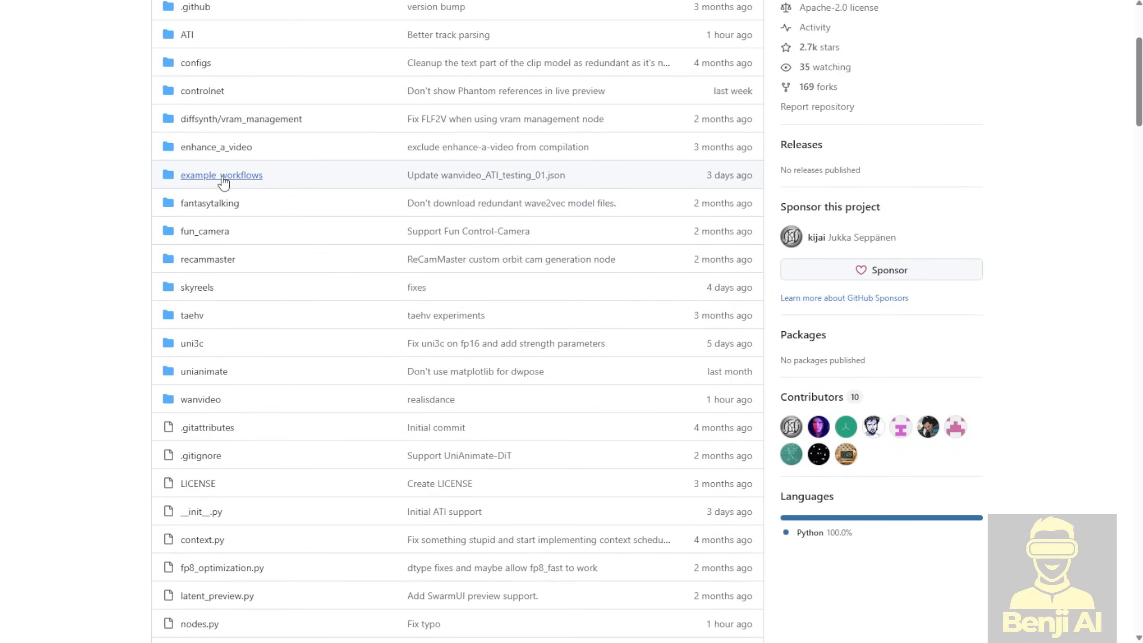
# - Browse example_workflows and select the wanvideo_ATI_testing_01.json file name
pyautogui.click(221, 174)
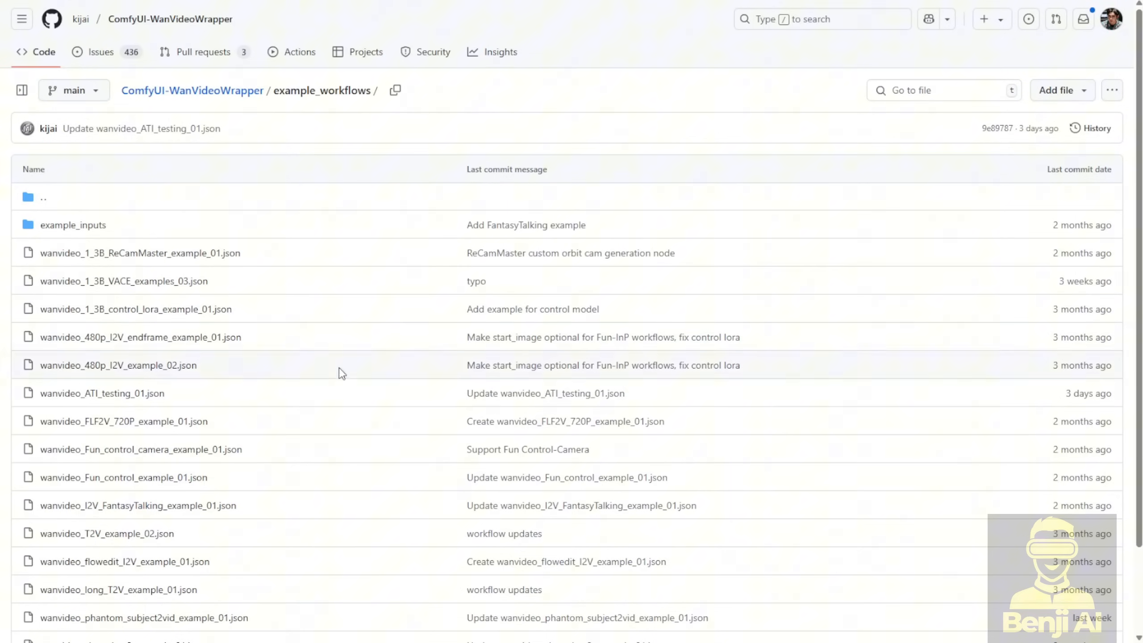
pyautogui.scroll(-3)
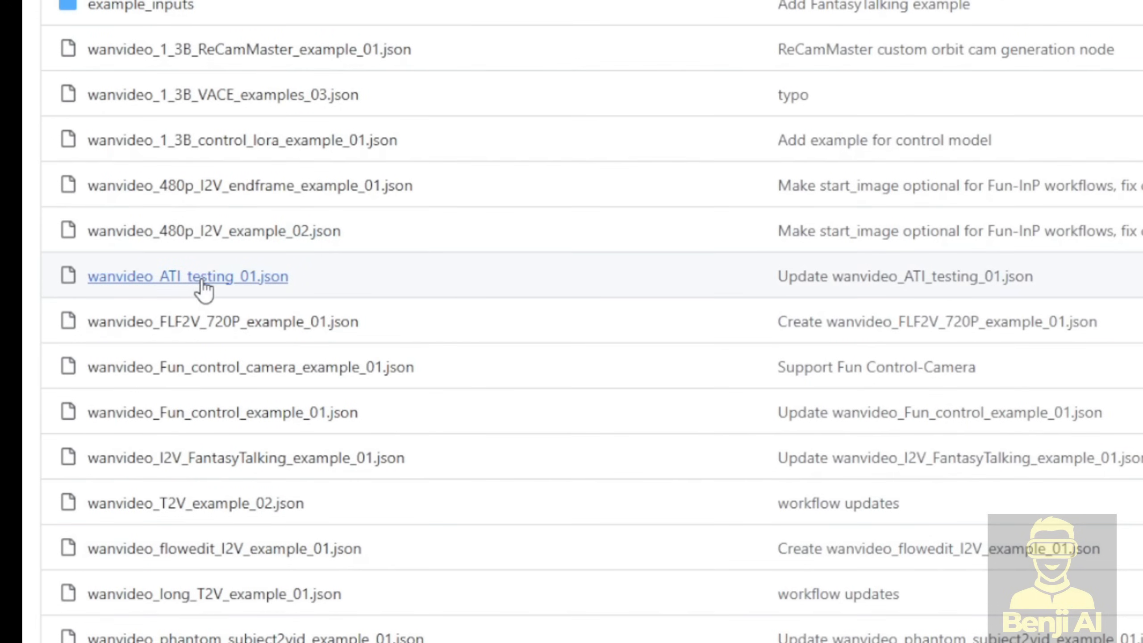
pyautogui.moveTo(149, 287)
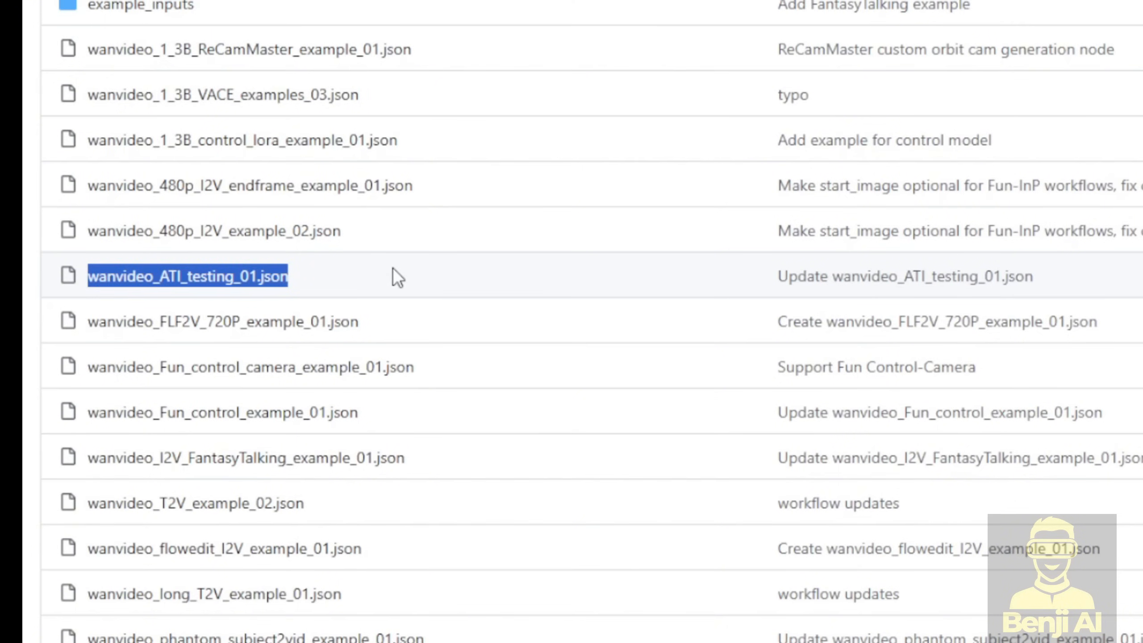
pyautogui.doubleClick(186, 276)
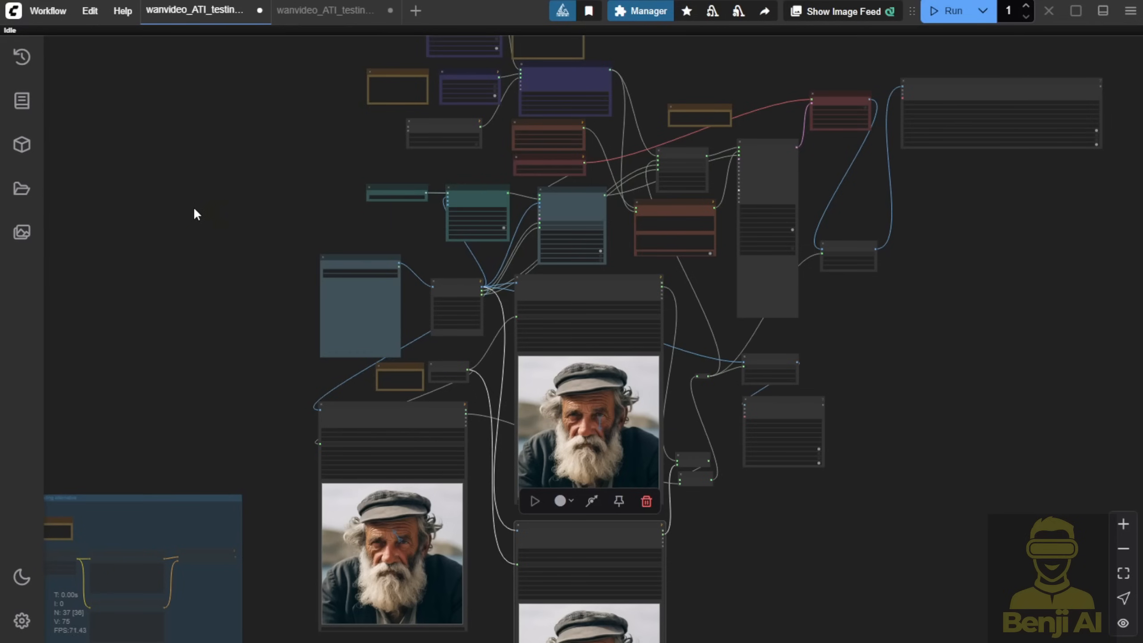
pyautogui.moveTo(188, 260)
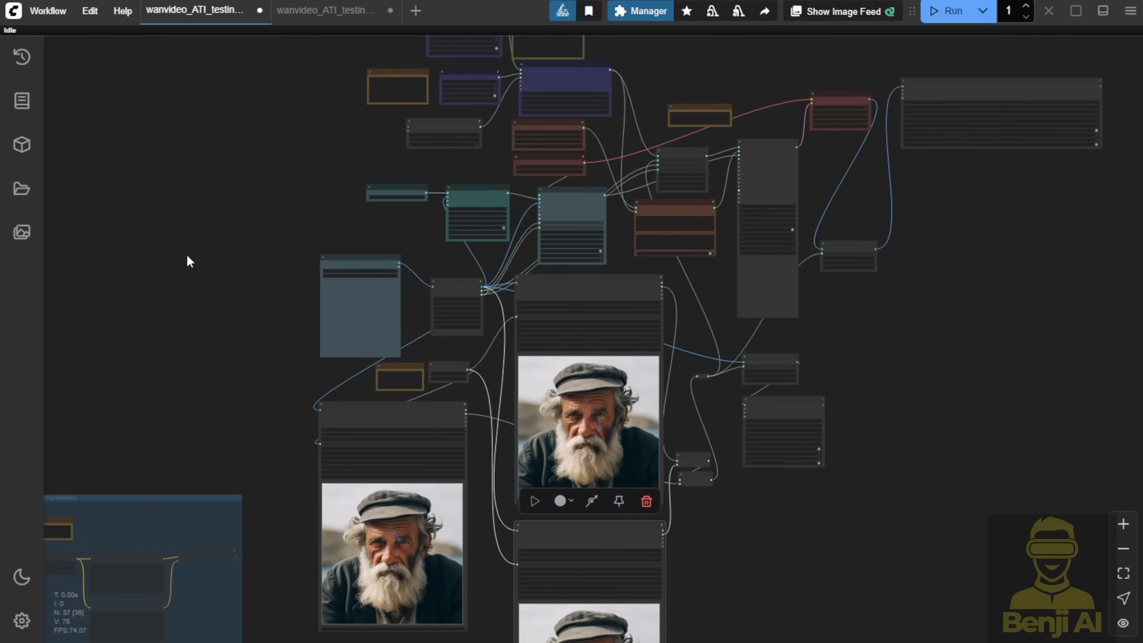
pyautogui.moveTo(164, 255)
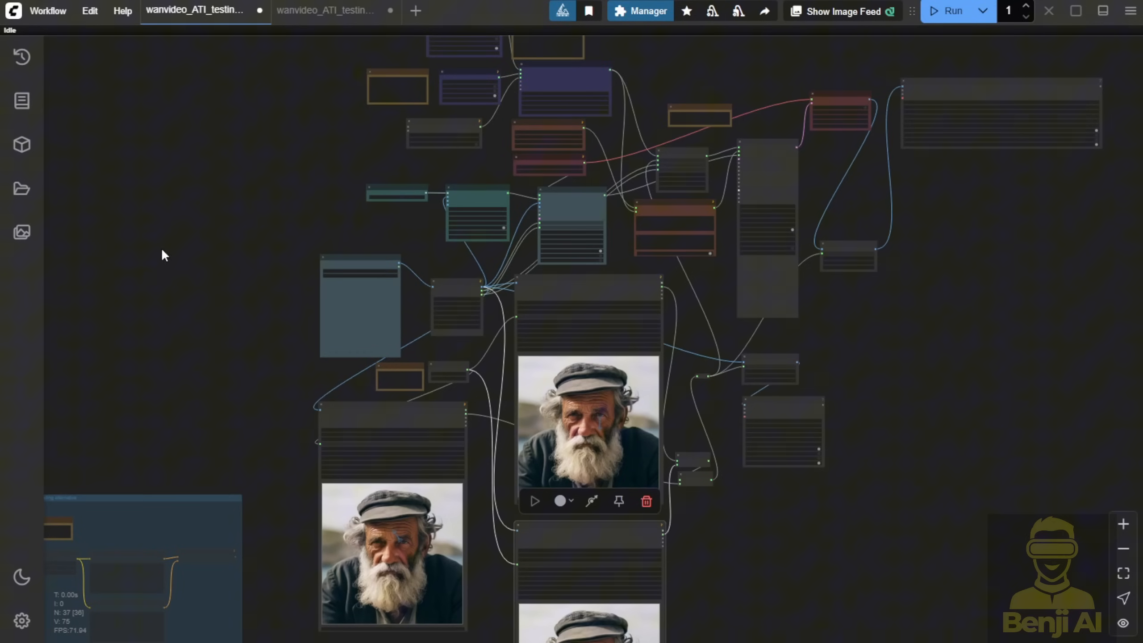
pyautogui.moveTo(1051, 473)
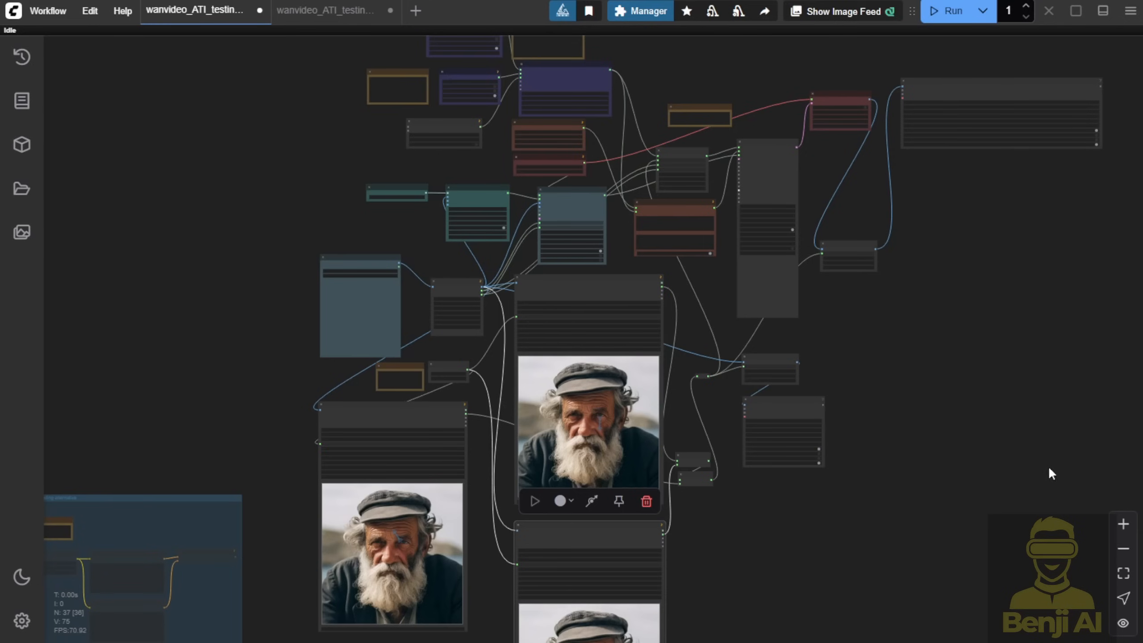
pyautogui.moveTo(835, 515)
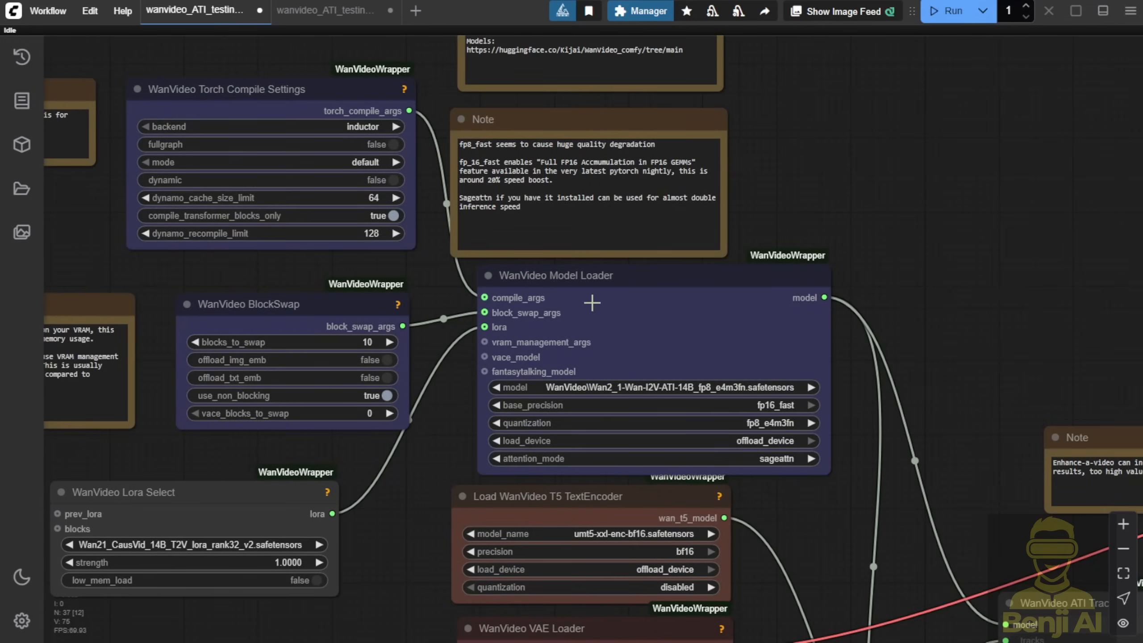
pyautogui.moveTo(427, 229)
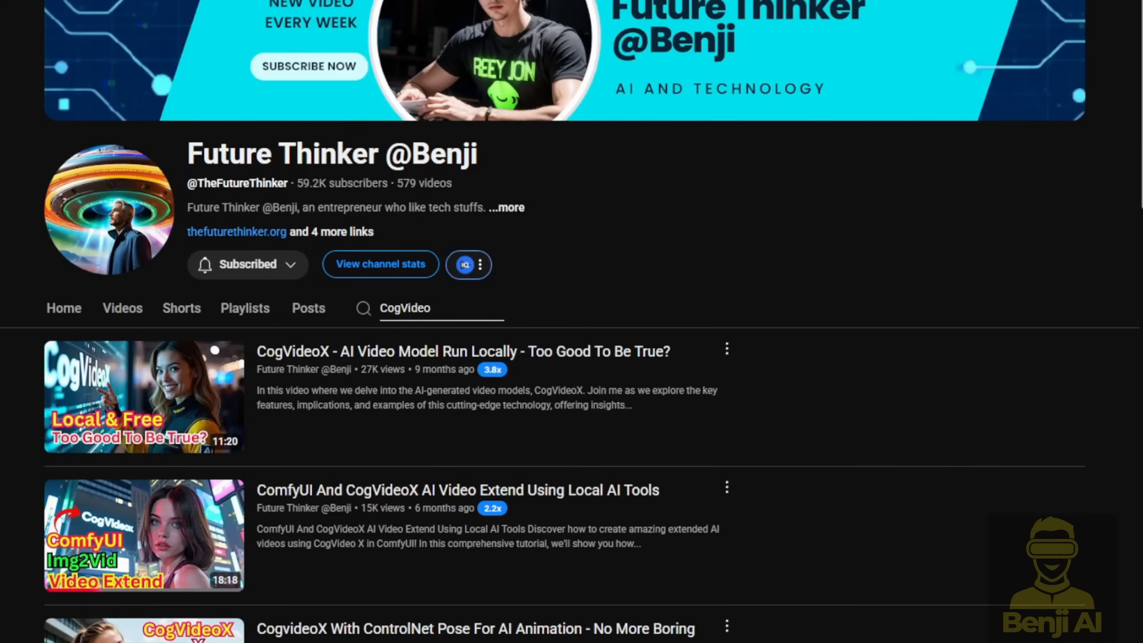
pyautogui.scroll(-3)
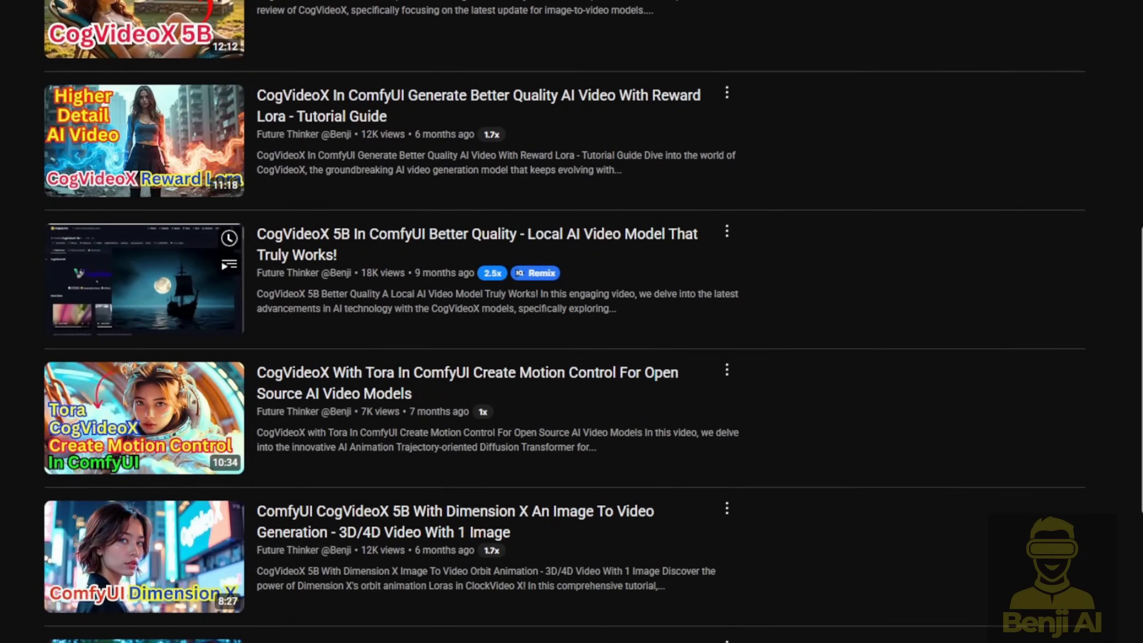
pyautogui.scroll(-3)
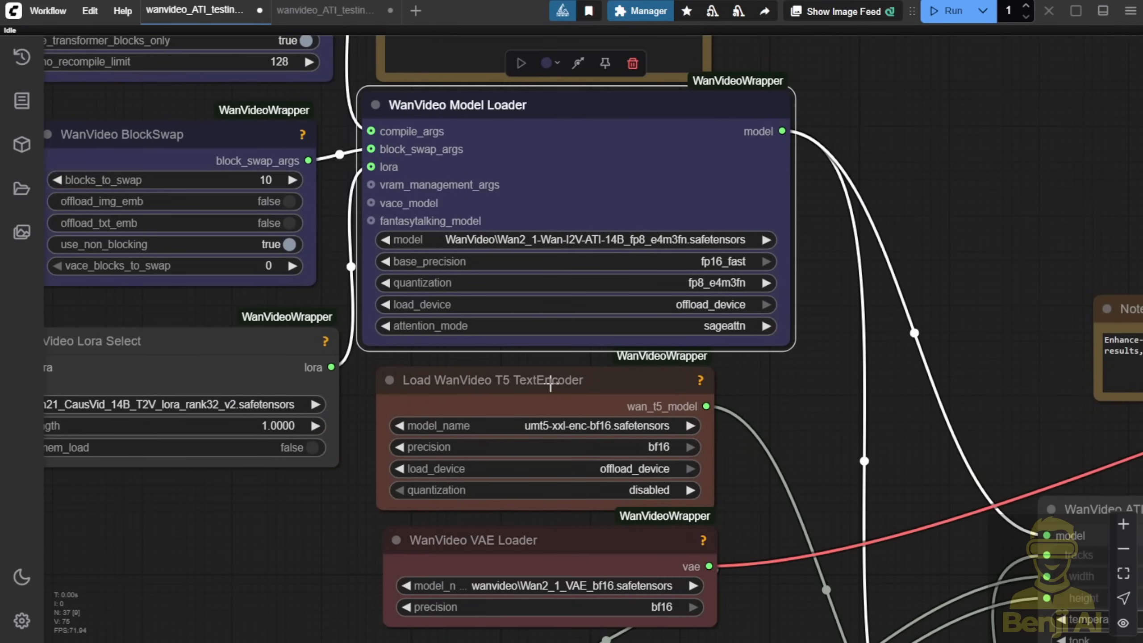
pyautogui.moveTo(790, 422)
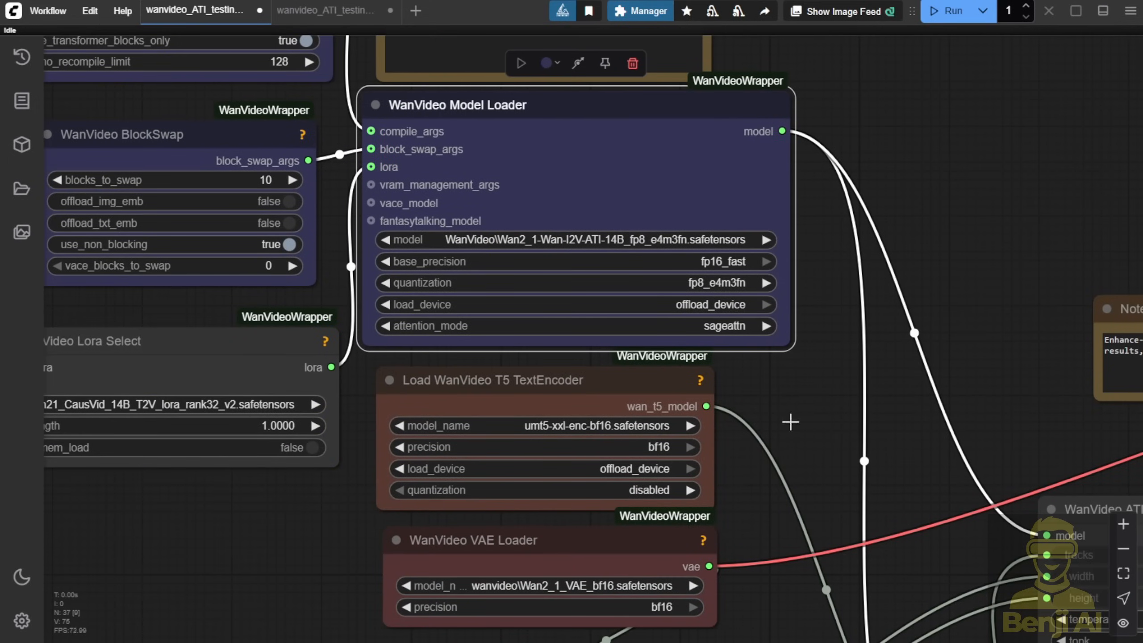
pyautogui.moveTo(822, 585)
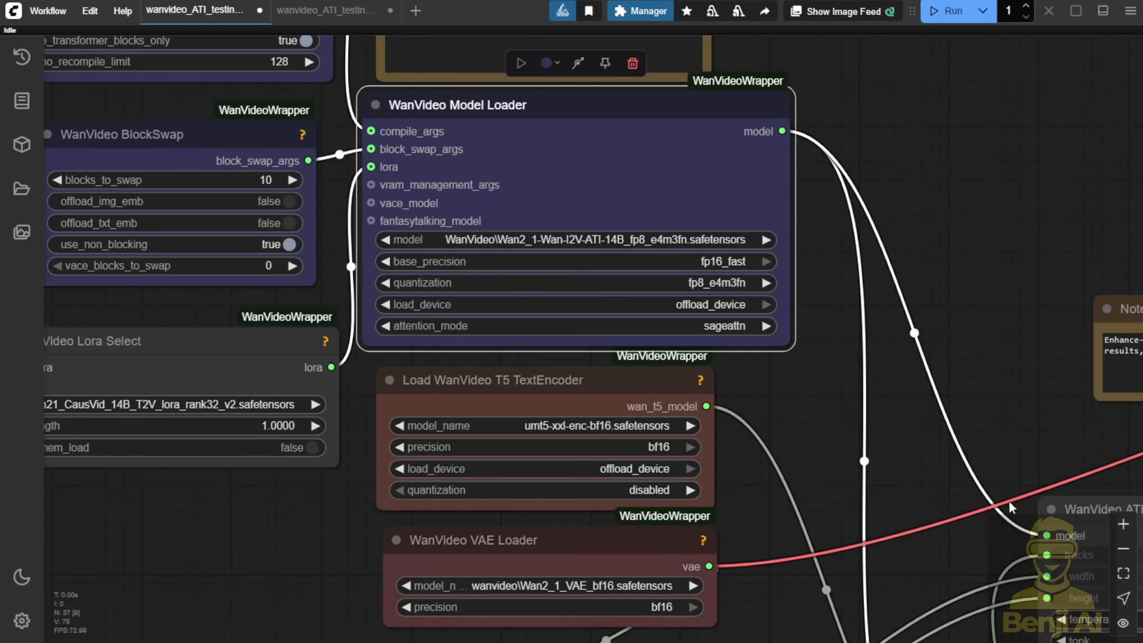
pyautogui.moveTo(733, 389)
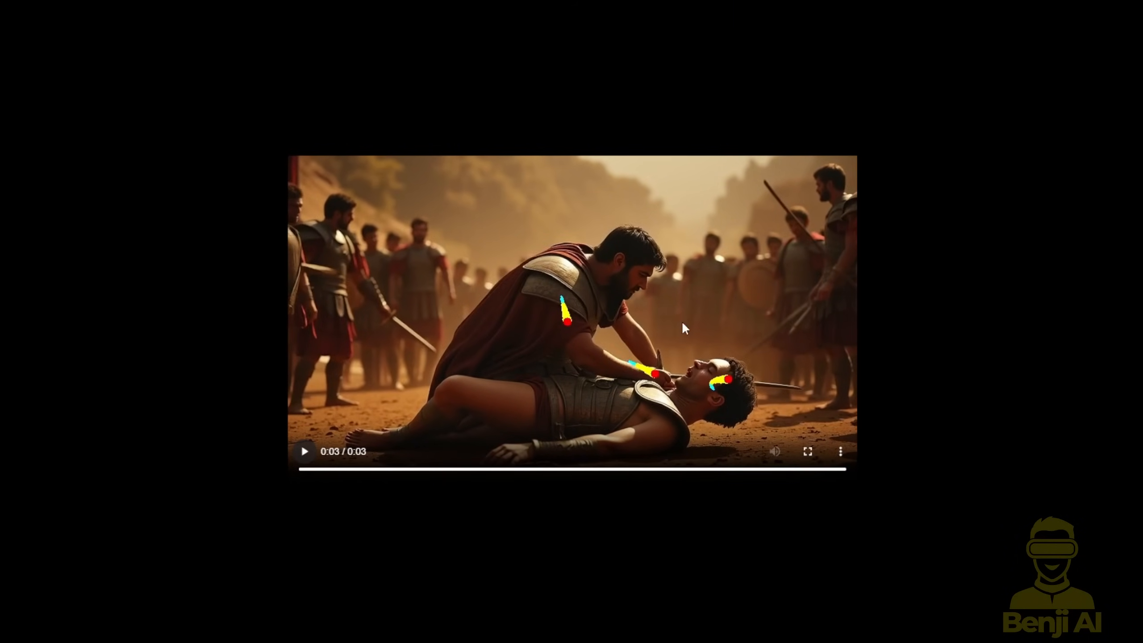
pyautogui.moveTo(654, 587)
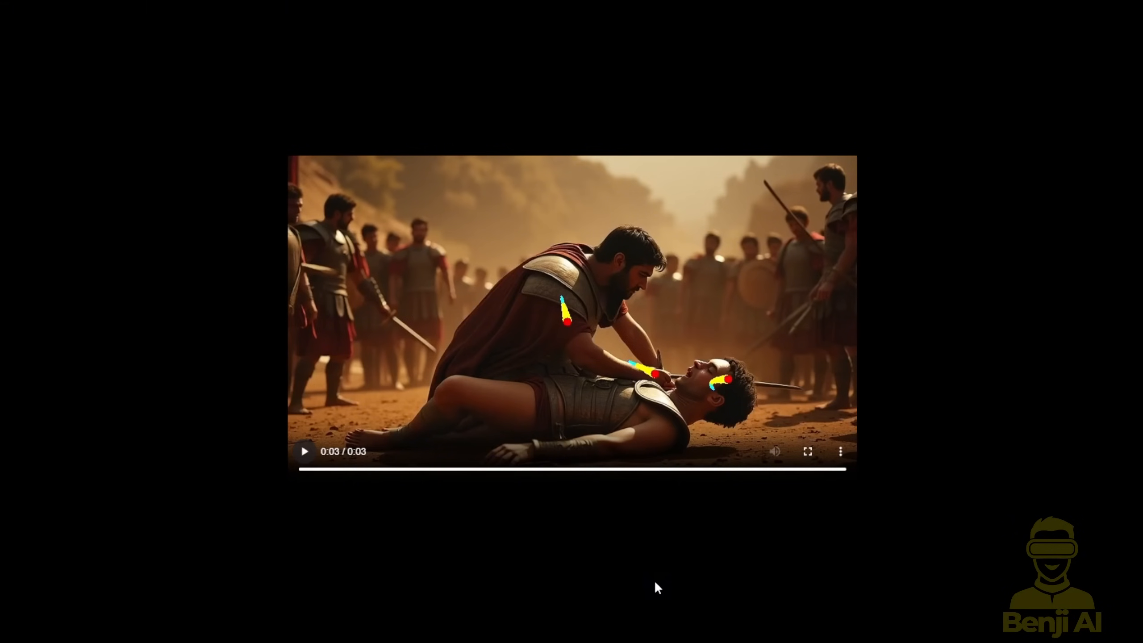
pyautogui.moveTo(658, 474)
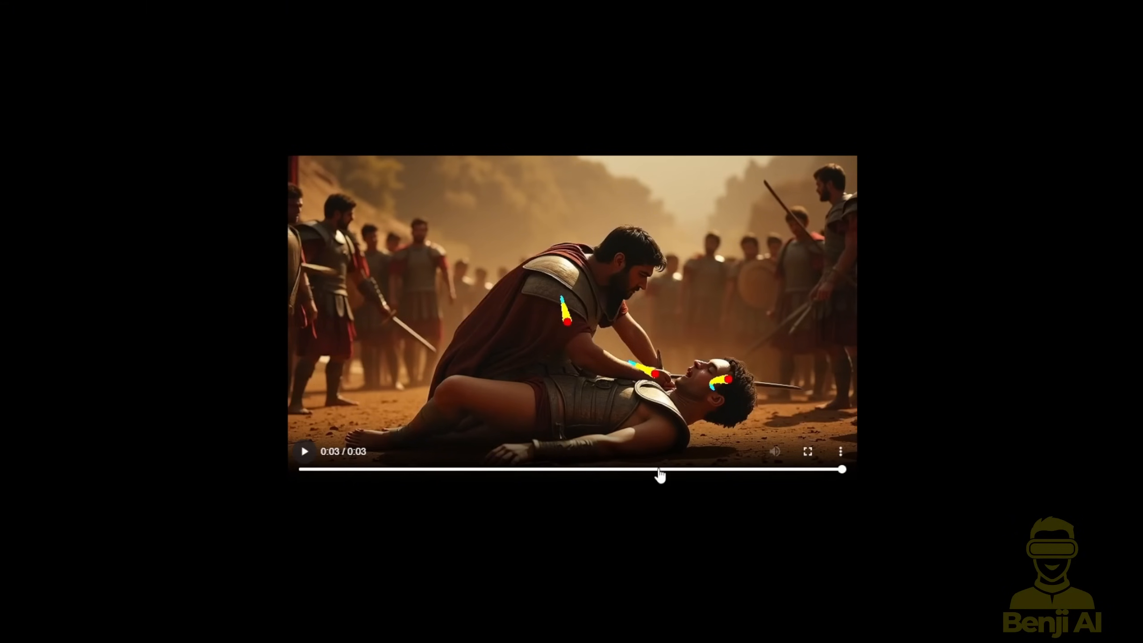
pyautogui.moveTo(556, 356)
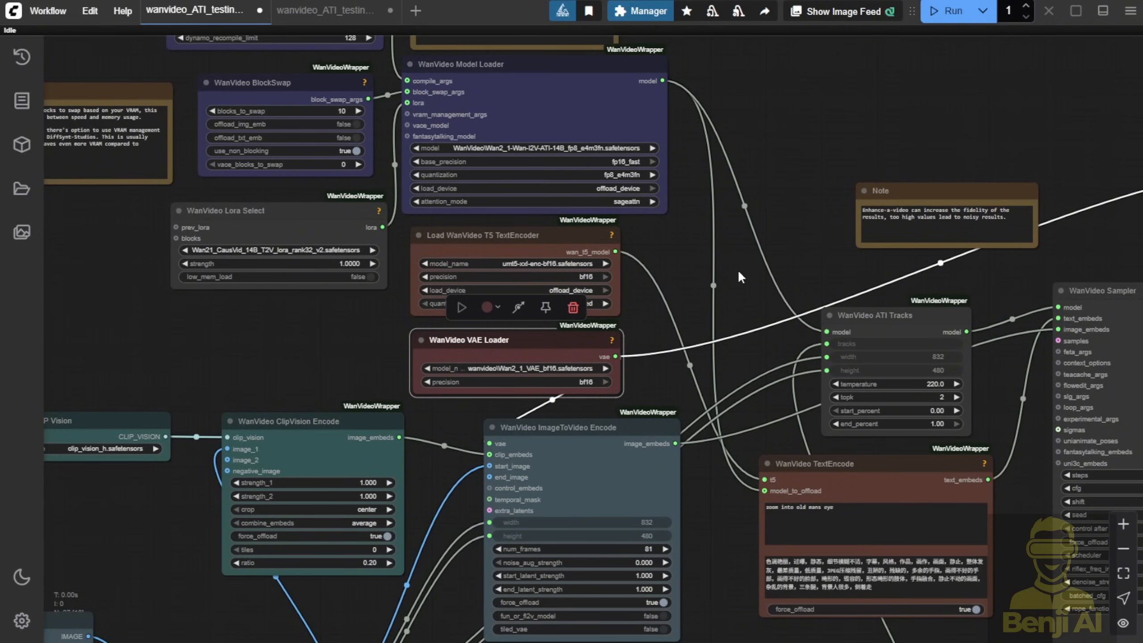
pyautogui.moveTo(758, 213)
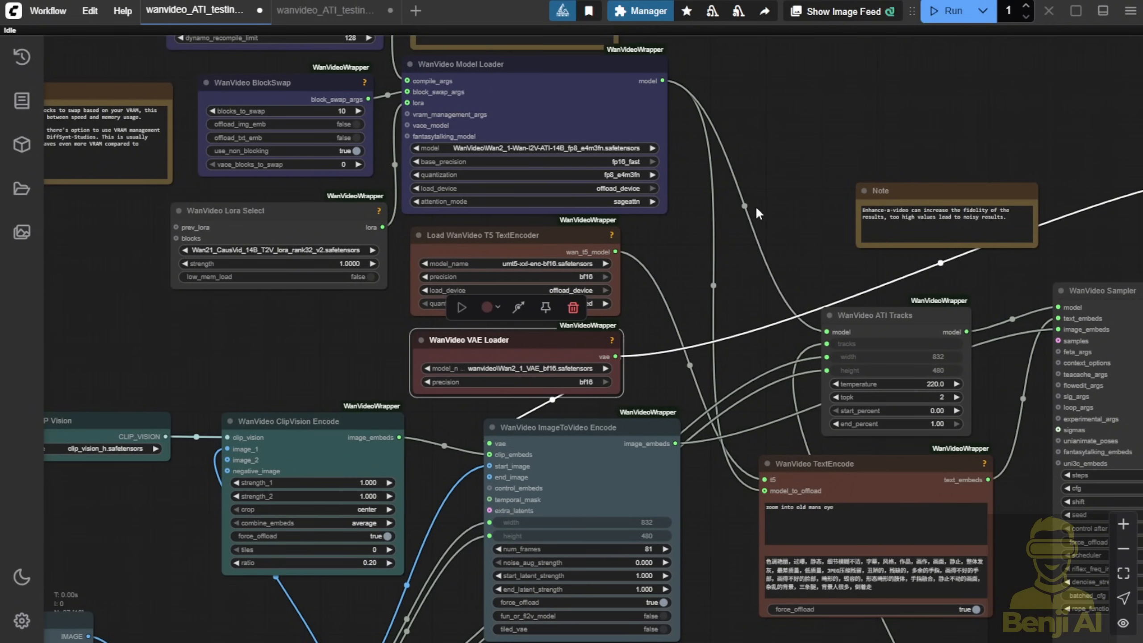
pyautogui.moveTo(750, 209)
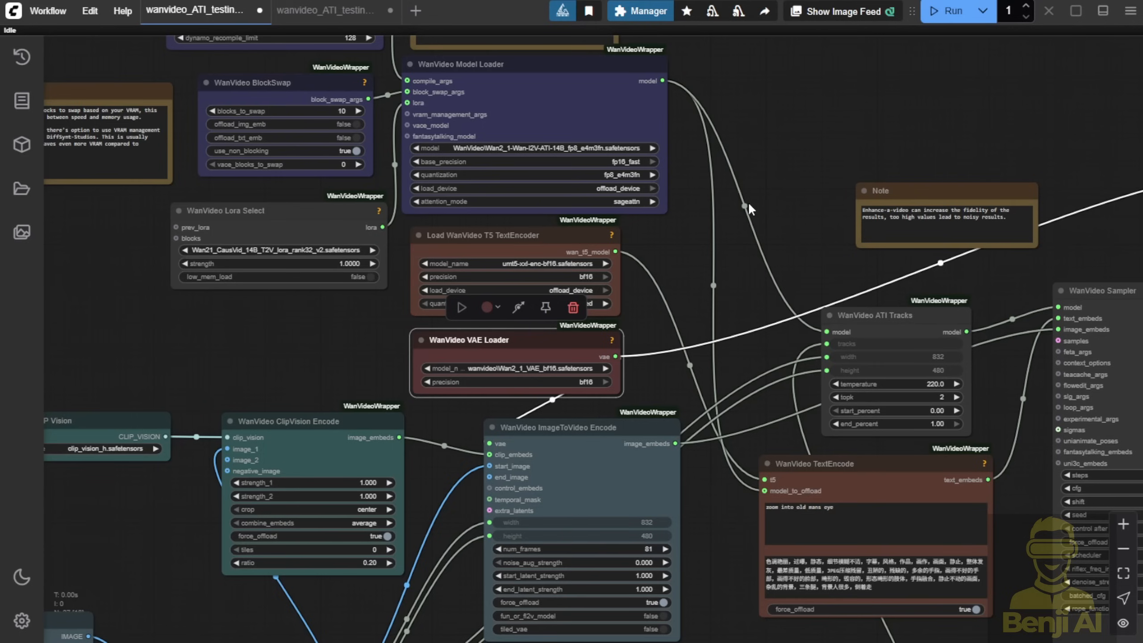
pyautogui.moveTo(709, 228)
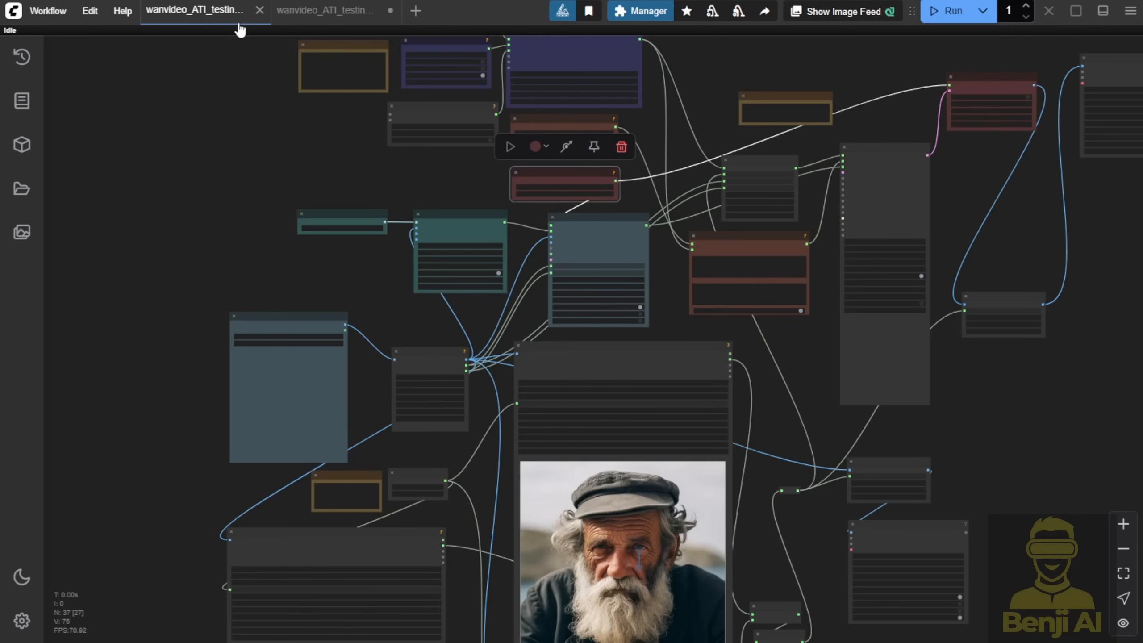
# - Switch to the Spartan warrior workflow and frame its prompt, image encoder and sampling groups
pyautogui.click(327, 9)
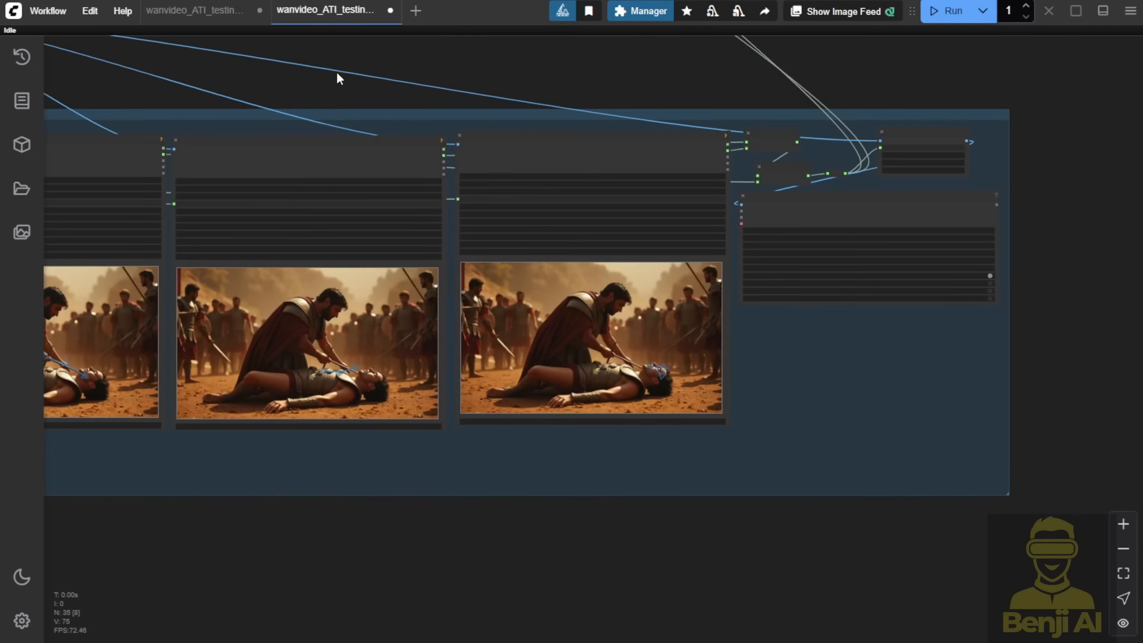
pyautogui.moveTo(338, 78); pyautogui.dragTo(657, 369)
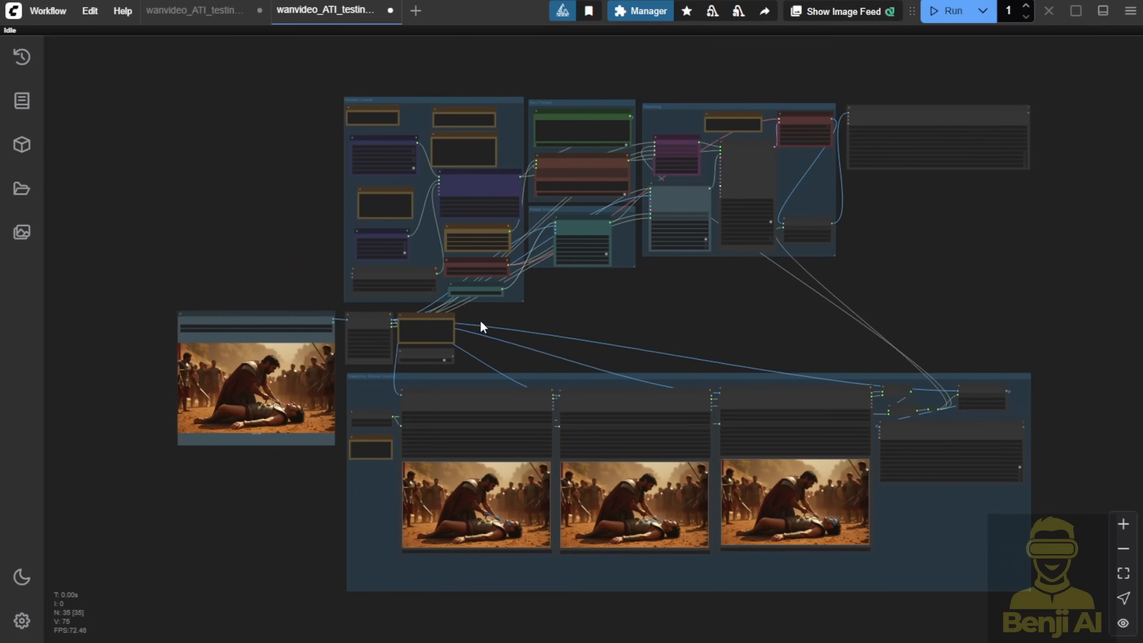
pyautogui.moveTo(481, 327); pyautogui.dragTo(546, 200)
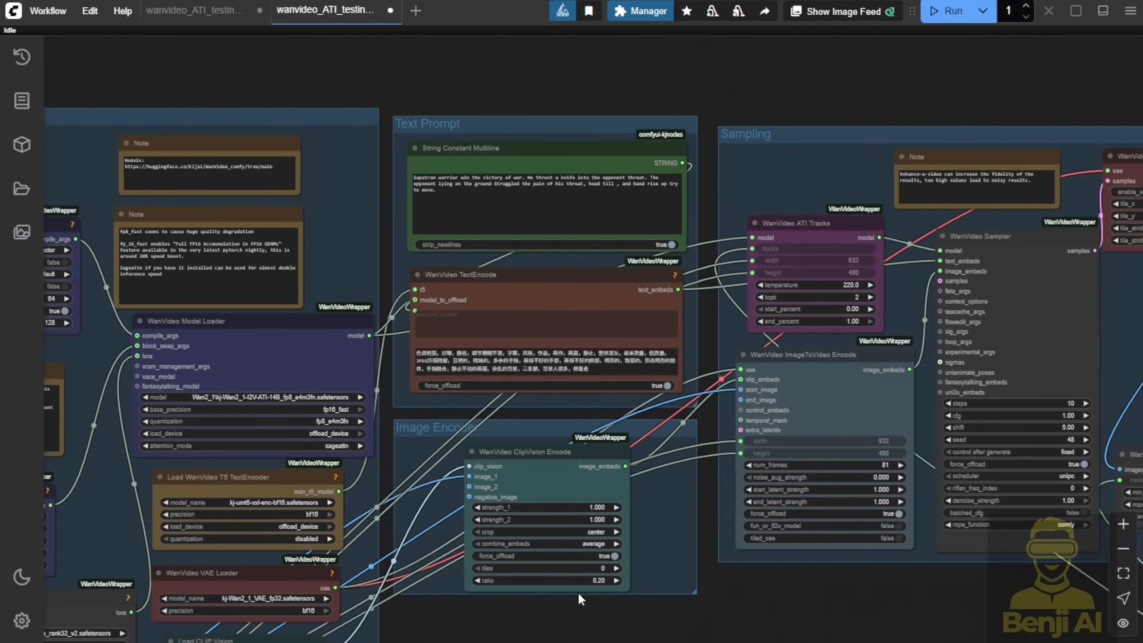
pyautogui.click(544, 124)
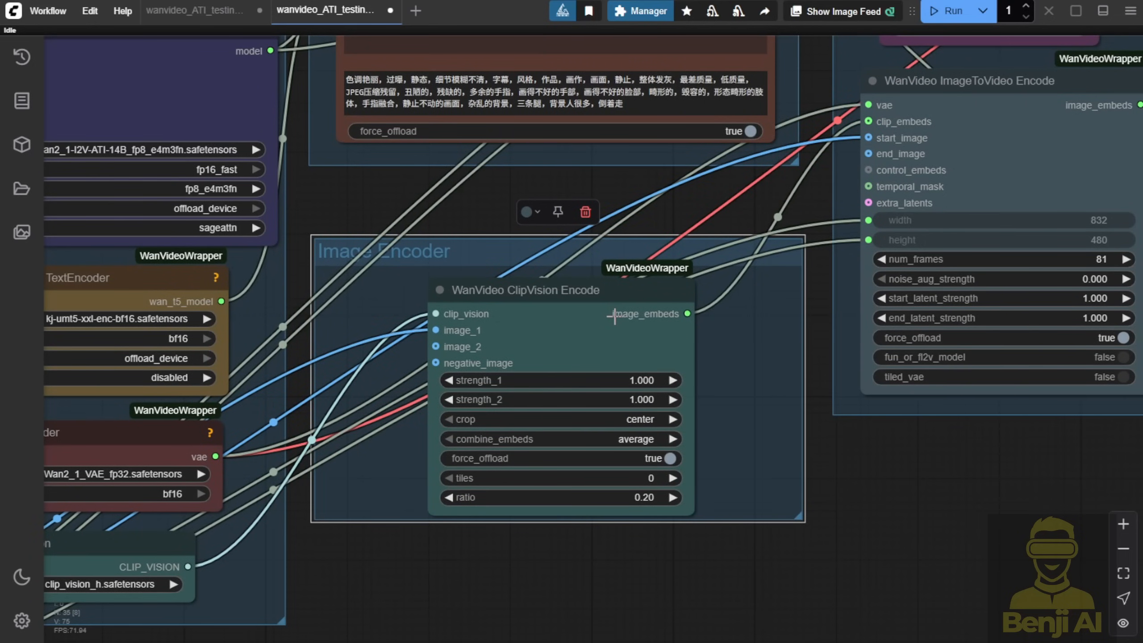
pyautogui.moveTo(436, 205)
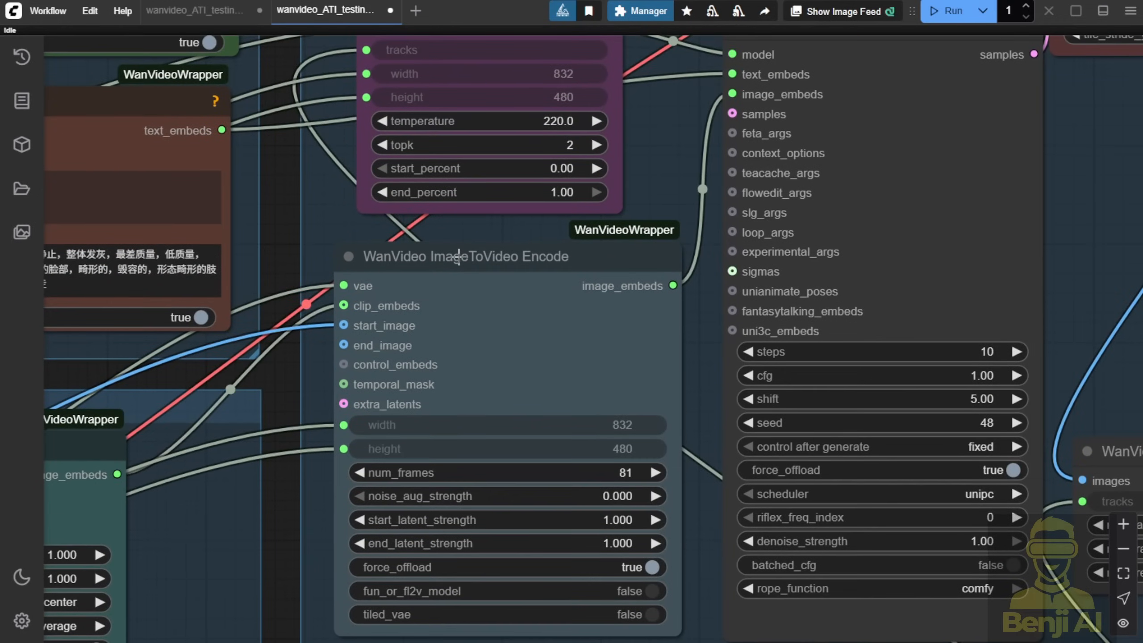
pyautogui.click(464, 256)
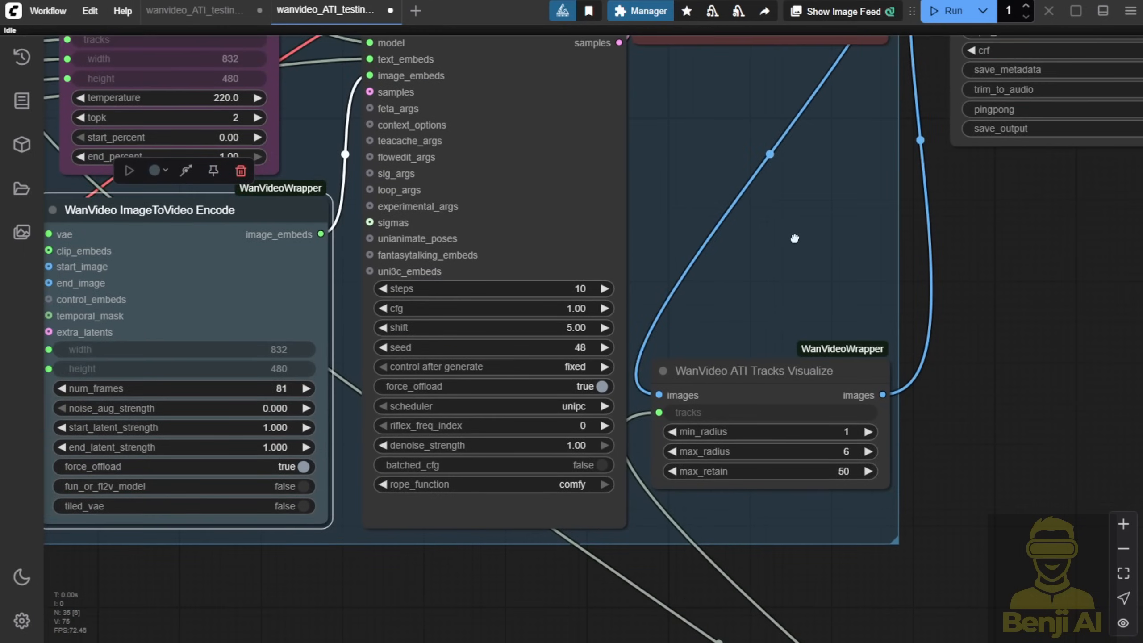
pyautogui.moveTo(795, 238); pyautogui.dragTo(871, 319)
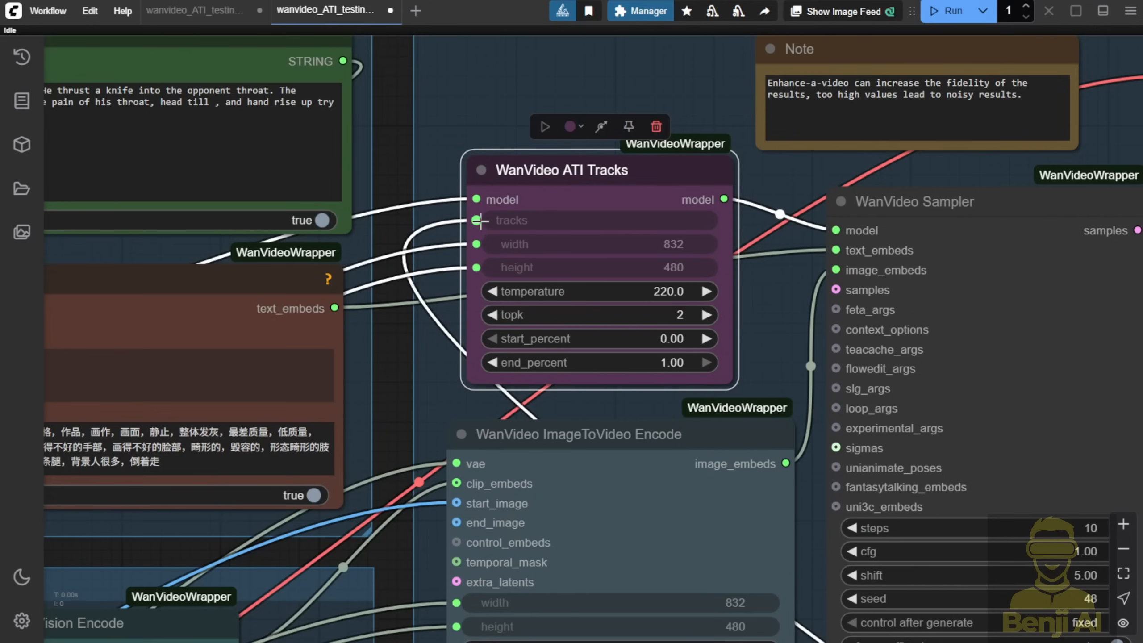
pyautogui.scroll(-3)
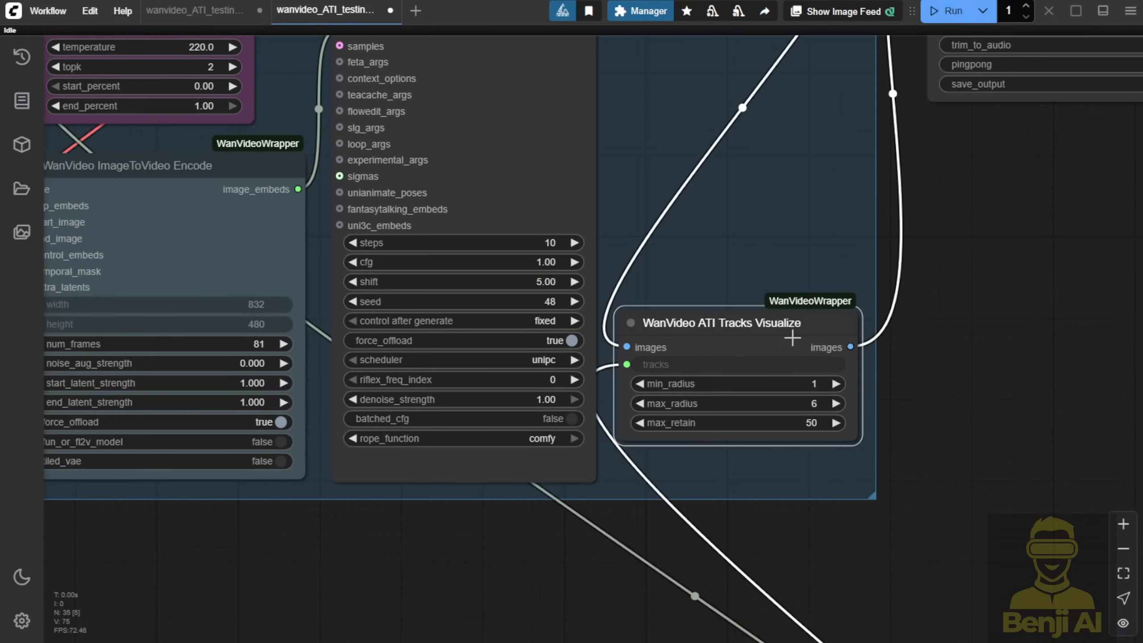
pyautogui.click(714, 323)
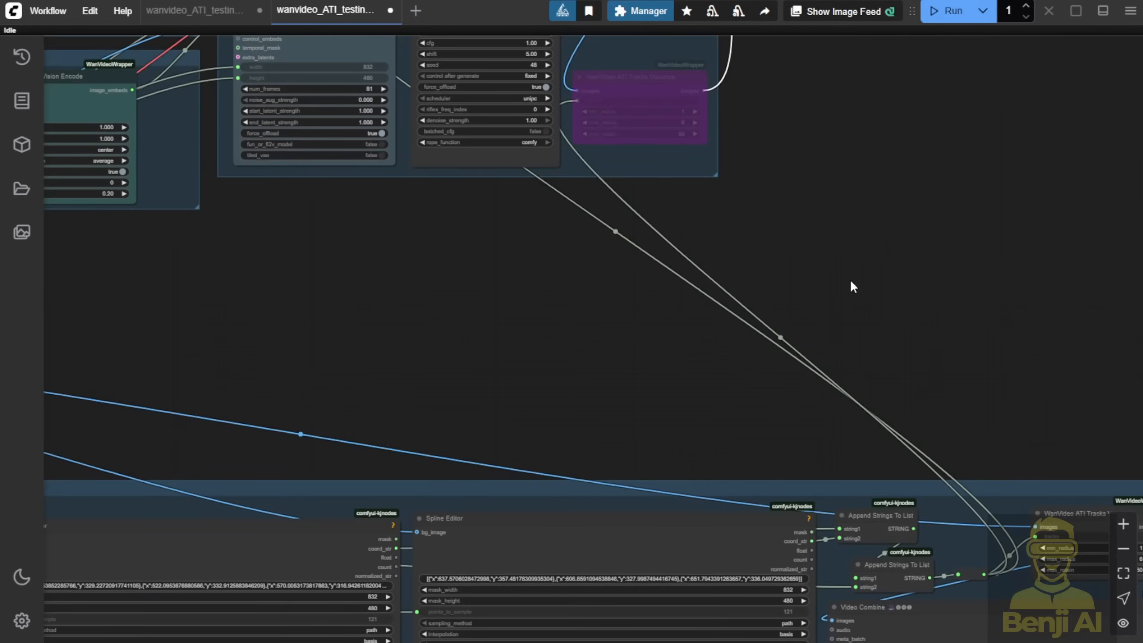
# - View the Spline Editor motion paths on the Spartan image, then return to the old-man workflow
pyautogui.moveTo(853, 287); pyautogui.dragTo(653, 328)
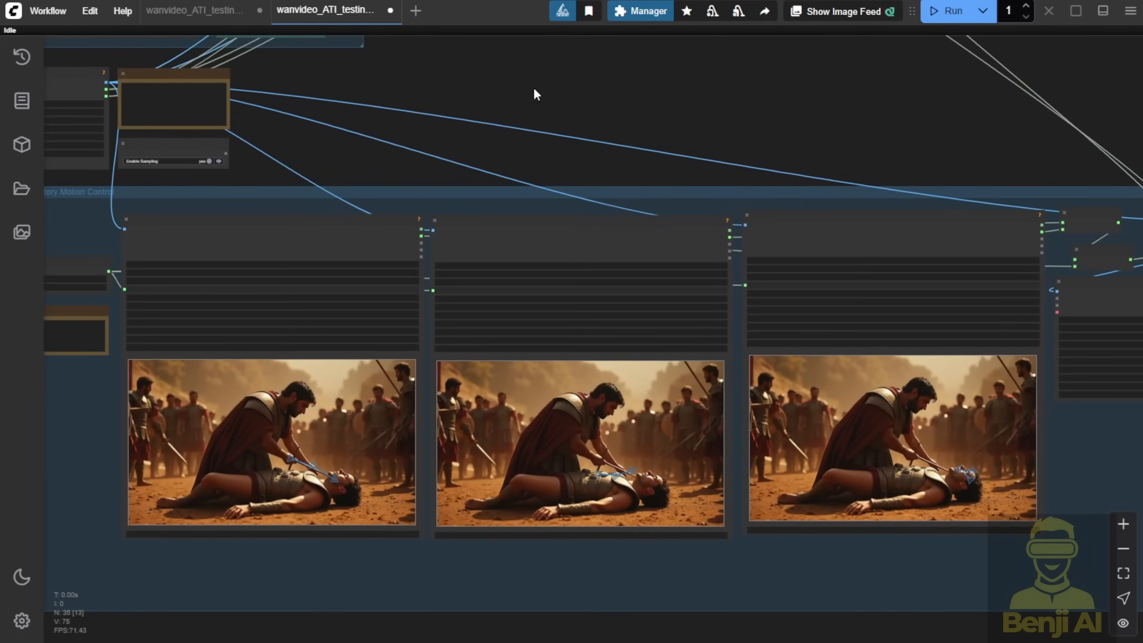
pyautogui.moveTo(534, 94); pyautogui.dragTo(863, 138)
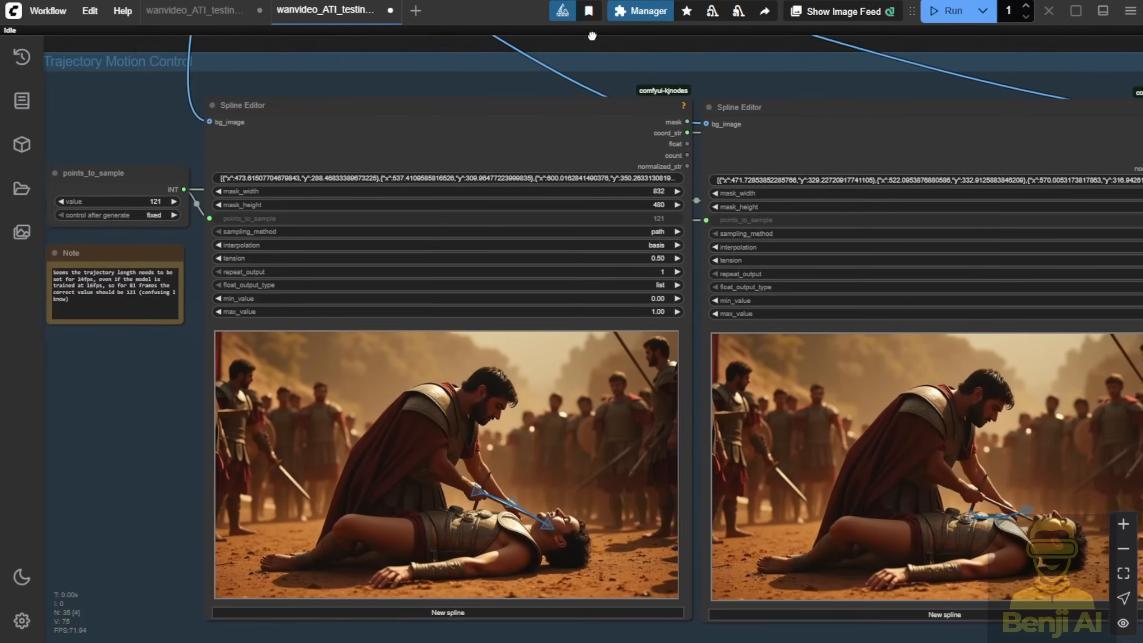
pyautogui.click(197, 10)
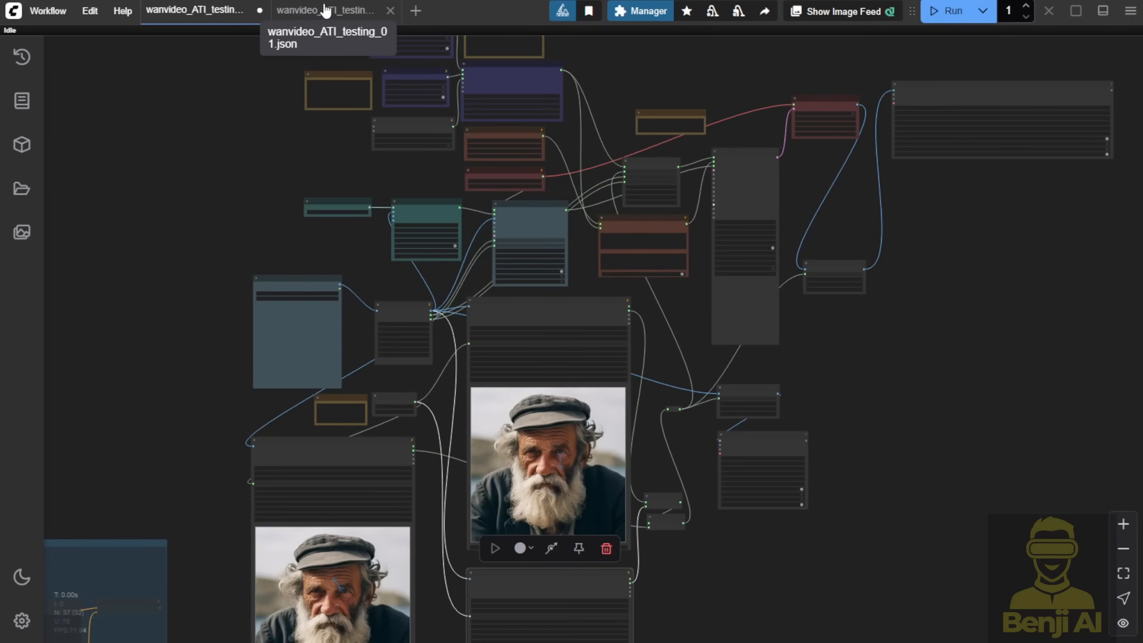
# - Return to the wanvideo_ATI_testing Spartan workflow tab and zoom into its Spline Editor
pyautogui.click(326, 10)
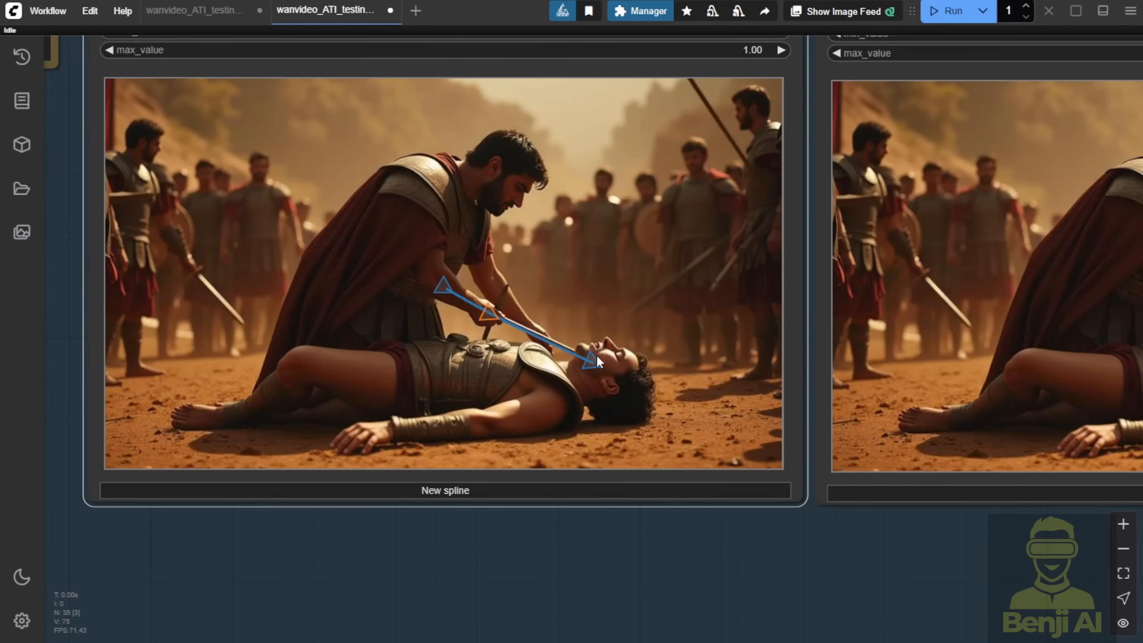
# - Reshape the Spartan path through the knife hand into a short stroke ending on the fallen soldier's shoulder
pyautogui.moveTo(590, 362); pyautogui.dragTo(518, 326)
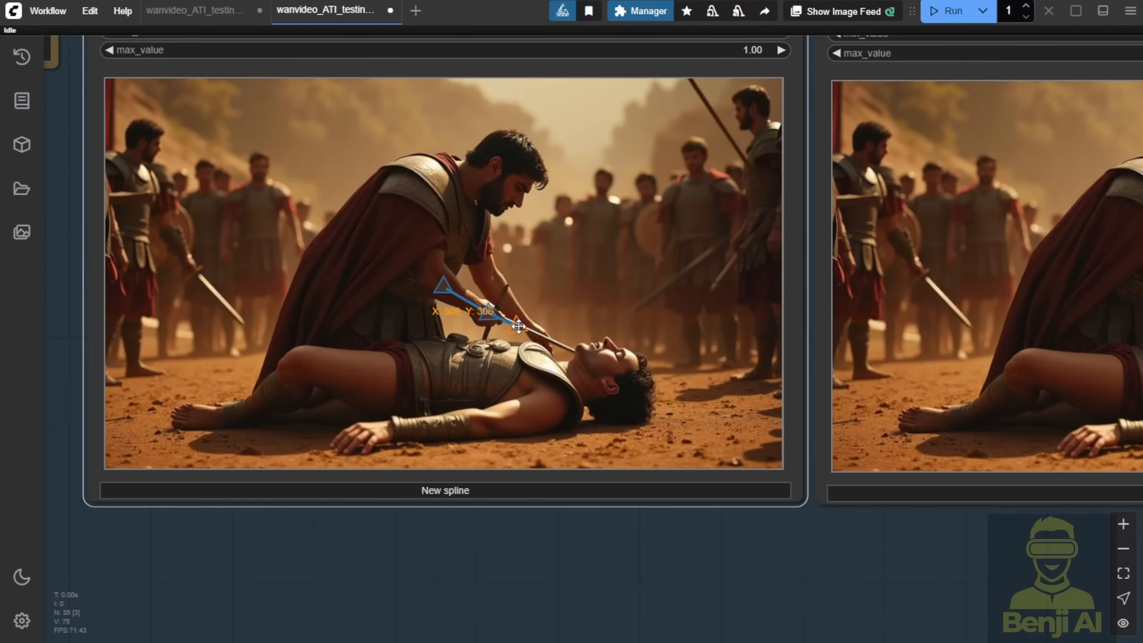
pyautogui.moveTo(517, 327); pyautogui.dragTo(481, 315)
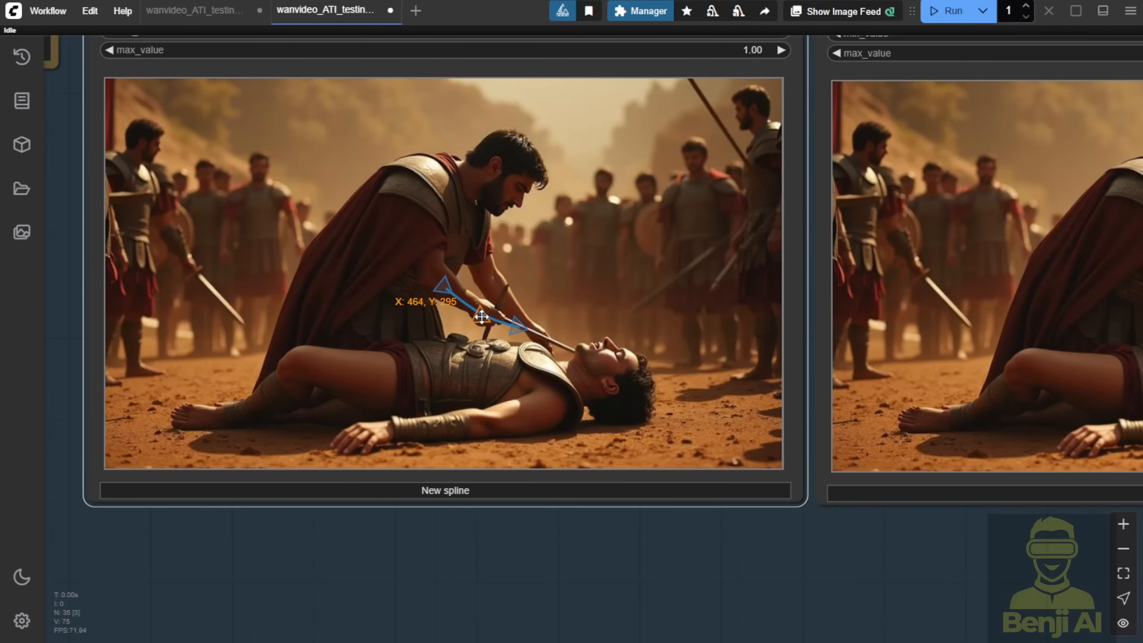
pyautogui.moveTo(514, 324); pyautogui.dragTo(758, 418)
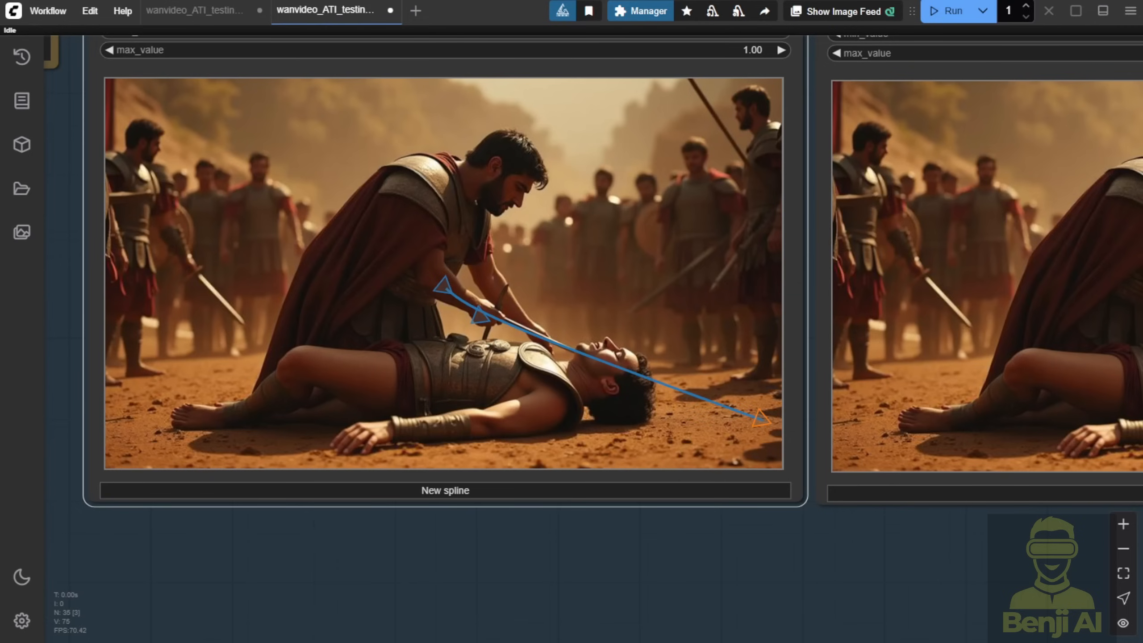
pyautogui.moveTo(568, 343)
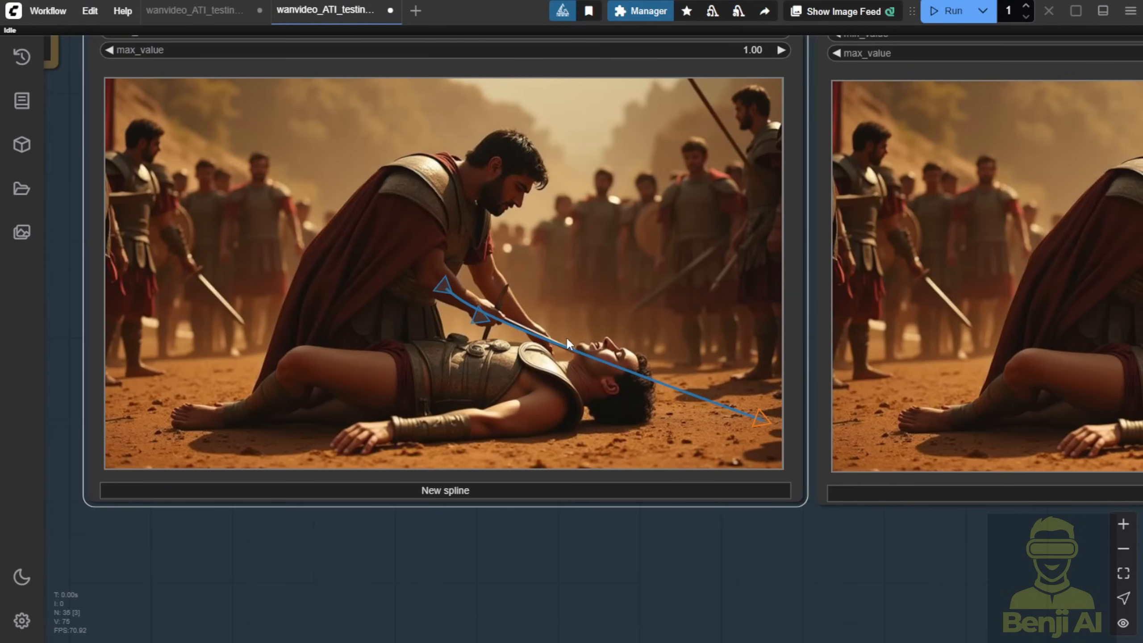
pyautogui.moveTo(739, 415)
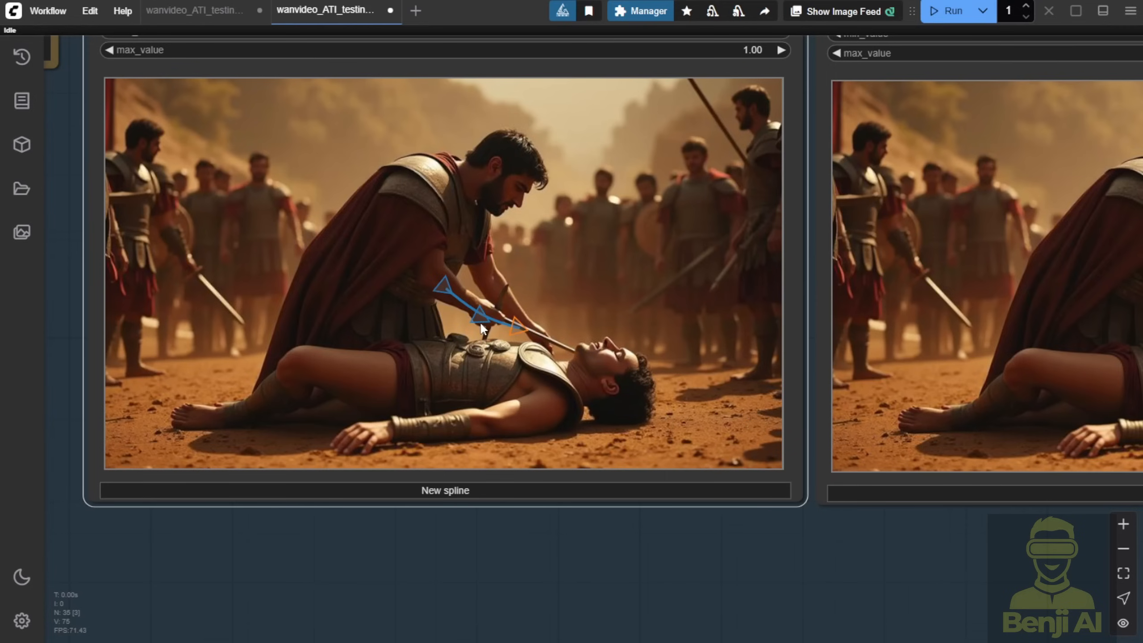
pyautogui.moveTo(565, 350)
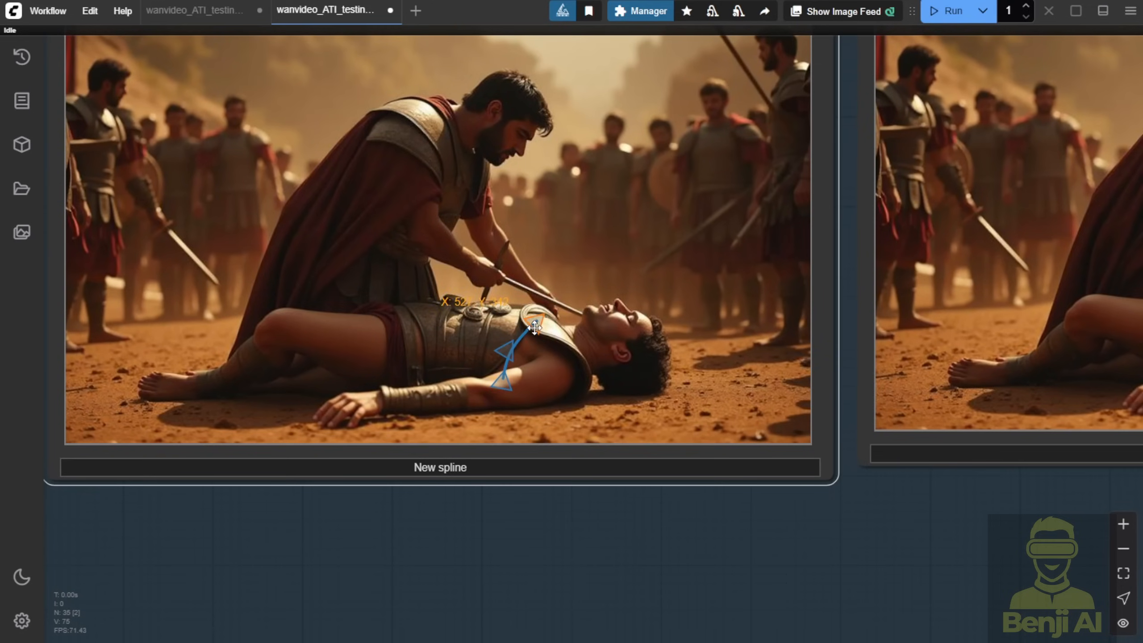
pyautogui.moveTo(534, 328); pyautogui.dragTo(510, 375)
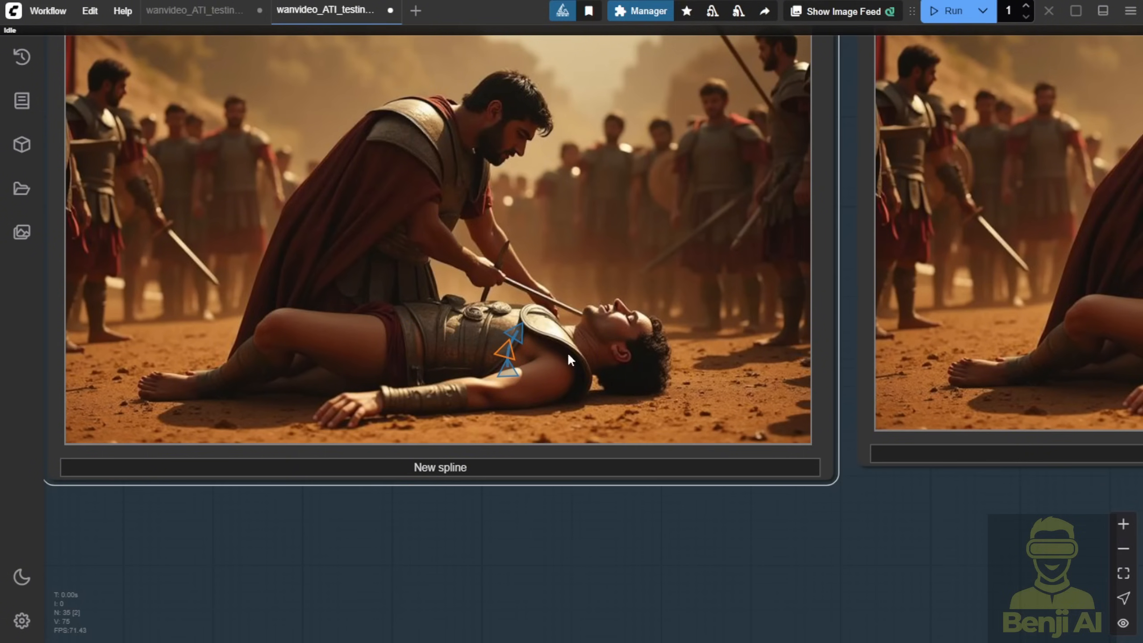
pyautogui.moveTo(590, 310)
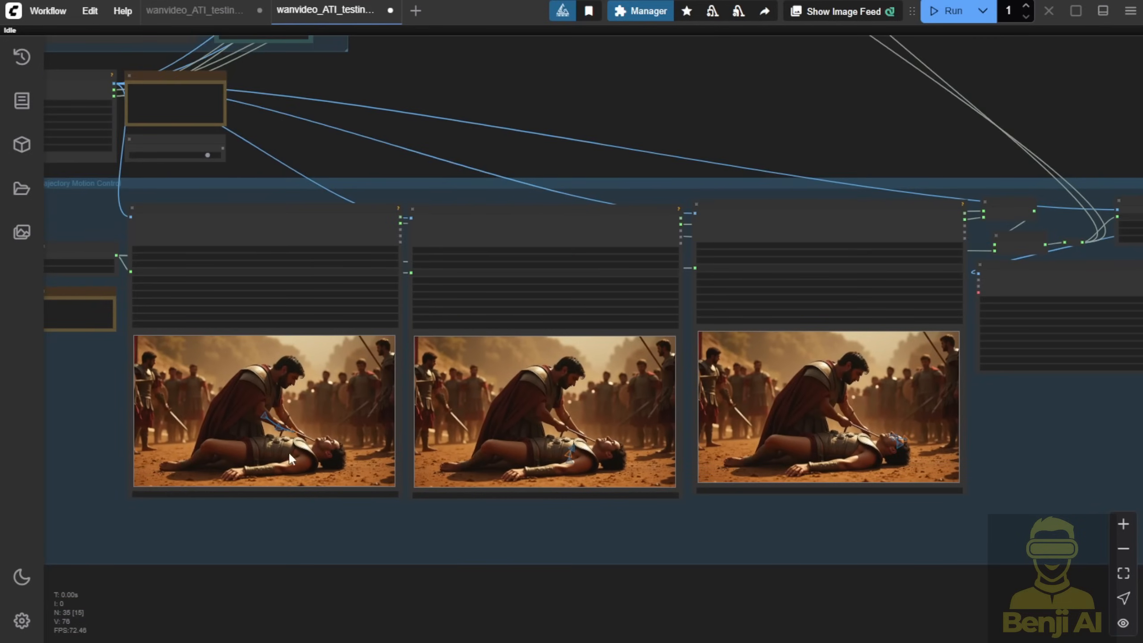
pyautogui.moveTo(564, 234)
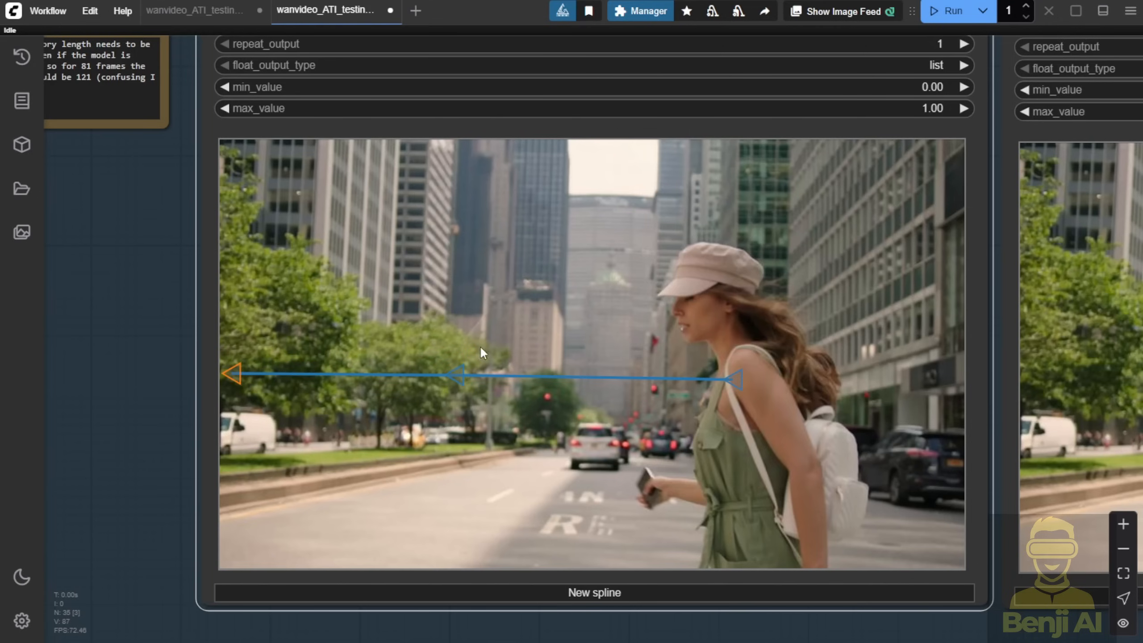
pyautogui.moveTo(576, 418)
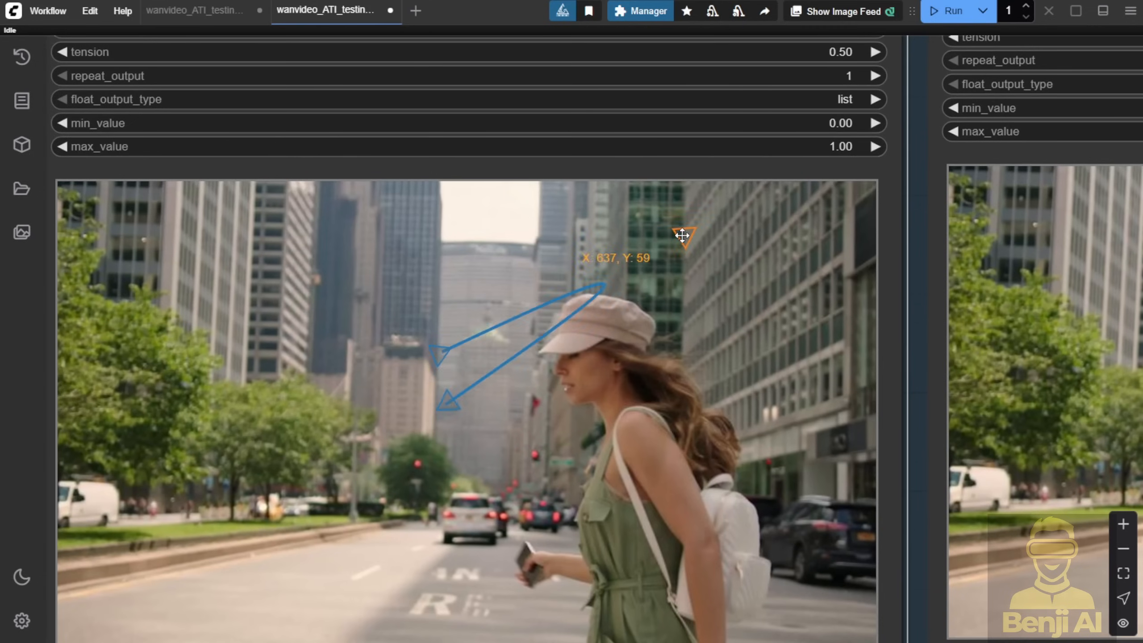
# - Draw a short rightward path along the city woman's cap brim
pyautogui.moveTo(683, 235); pyautogui.dragTo(620, 300)
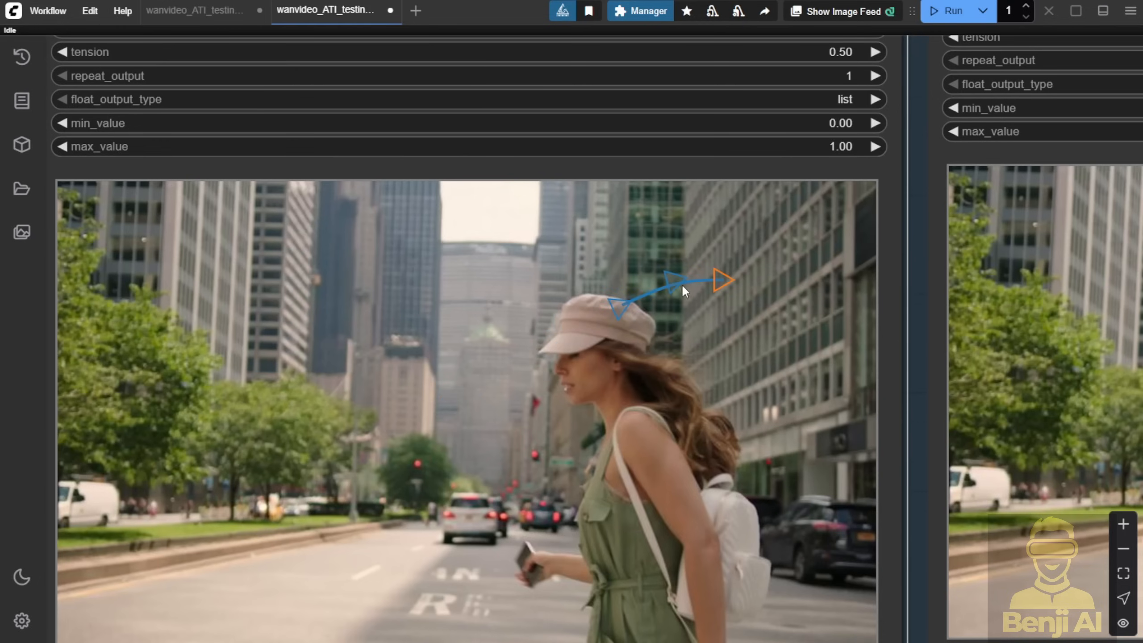
pyautogui.moveTo(722, 280); pyautogui.dragTo(835, 226)
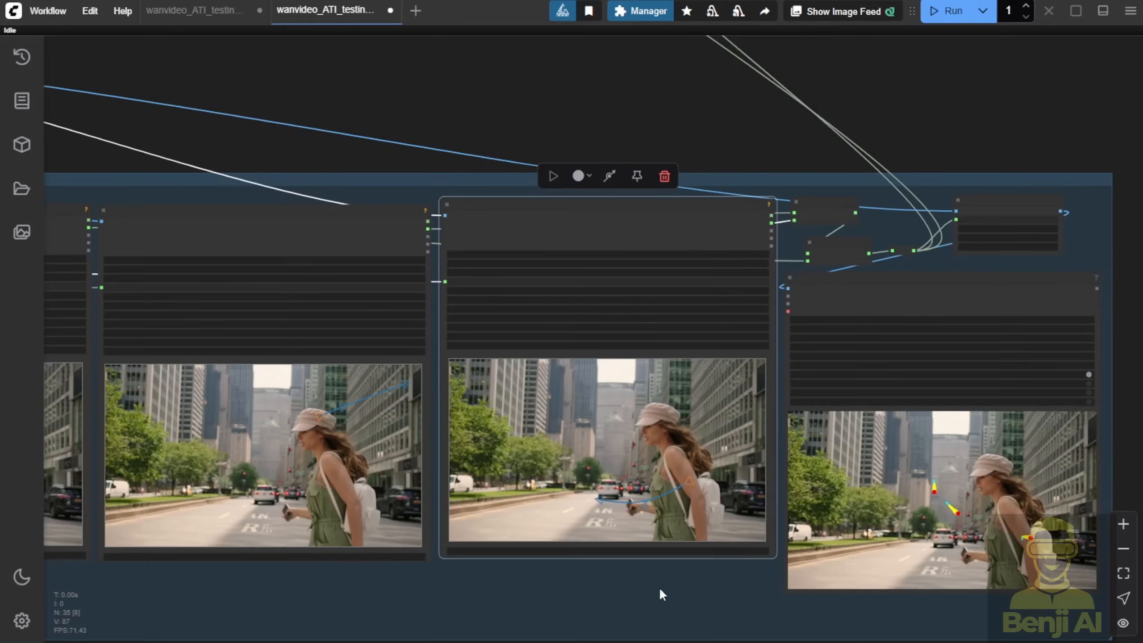
pyautogui.click(949, 10)
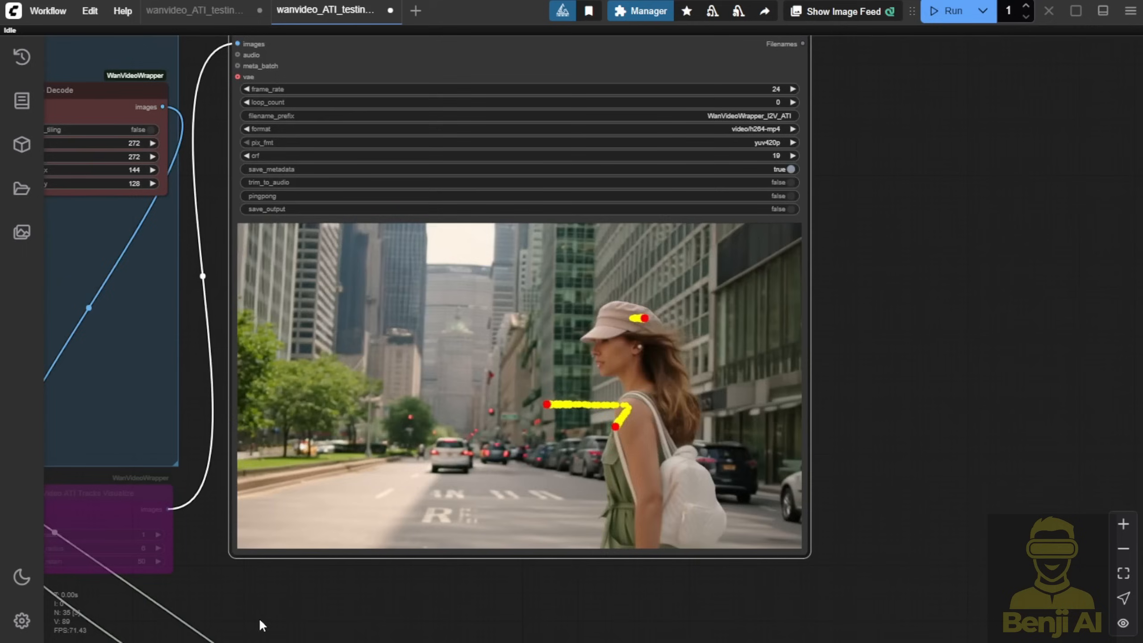
# - Scroll to the Video Combine node showing yellow ATI track trails over cap, chest and arm
pyautogui.scroll(-3)
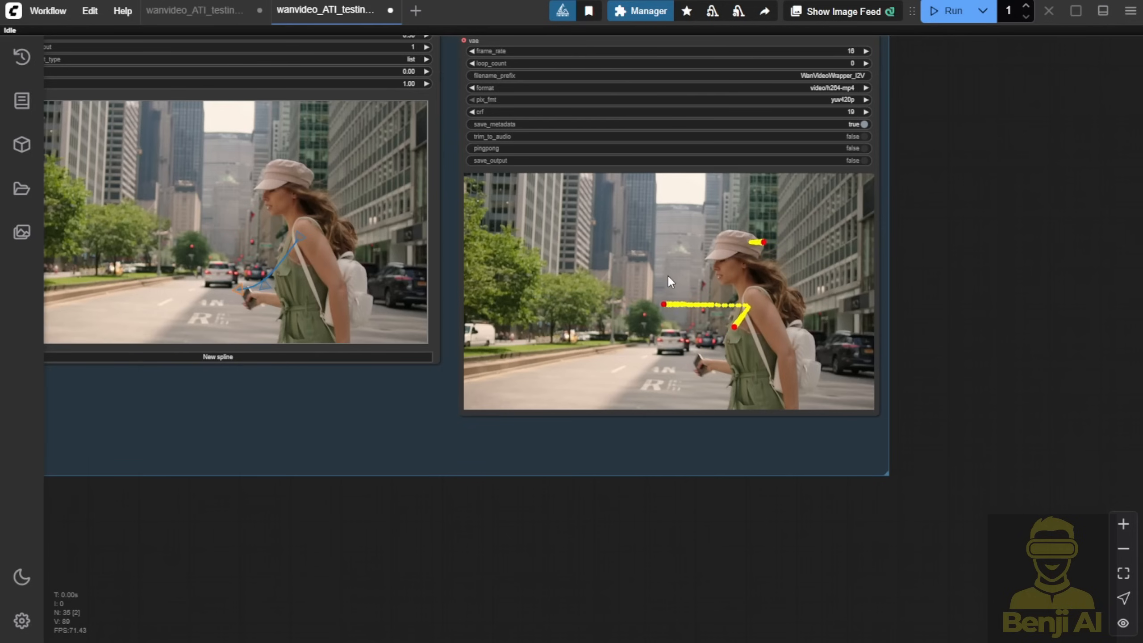
pyautogui.scroll(-3)
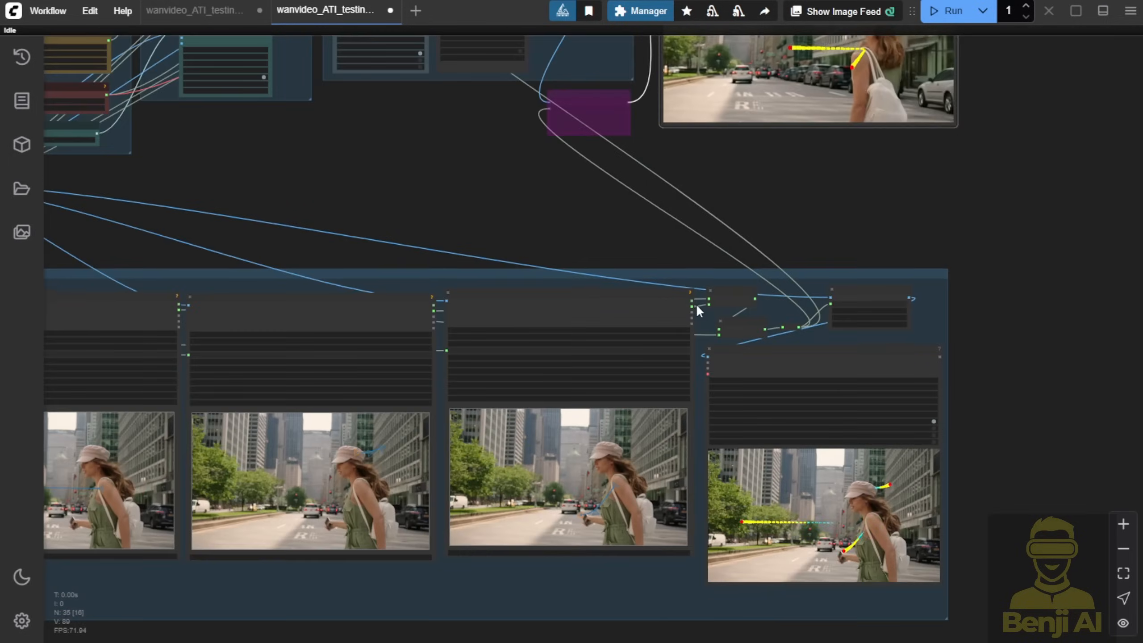